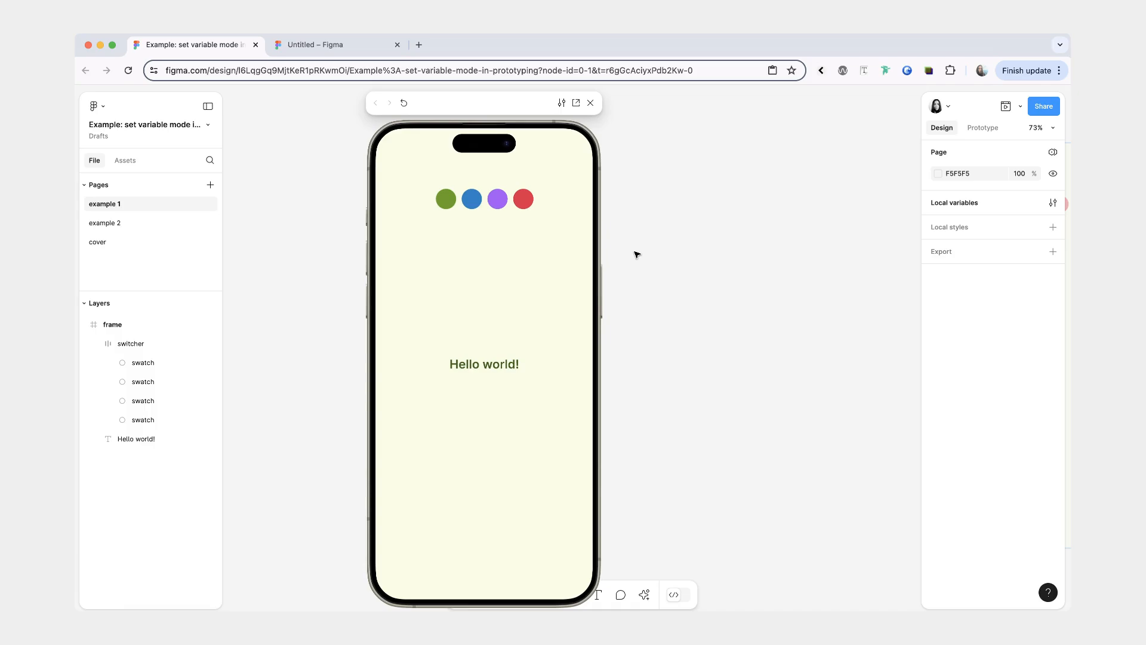
pyautogui.moveTo(502, 225)
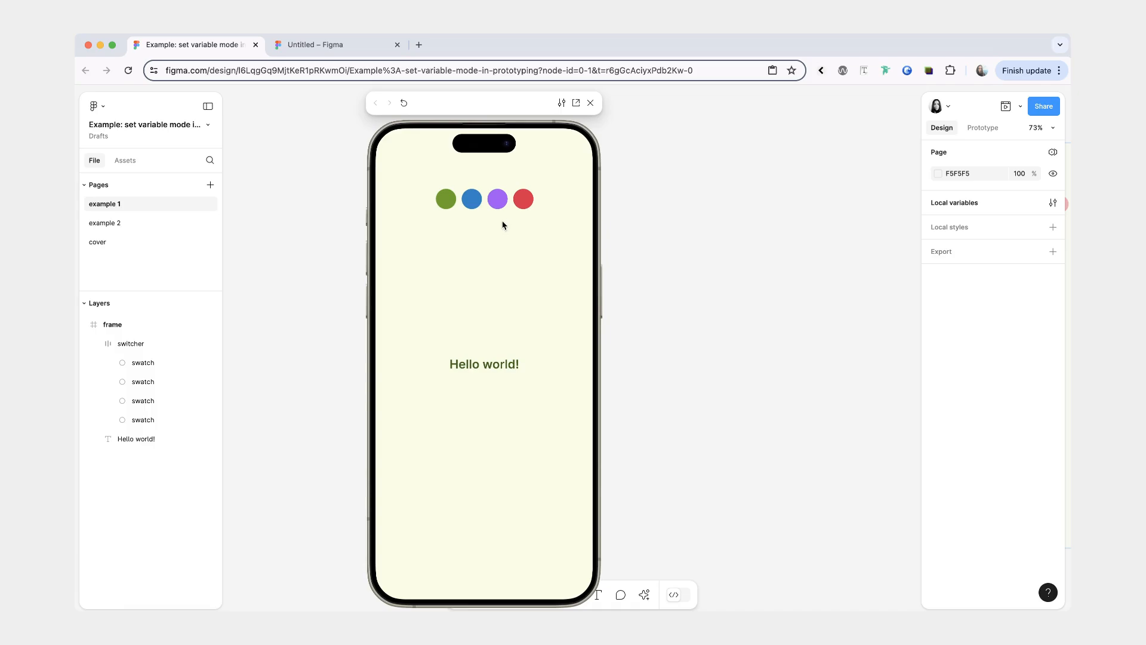
# Step: Tap a swatch to change the frame's theme, restore it, then go to page example 2
pyautogui.click(523, 198)
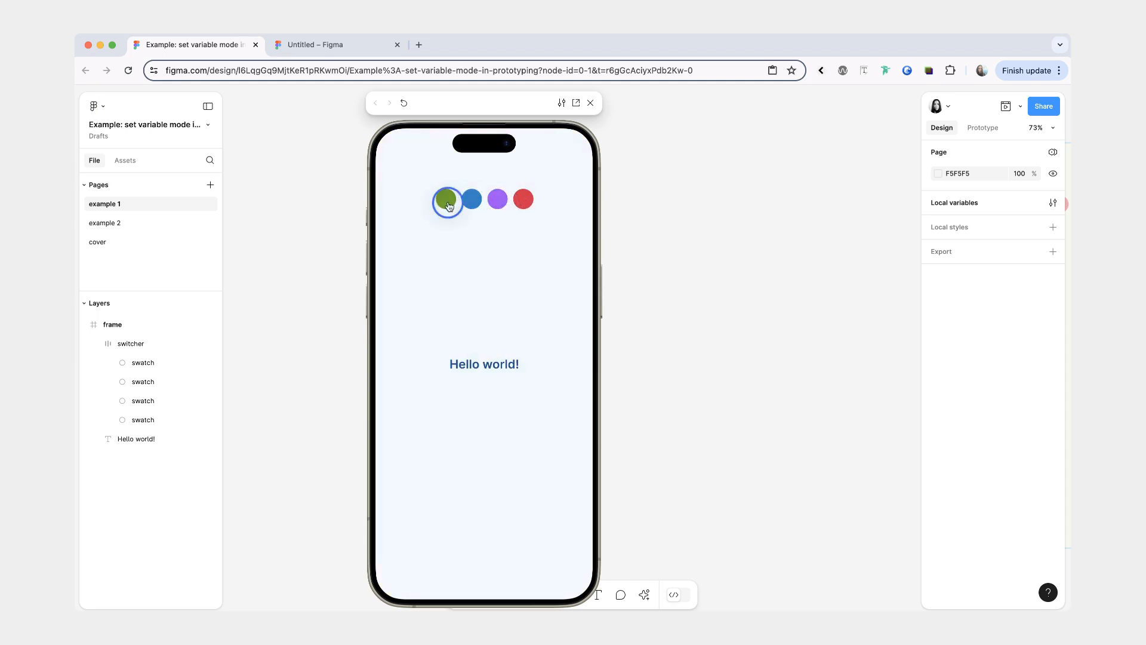
pyautogui.click(447, 199)
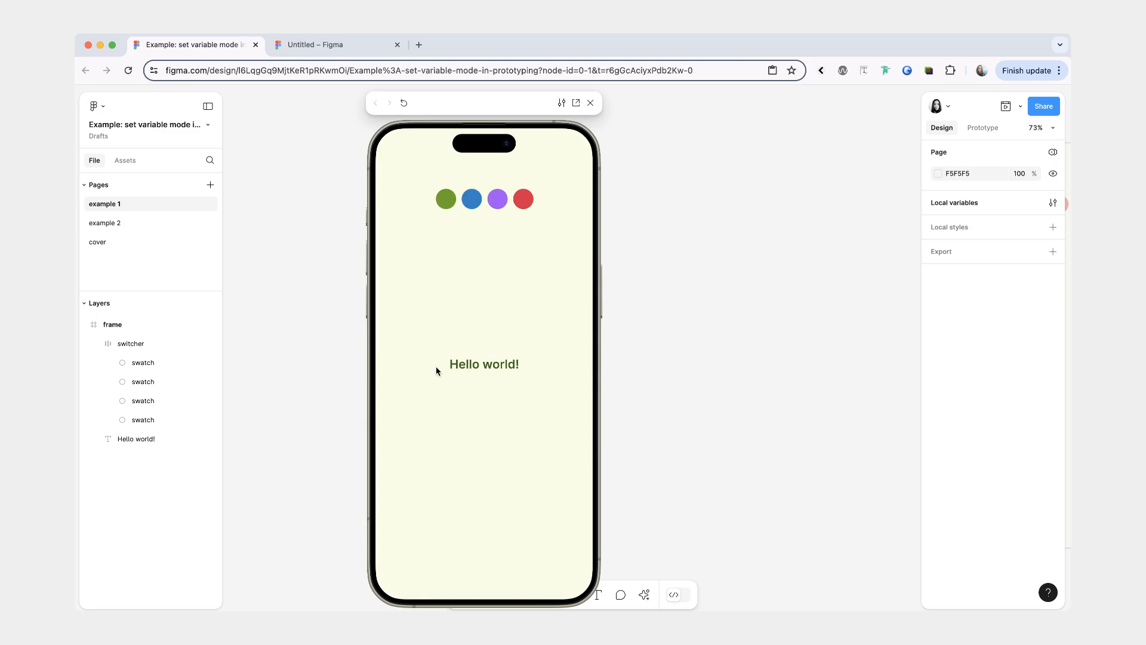
pyautogui.click(104, 222)
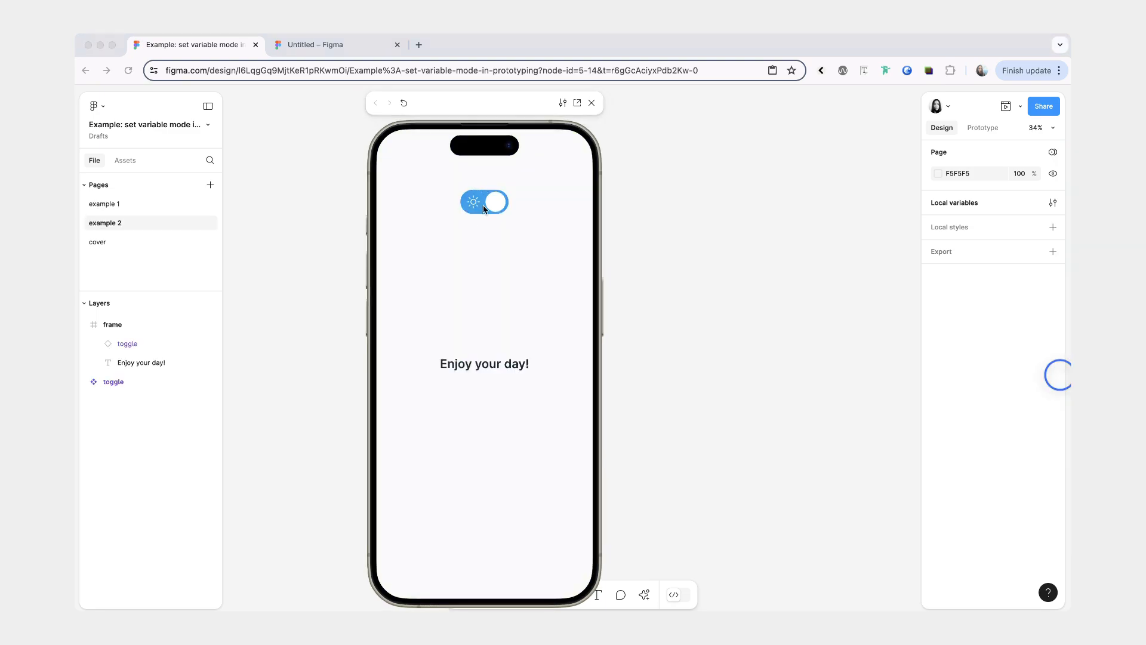
# Step: Toggle the frame to night mode and back to day, then move to the Untitled file
pyautogui.click(484, 202)
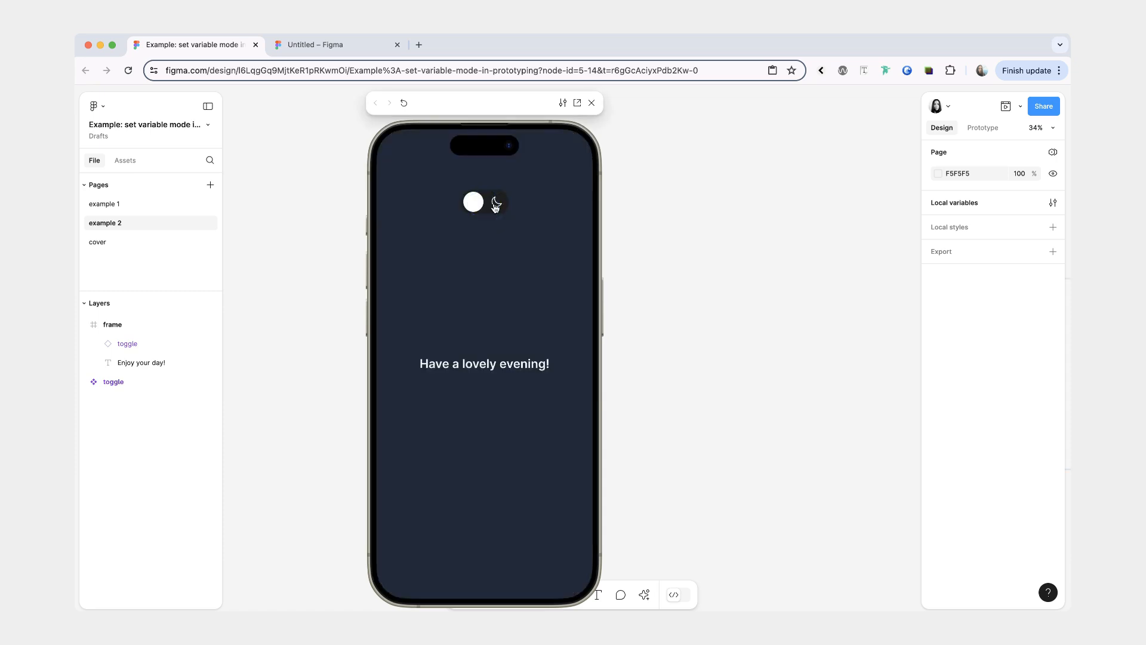
pyautogui.click(484, 202)
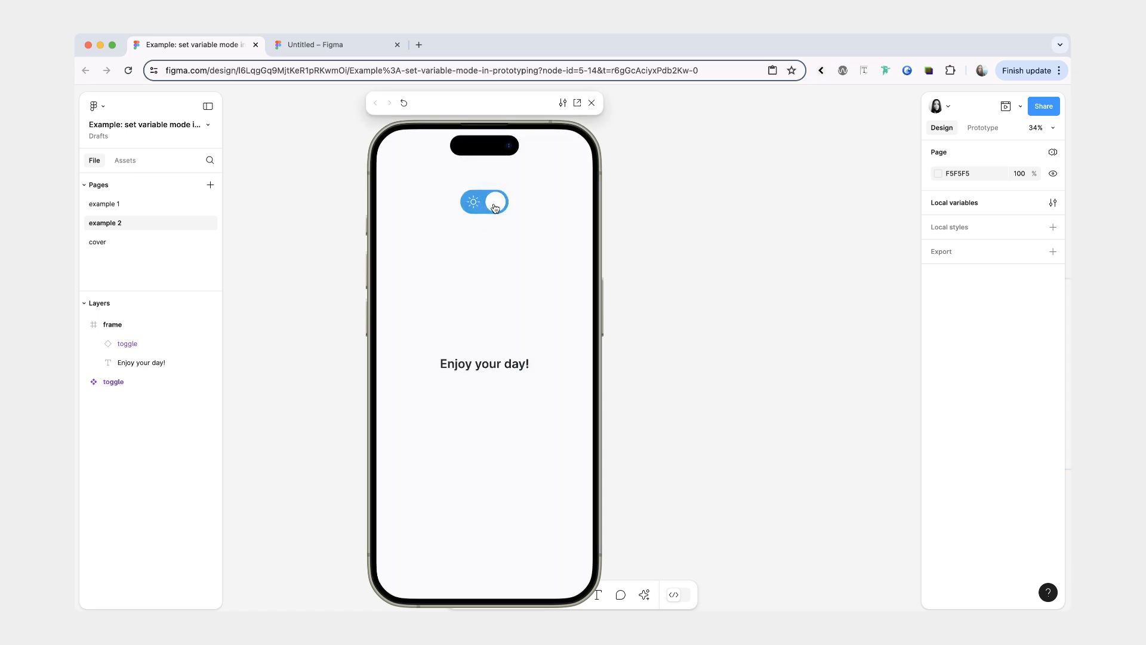
pyautogui.click(336, 45)
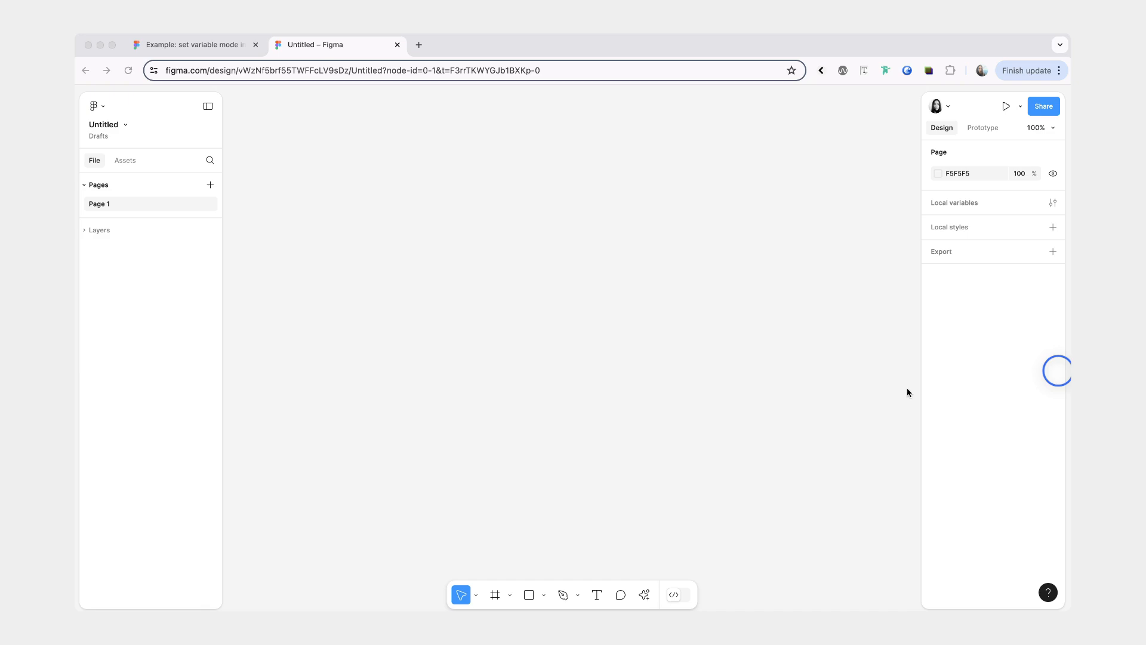
# Step: Launch Variables Starter and choose the Gray, Lime, Sky, Purple and Rose palettes
pyautogui.click(642, 594)
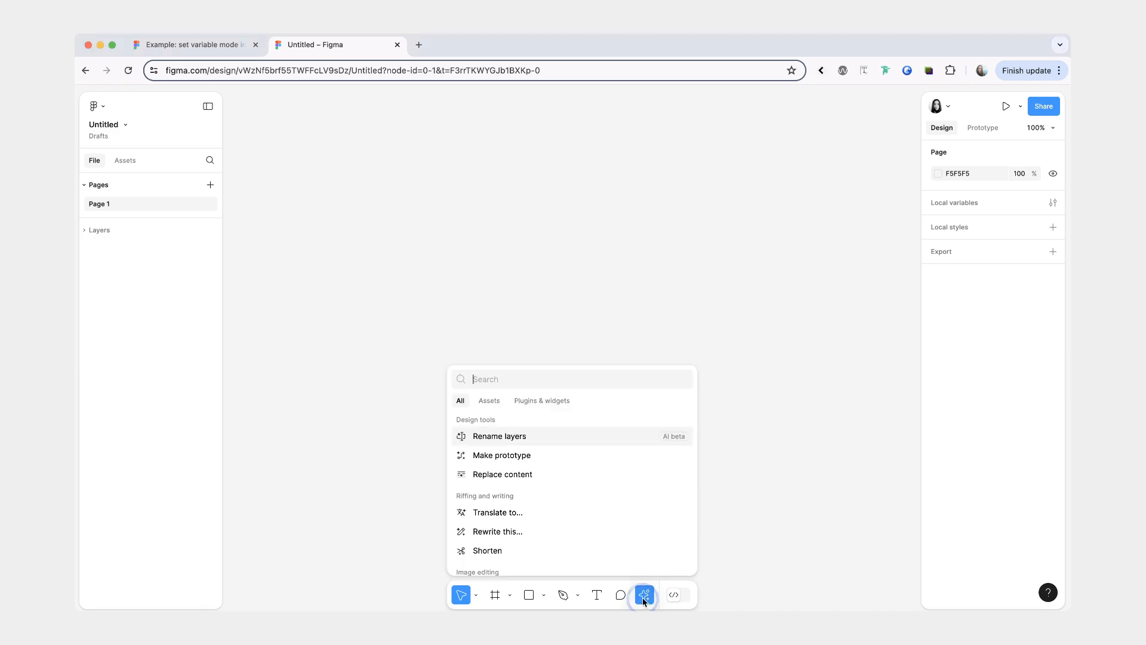
pyautogui.click(541, 400)
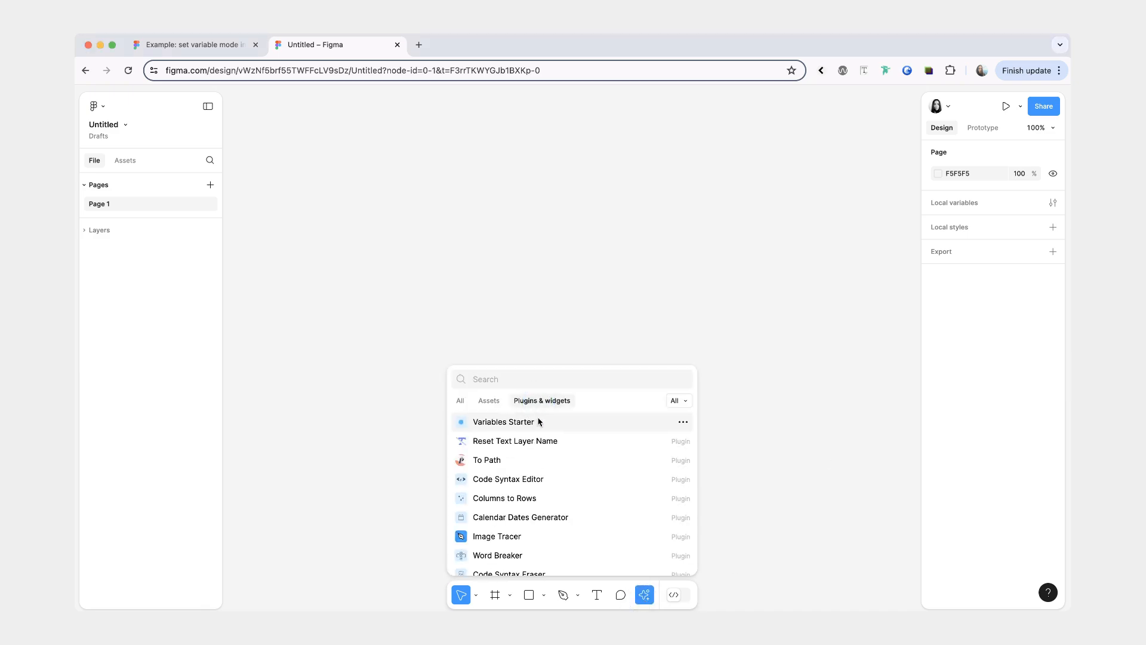
pyautogui.click(504, 422)
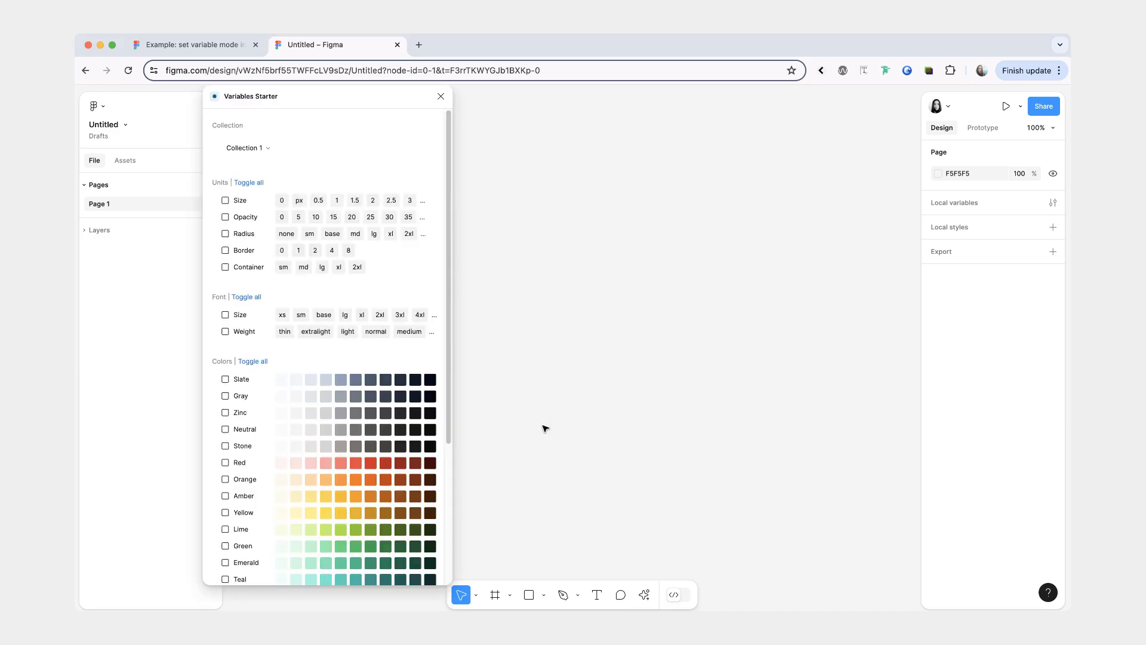
pyautogui.scroll(-3)
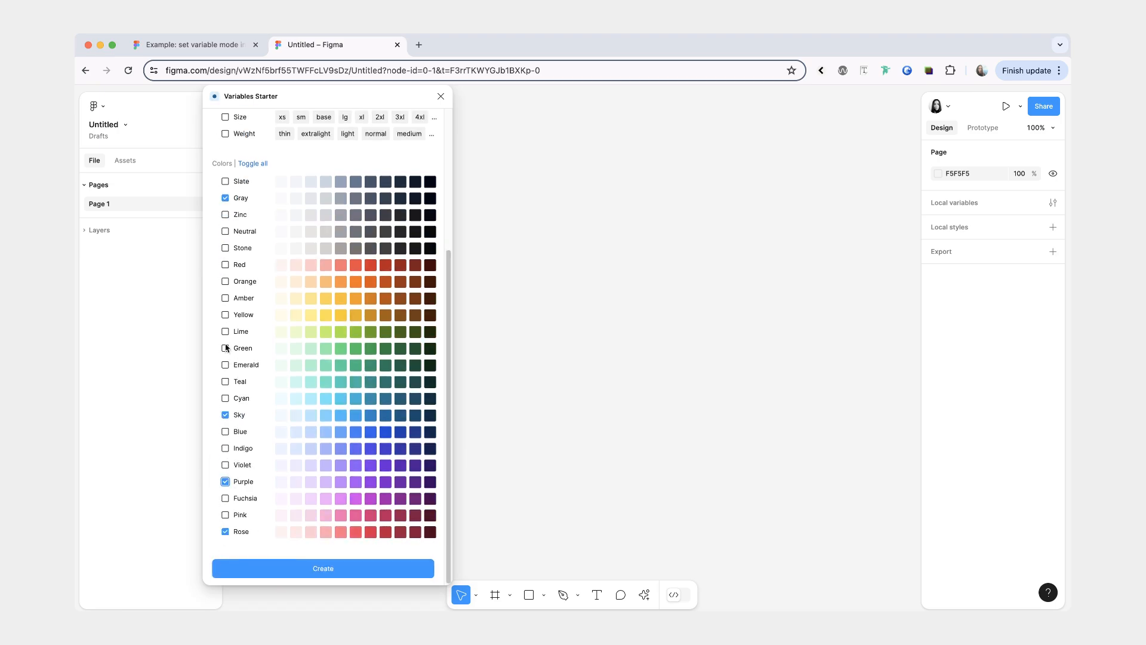
pyautogui.click(225, 331)
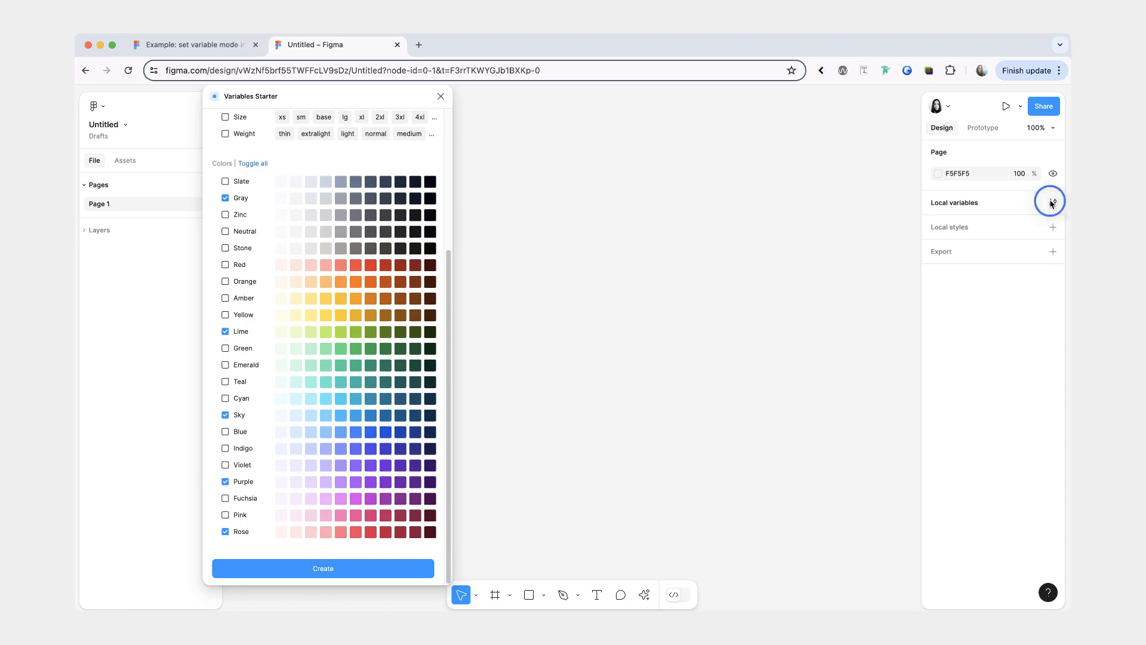
# Step: View the new collection in local variables, rename it 'colors', and close the plugin
pyautogui.click(1051, 203)
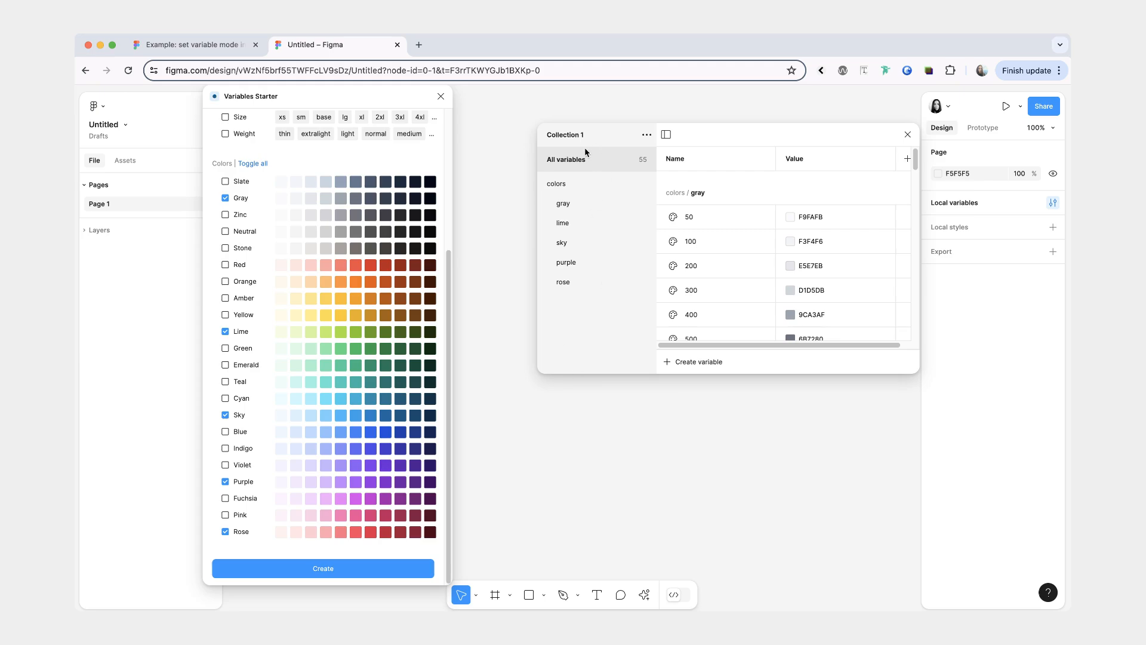
pyautogui.moveTo(595, 203)
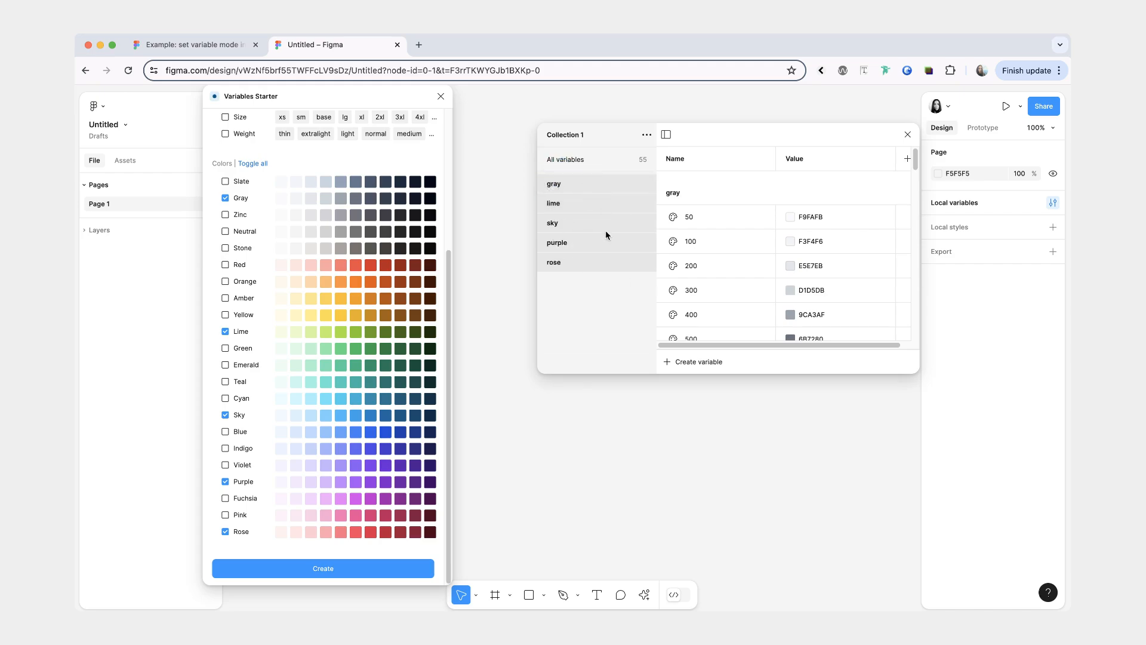
pyautogui.doubleClick(564, 134)
pyautogui.write('colors')
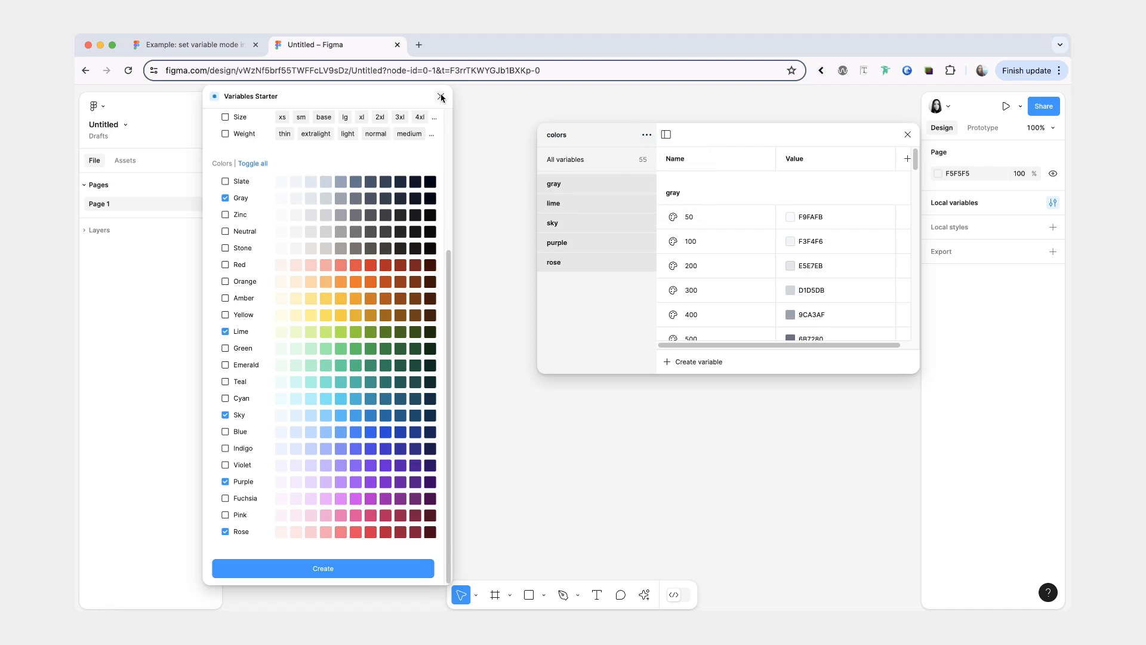
pyautogui.click(441, 95)
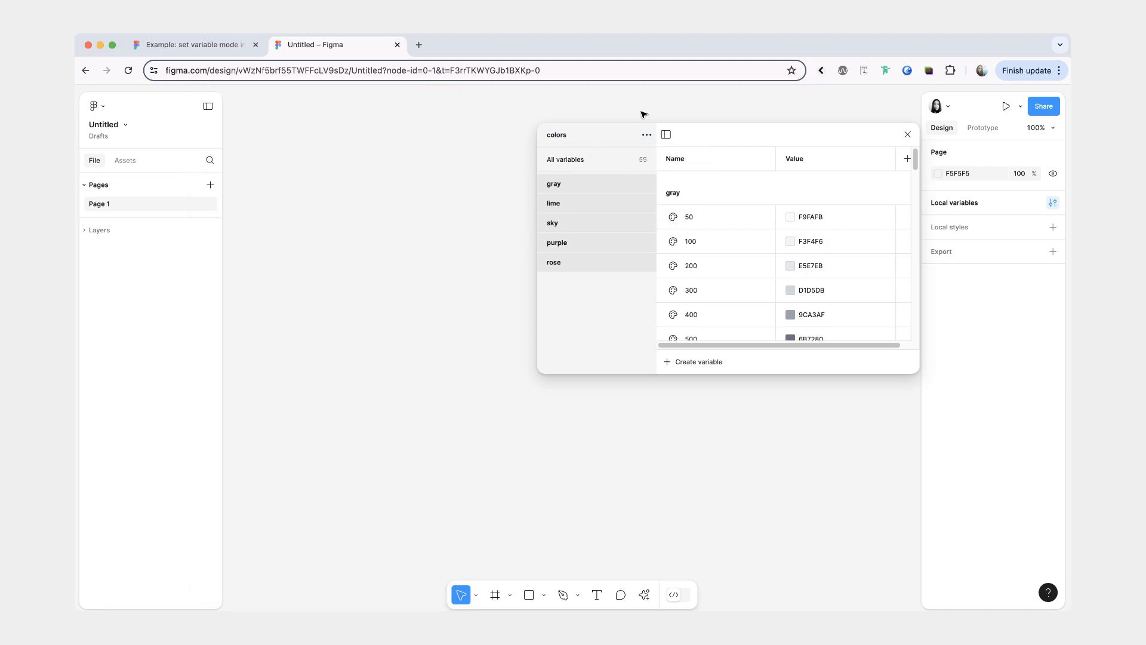
# Step: Add an iPhone 14 & 15 Pro Max frame with semi-bold 'Hello world!' text
pyautogui.click(495, 595)
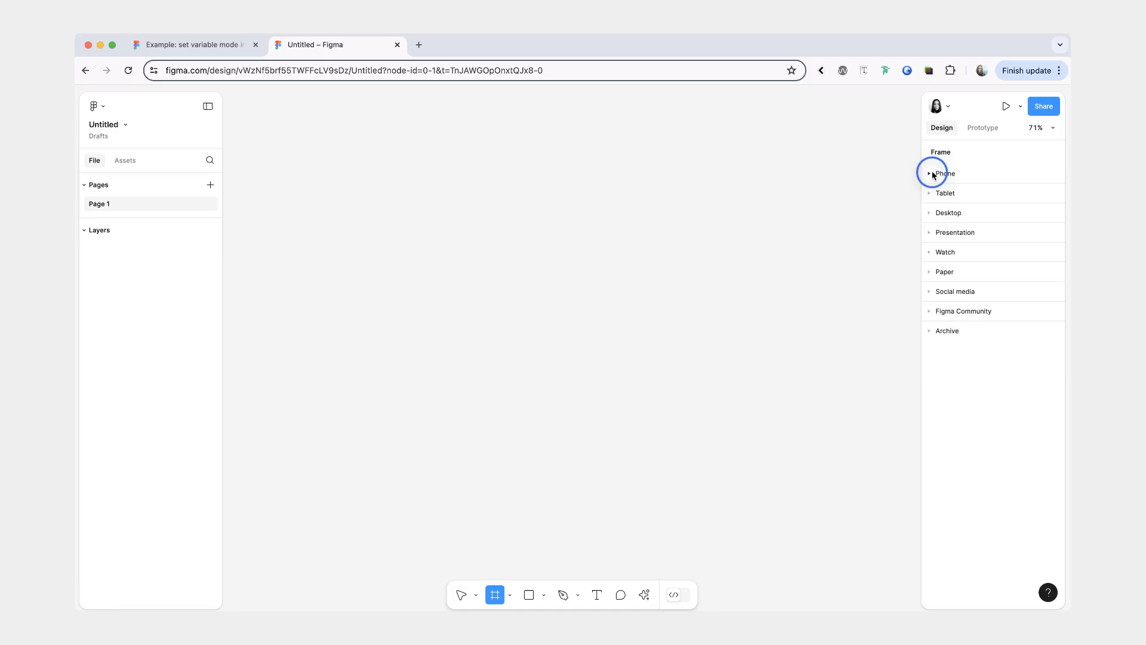
pyautogui.click(945, 174)
pyautogui.write('Hello world!')
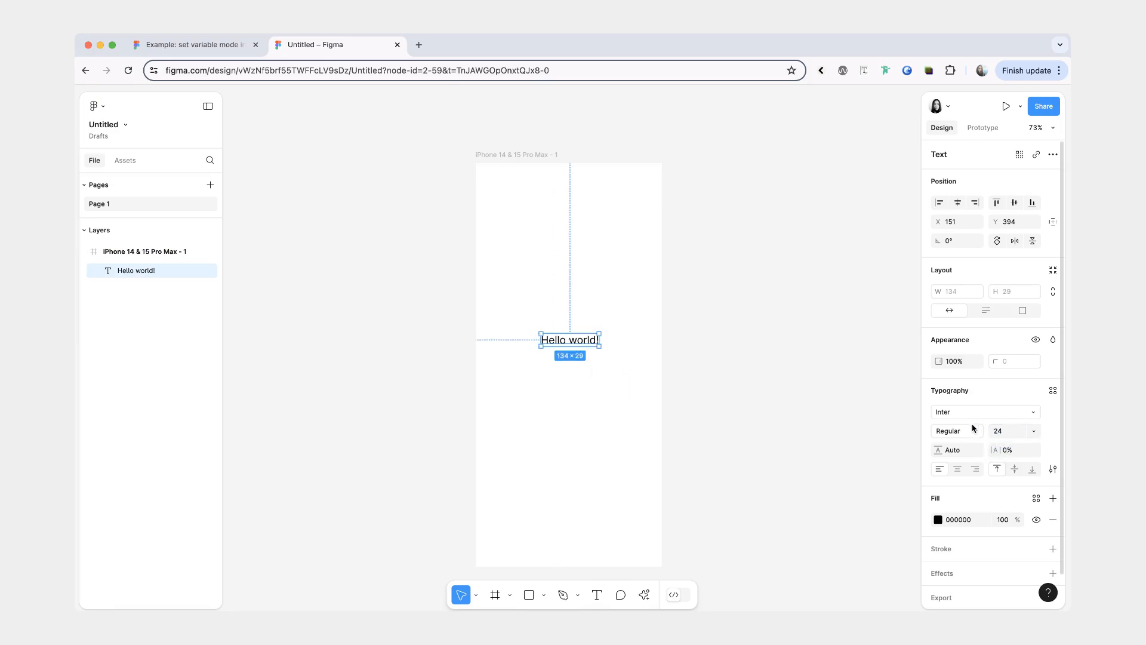
pyautogui.click(951, 430)
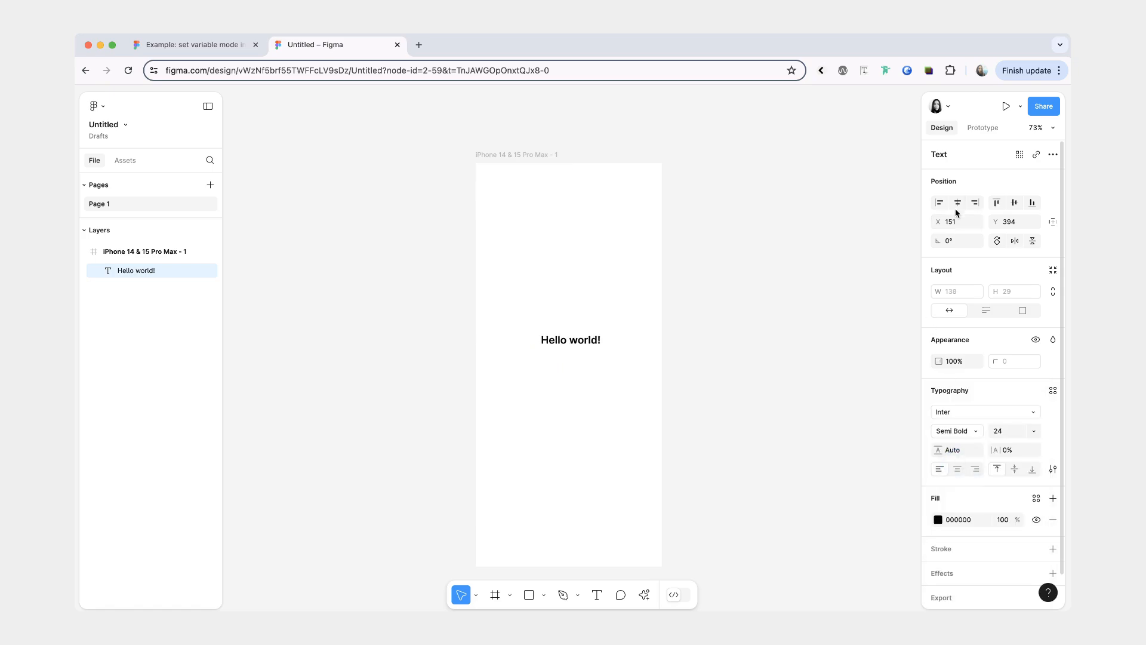
# Step: Draw a 40×40 circle, duplicate it into four, and name the auto-layout row 'switcher'
pyautogui.click(544, 595)
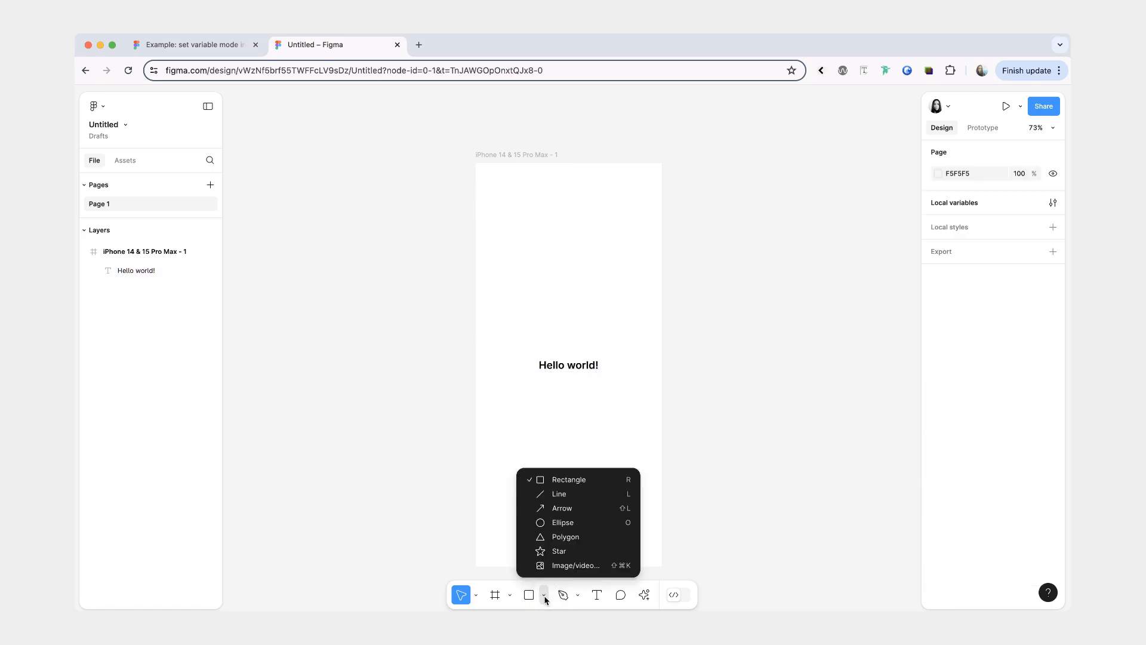
pyautogui.click(563, 522)
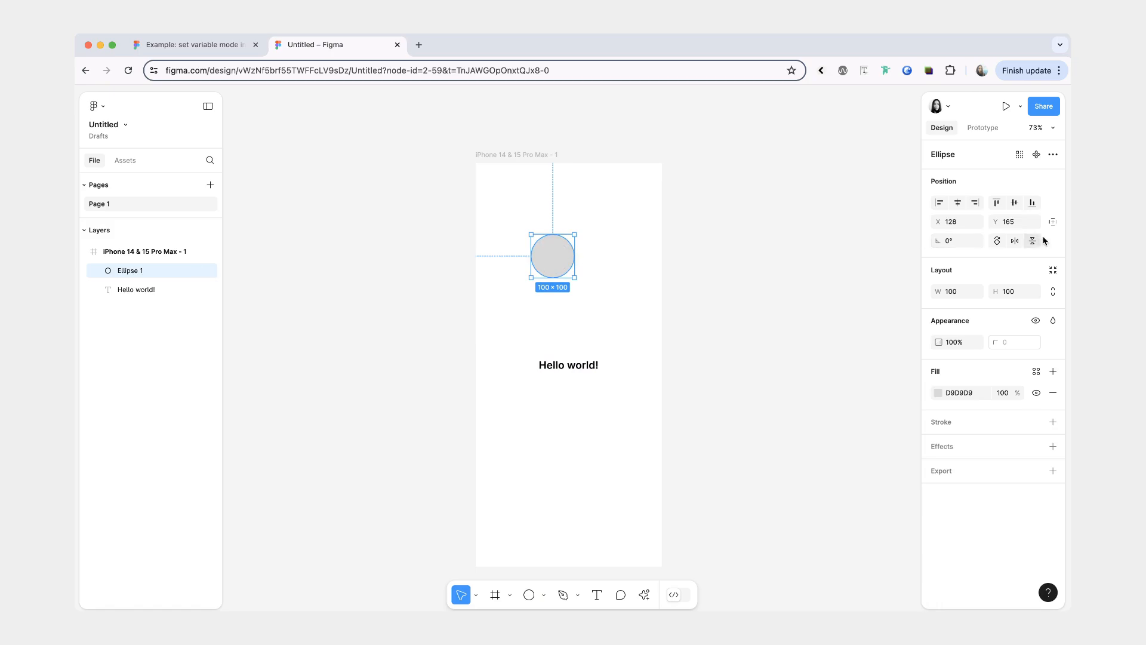
pyautogui.write('40')
pyautogui.write('swatch')
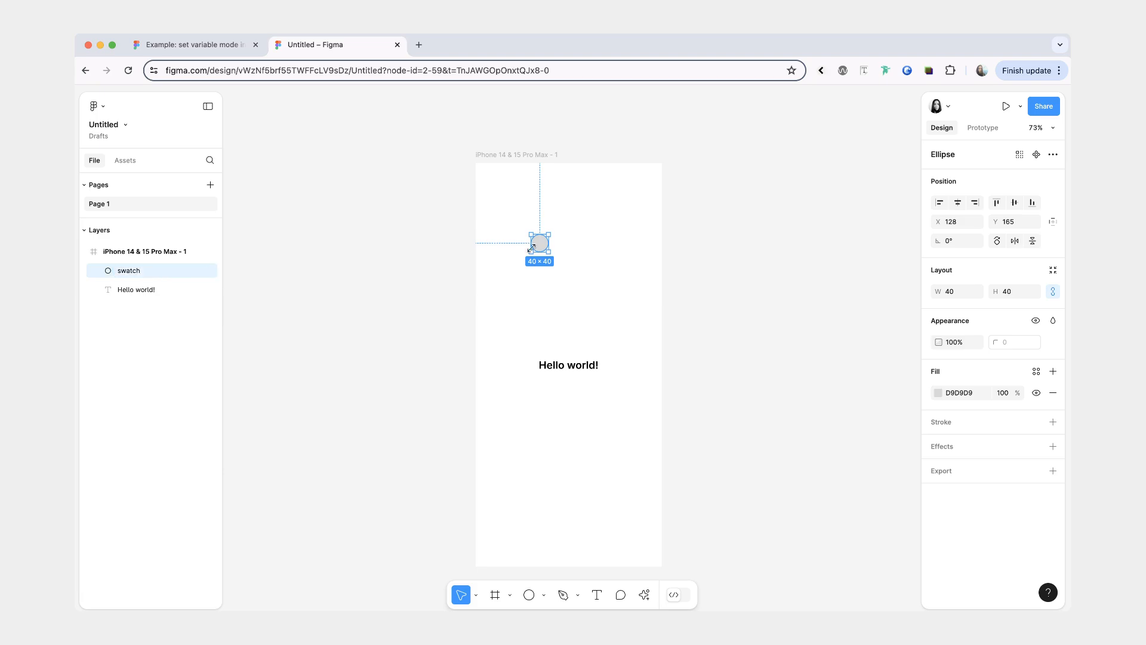
pyautogui.press('cmd+v')
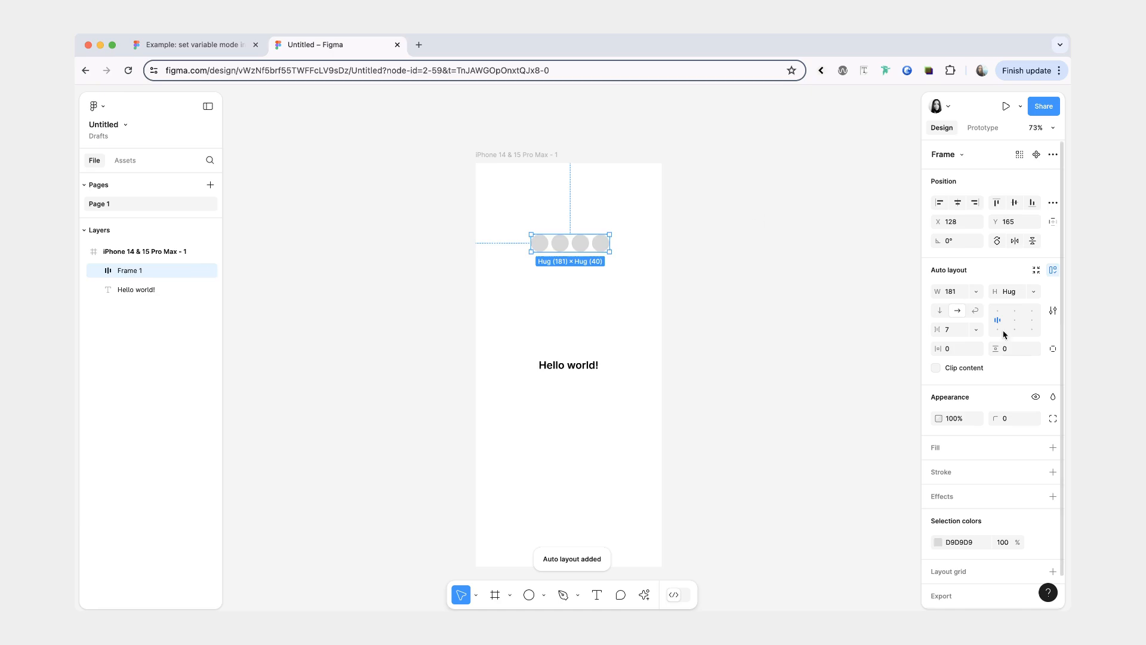
pyautogui.press('return')
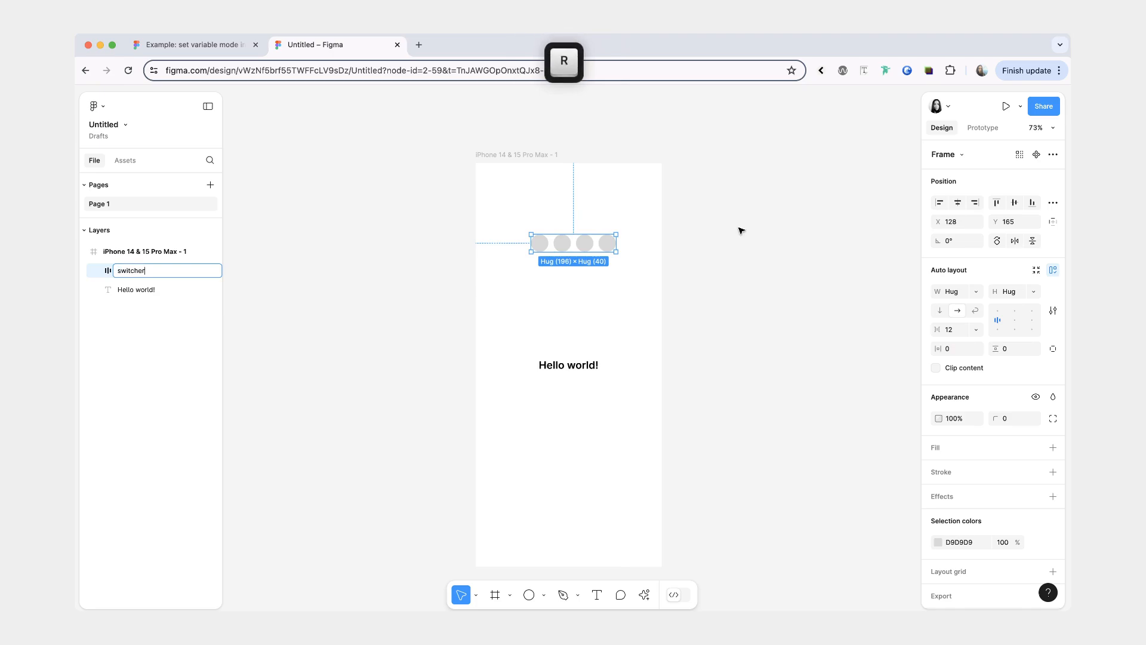
pyautogui.press('Return')
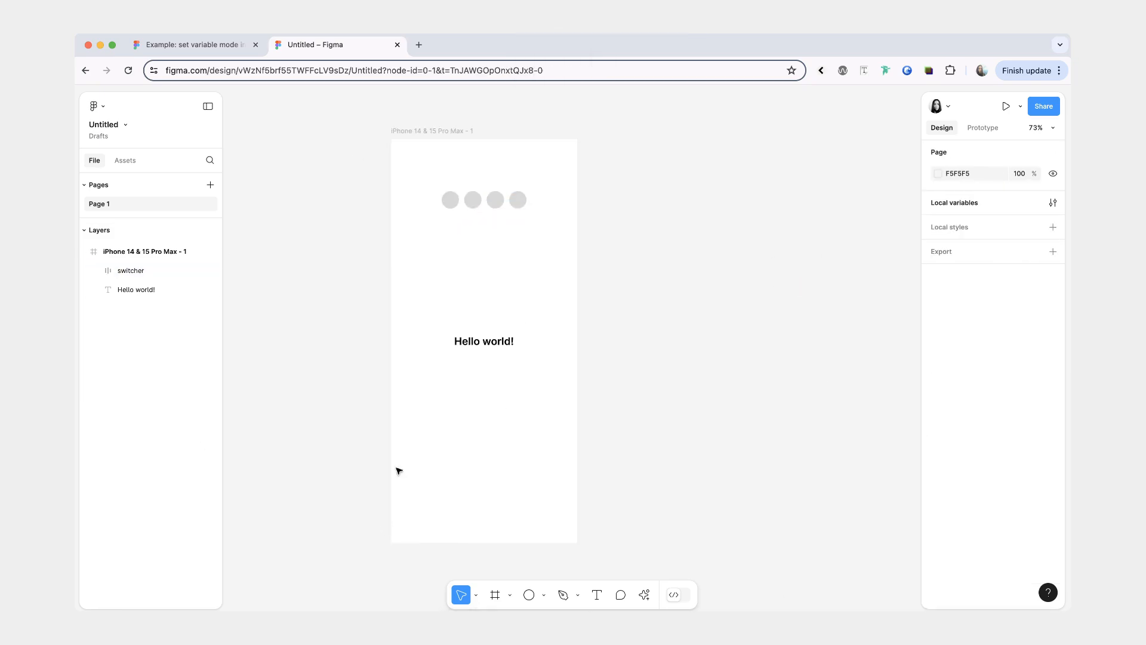
pyautogui.moveTo(458, 456)
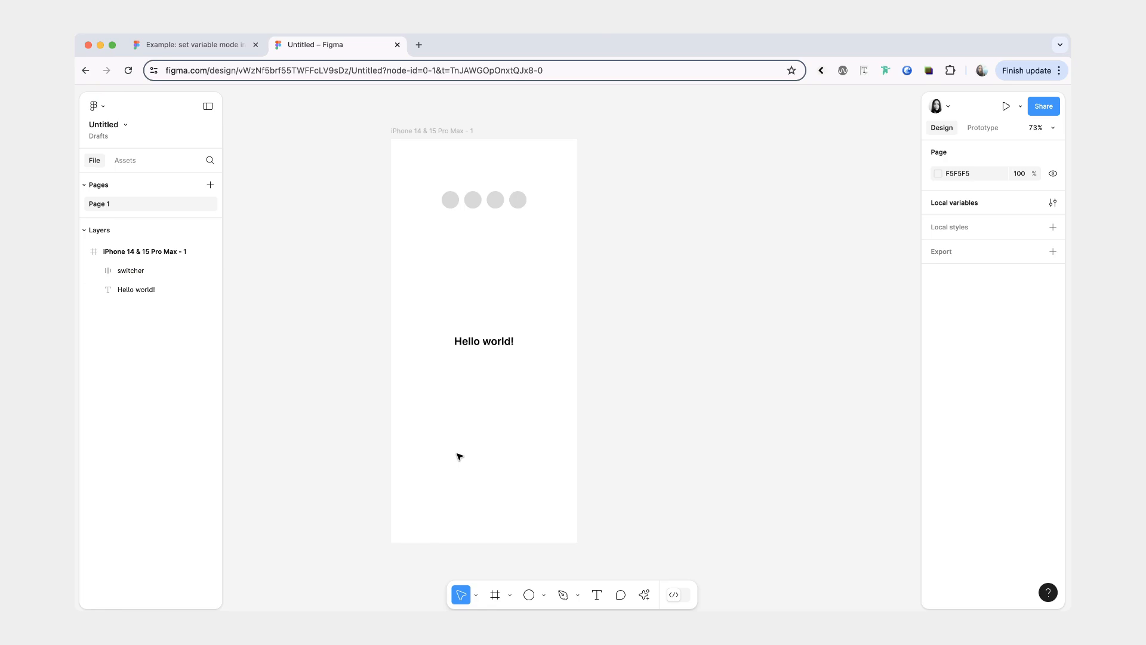
# Step: Create a themes collection with background and text colour variables and lime, sky, purple modes
pyautogui.click(1053, 203)
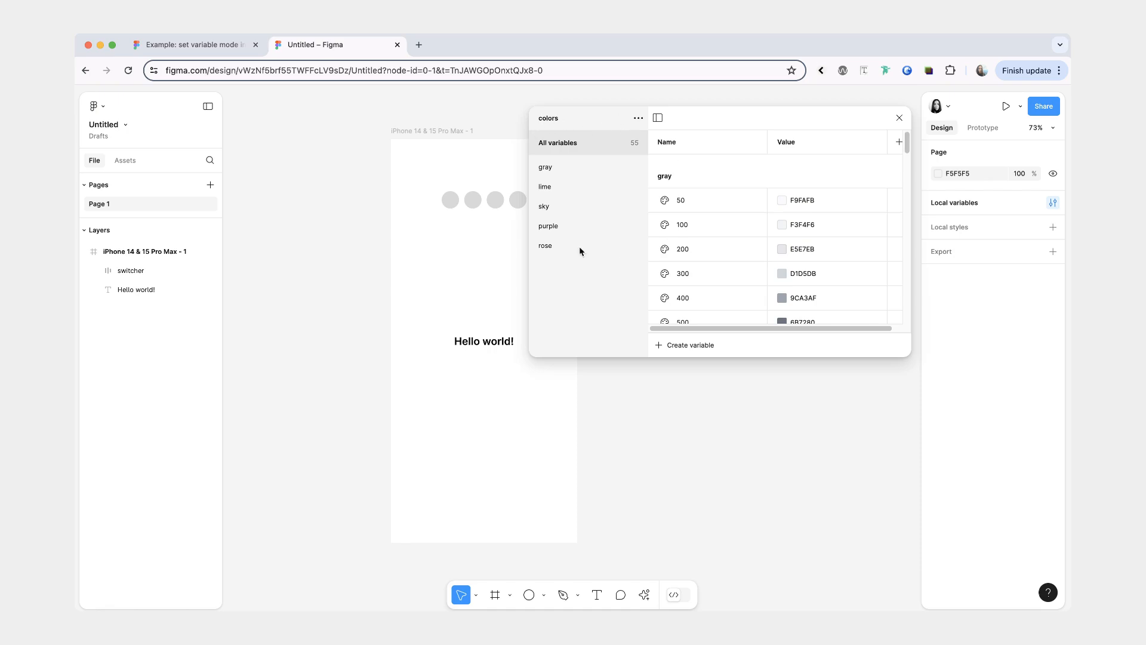
pyautogui.click(638, 118)
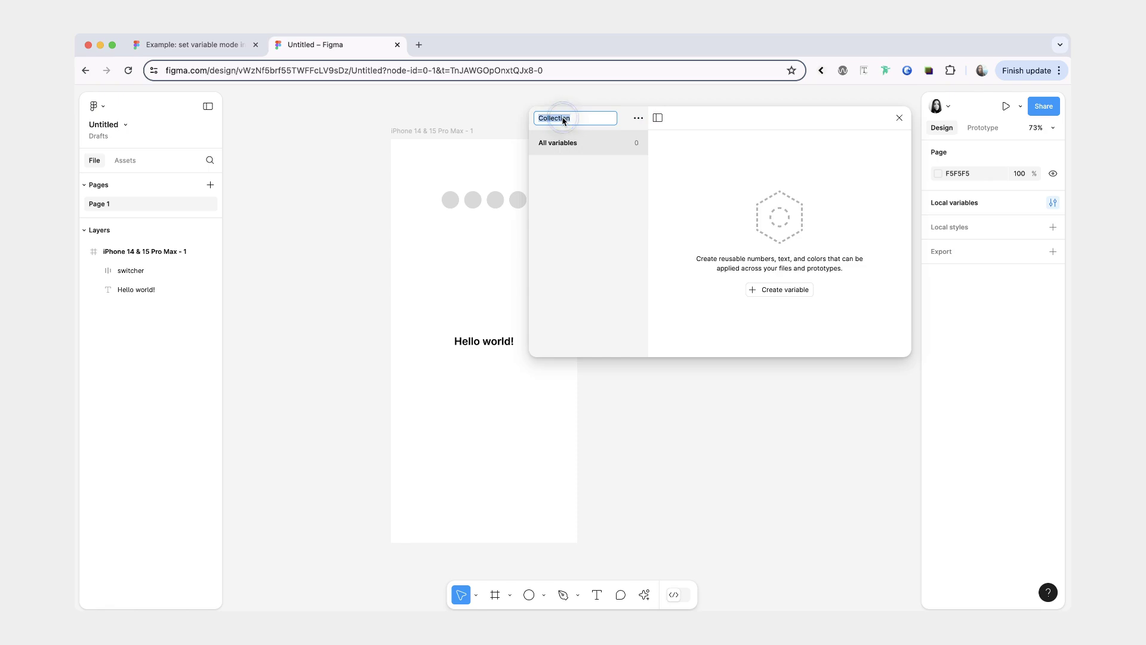
pyautogui.click(778, 290)
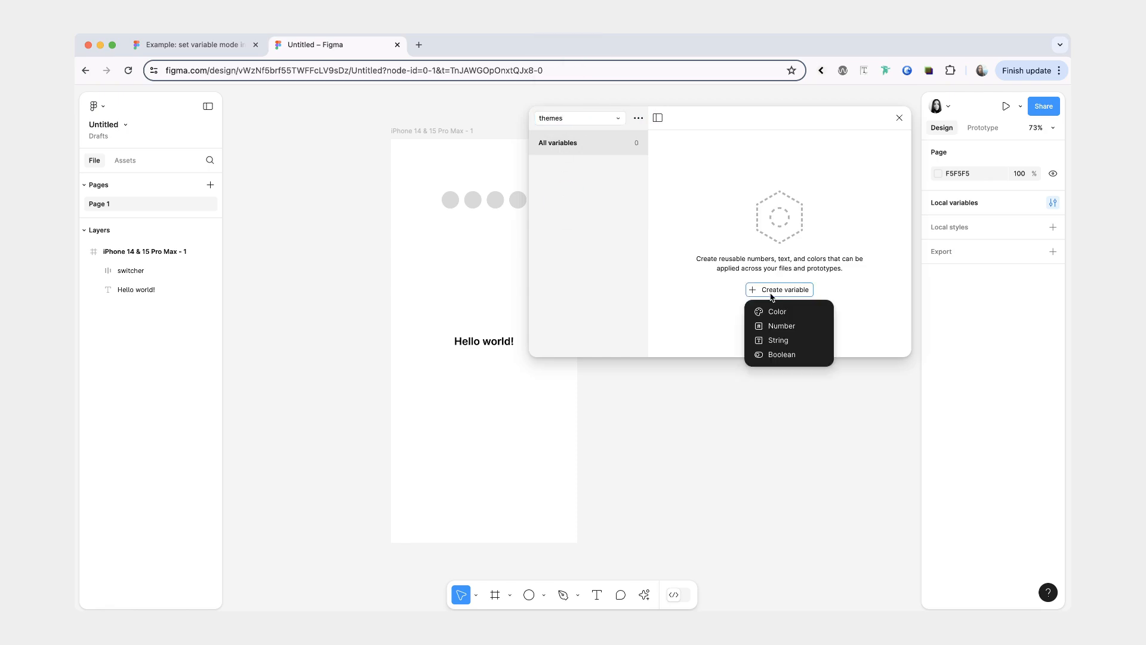
pyautogui.moveTo(776, 311)
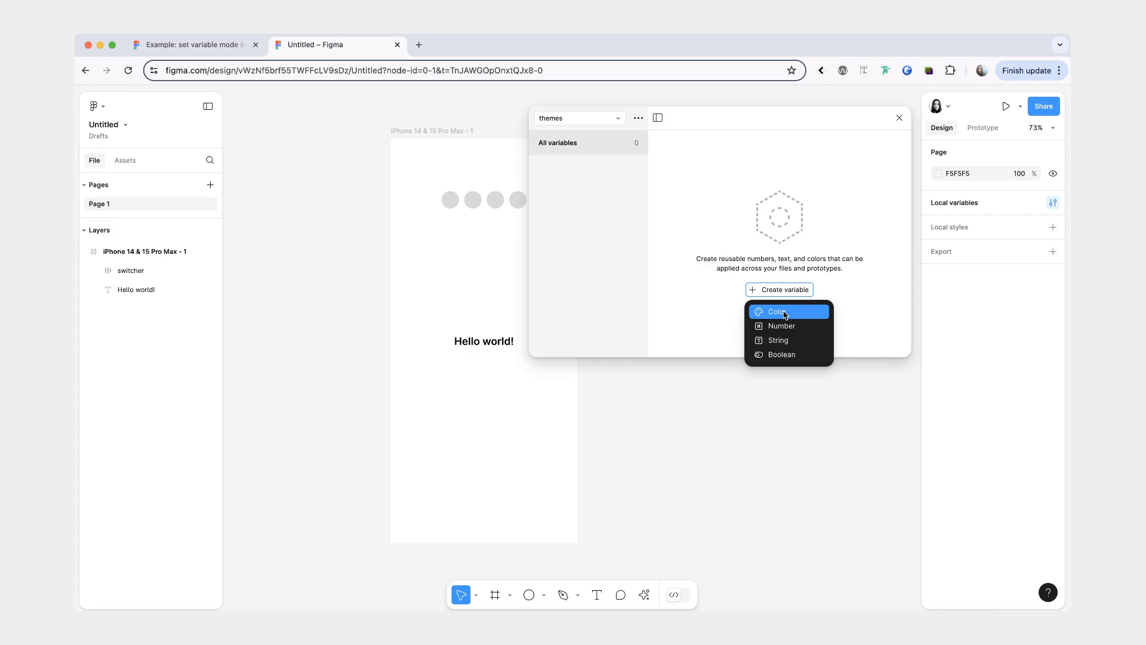
pyautogui.click(776, 312)
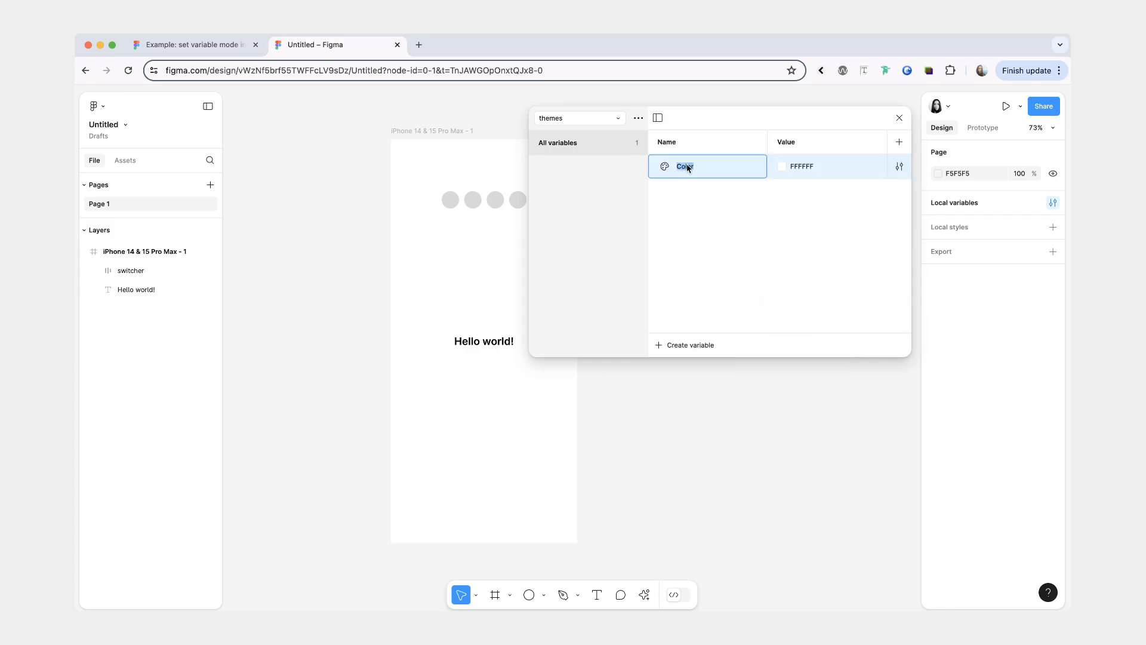
pyautogui.write('background')
pyautogui.write('sky')
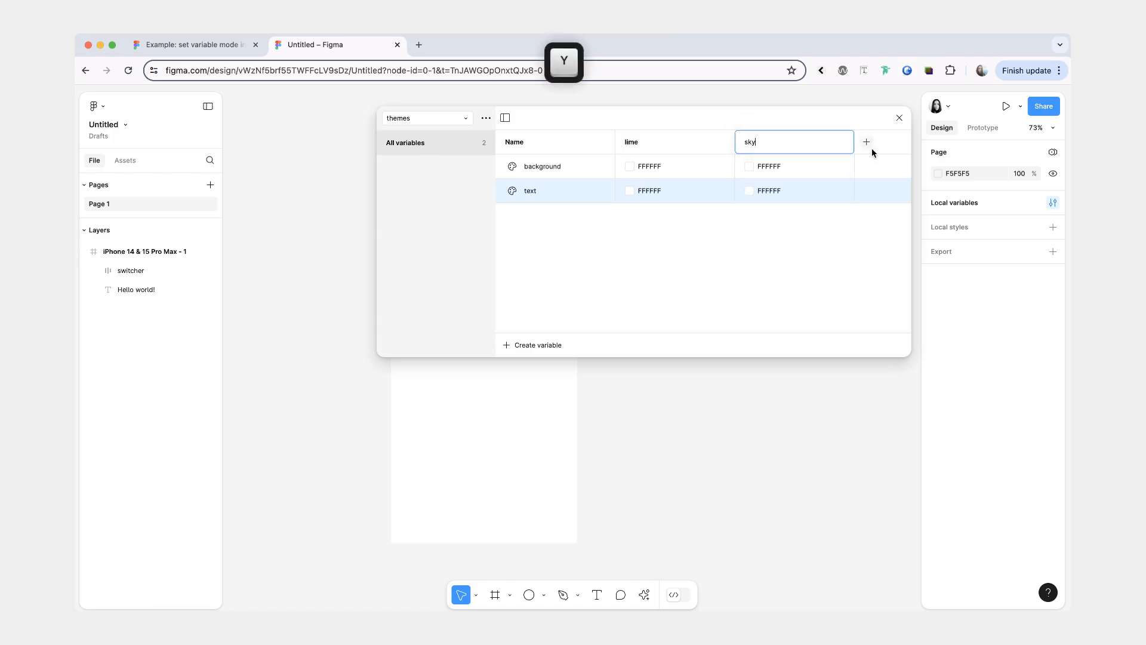
pyautogui.click(866, 142)
pyautogui.write('purple')
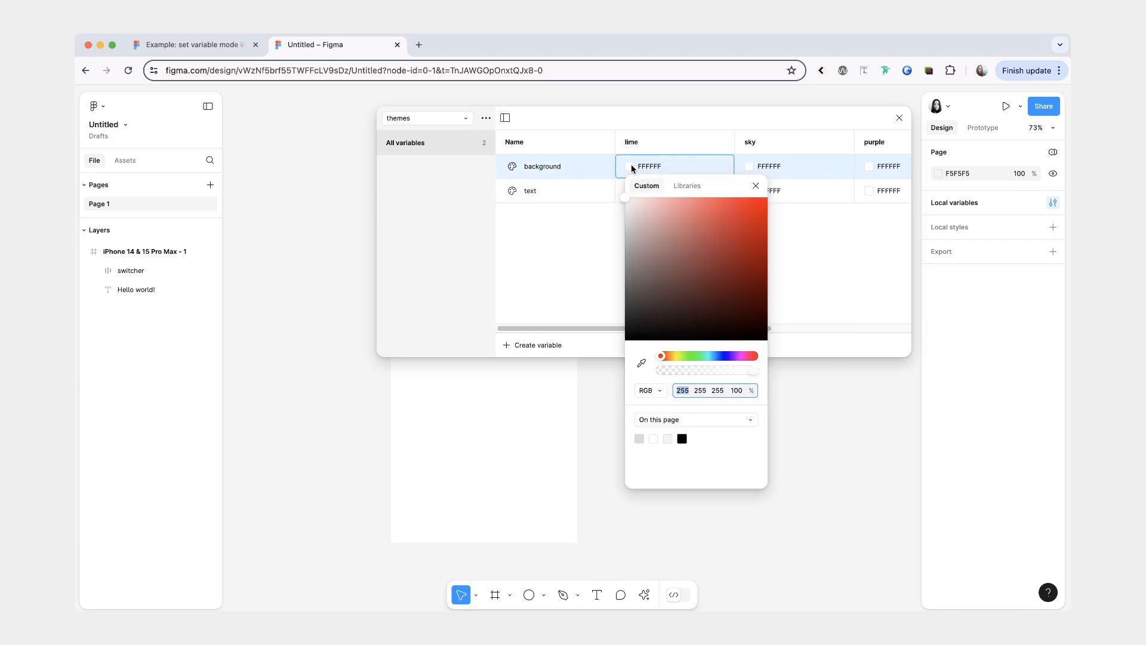
# Step: Alias each mode to library shades 50 and 800, e.g. lime 50 background, lime 800 text
pyautogui.click(687, 185)
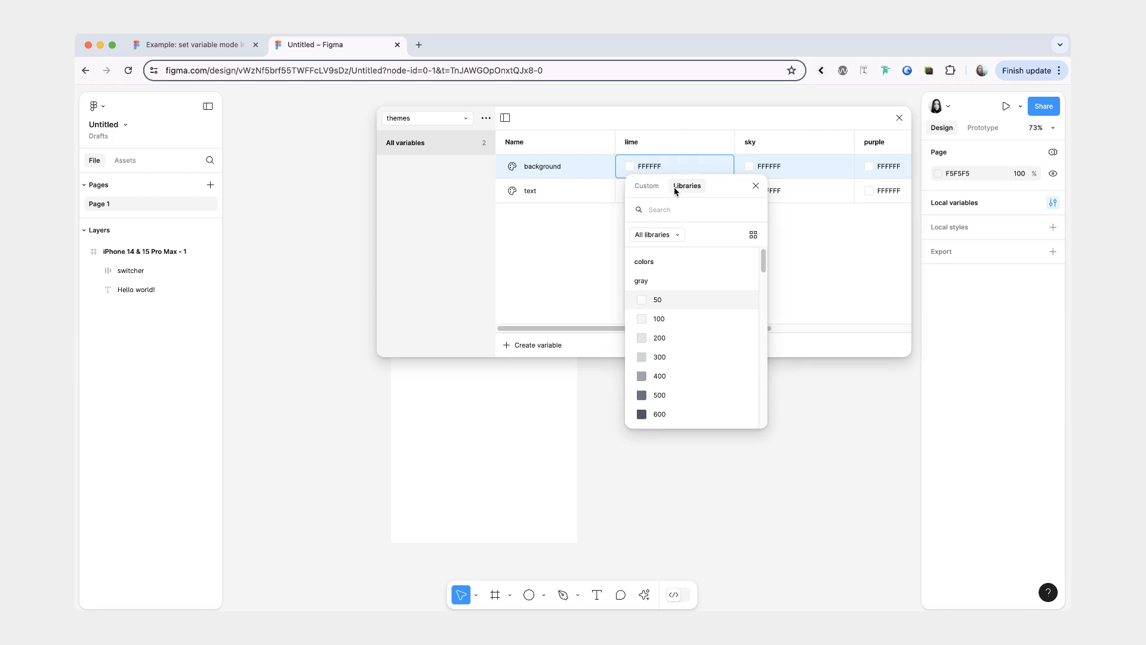
pyautogui.moveTo(678, 212)
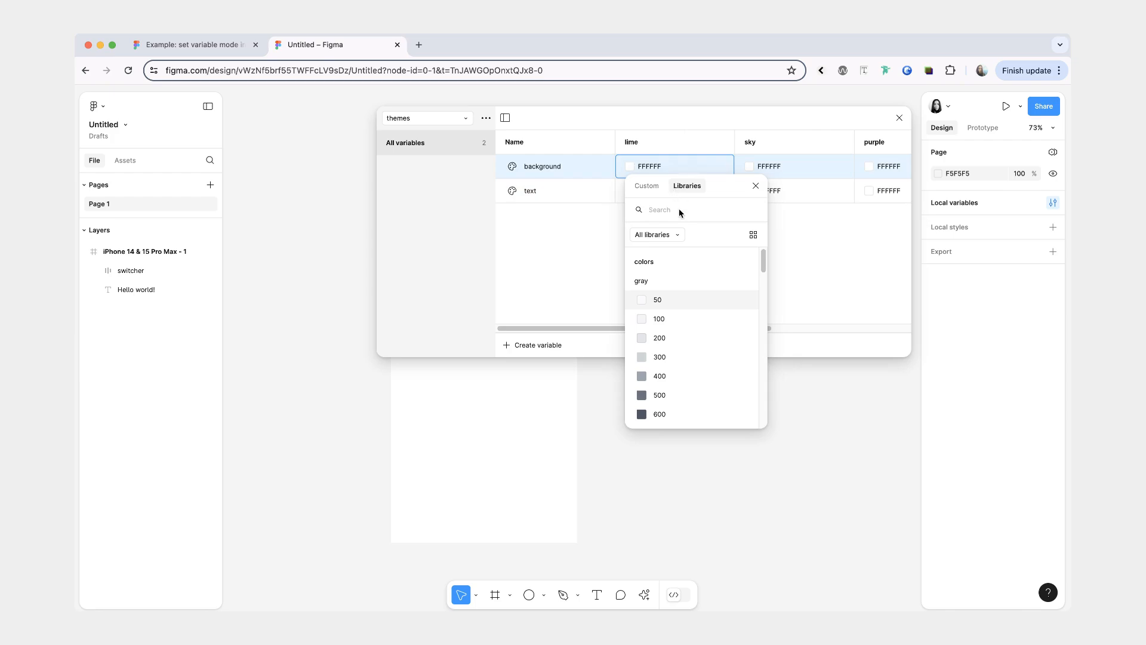
pyautogui.click(676, 209)
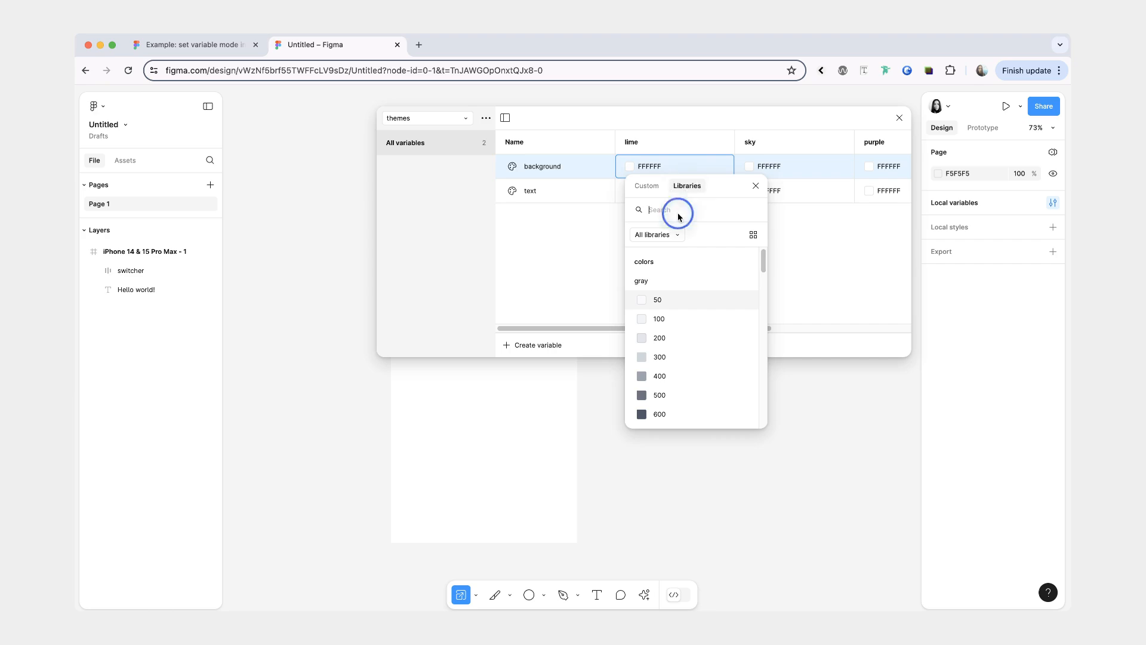
pyautogui.click(658, 299)
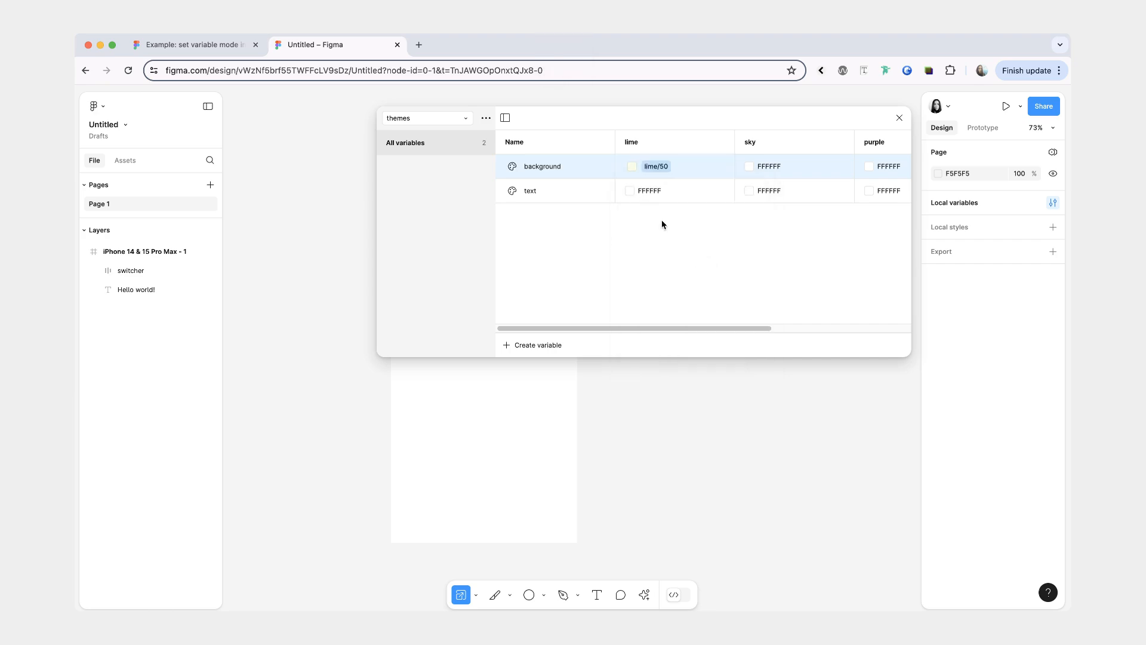
pyautogui.click(629, 190)
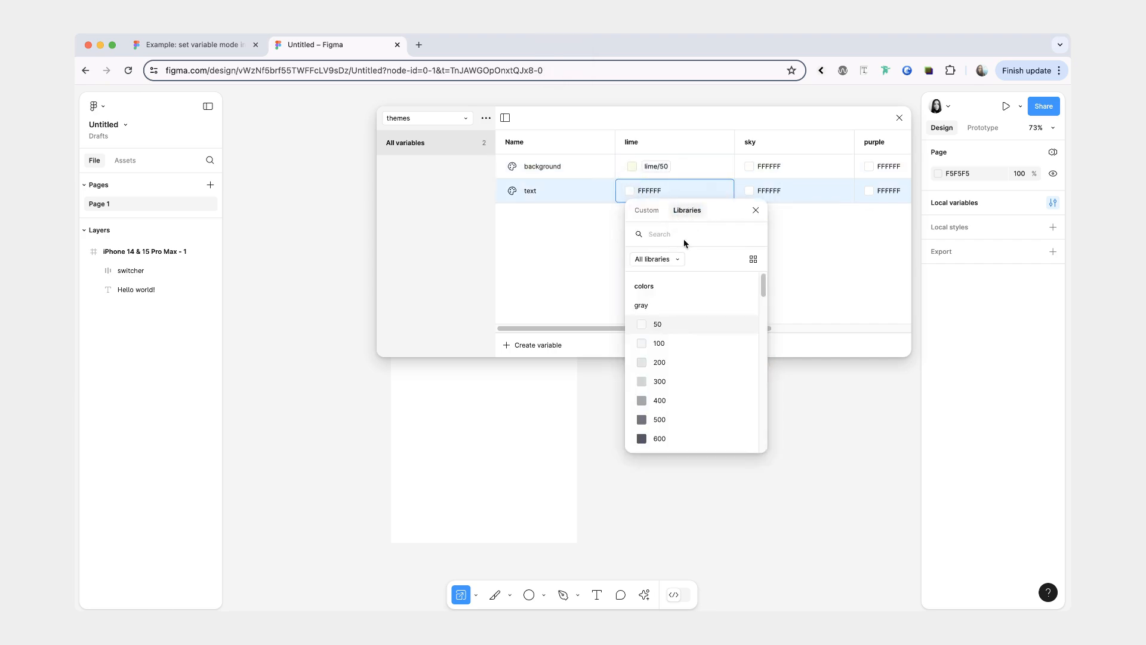
pyautogui.write('lime')
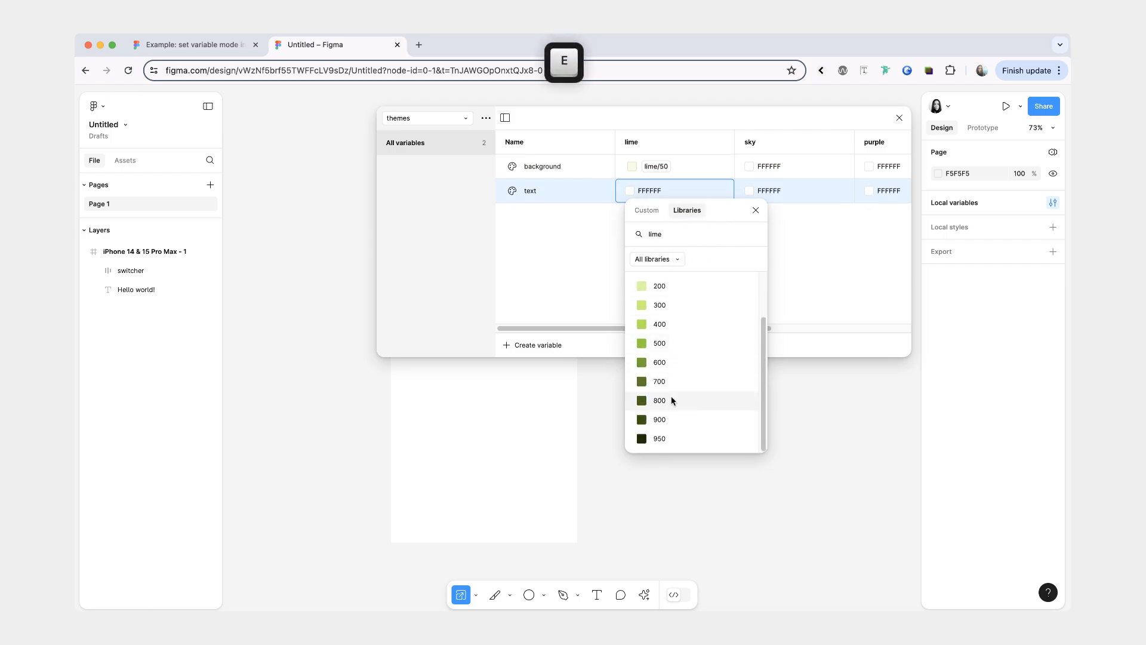
pyautogui.click(659, 400)
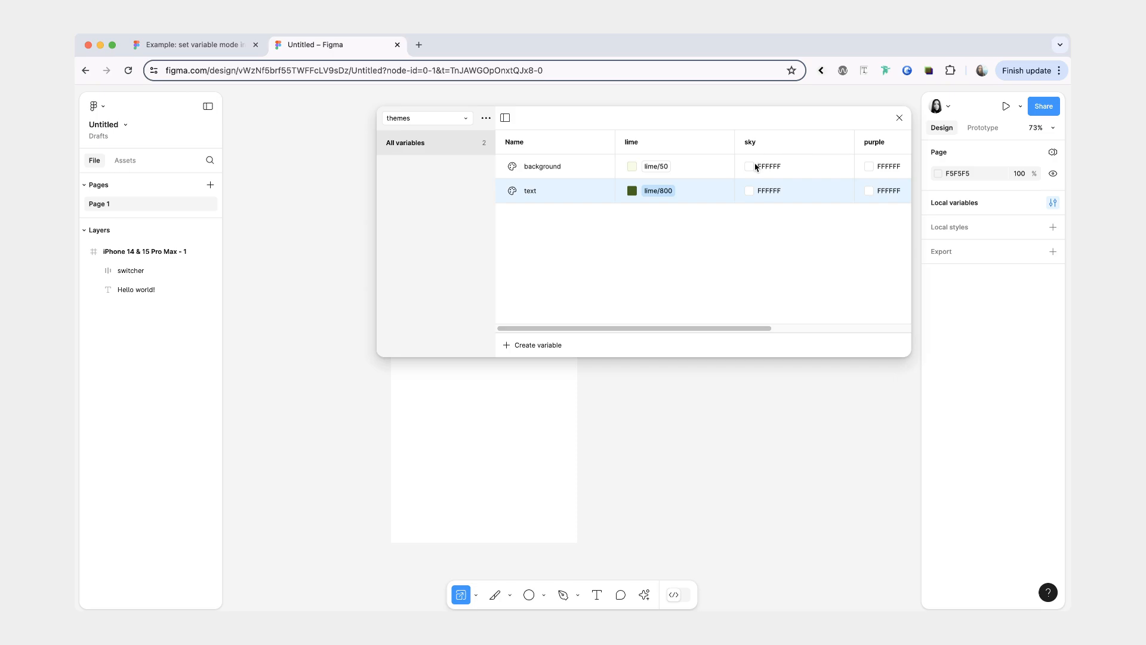
pyautogui.click(749, 166)
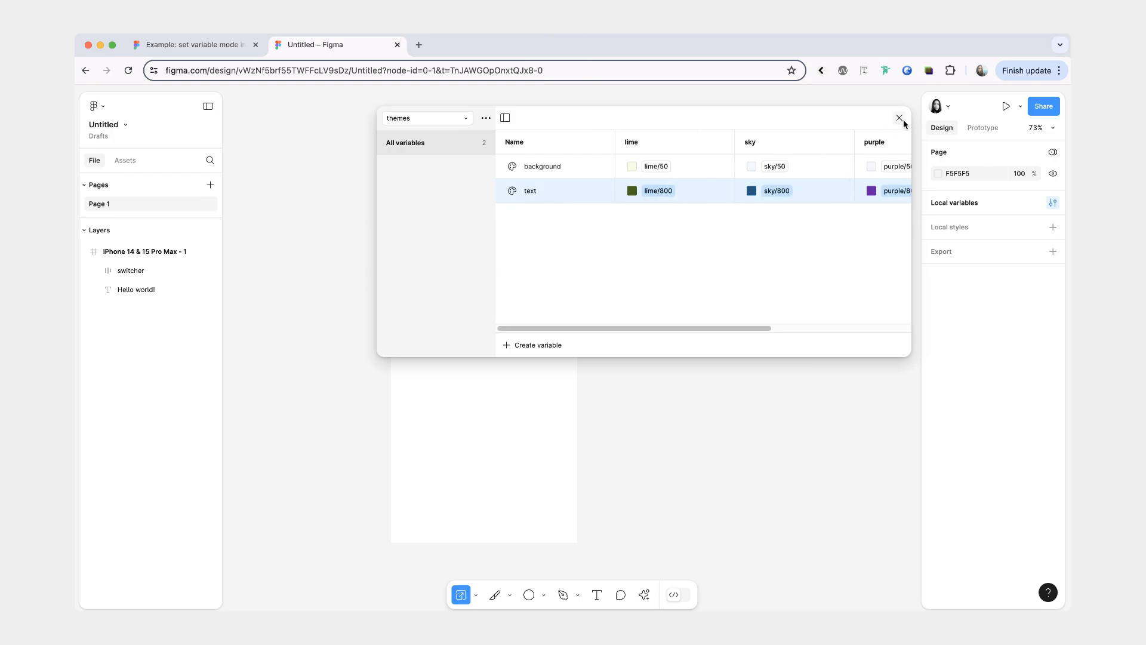
pyautogui.click(899, 118)
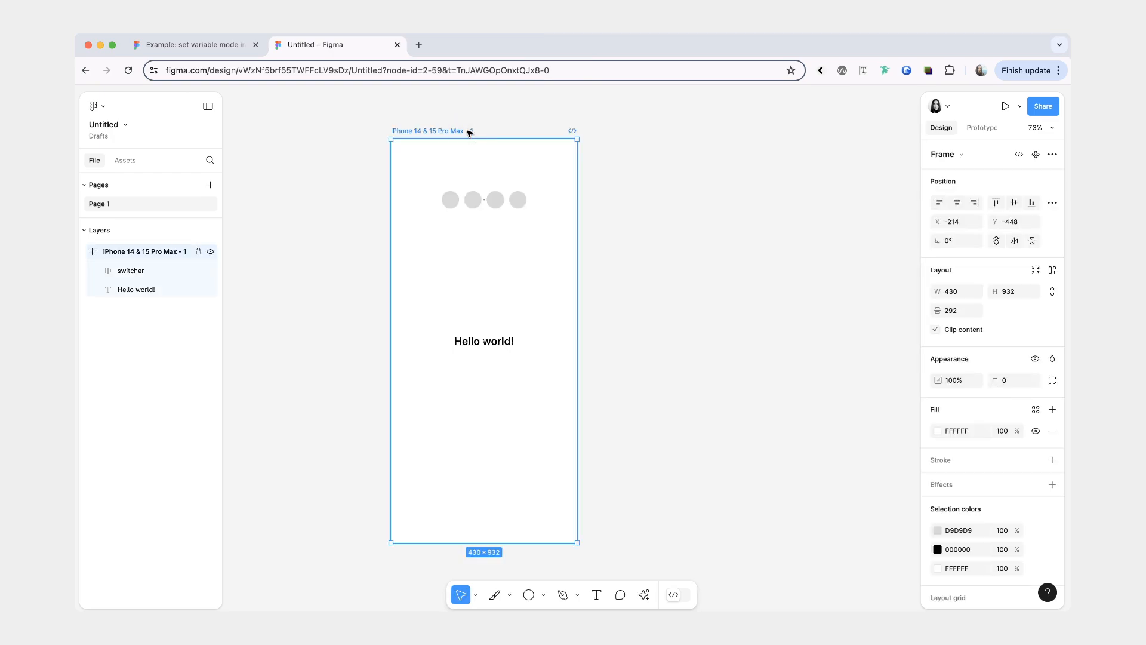
# Step: Bind the frame fill to 'background' and the Hello world! fill to 'text', then check themes
pyautogui.click(1036, 410)
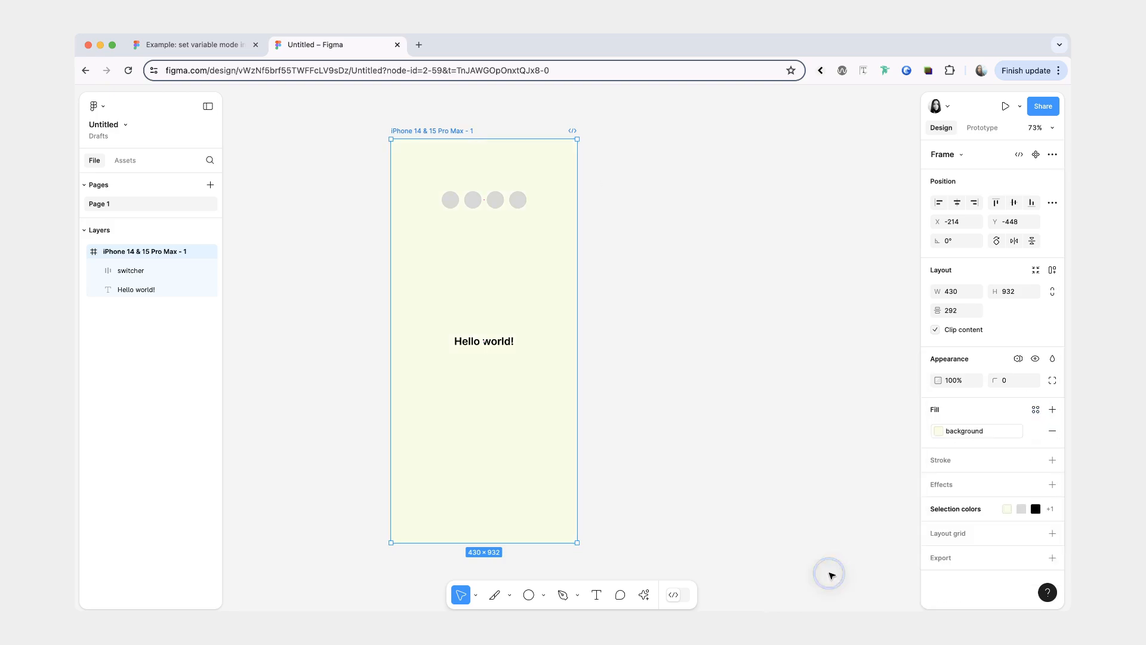
pyautogui.click(483, 341)
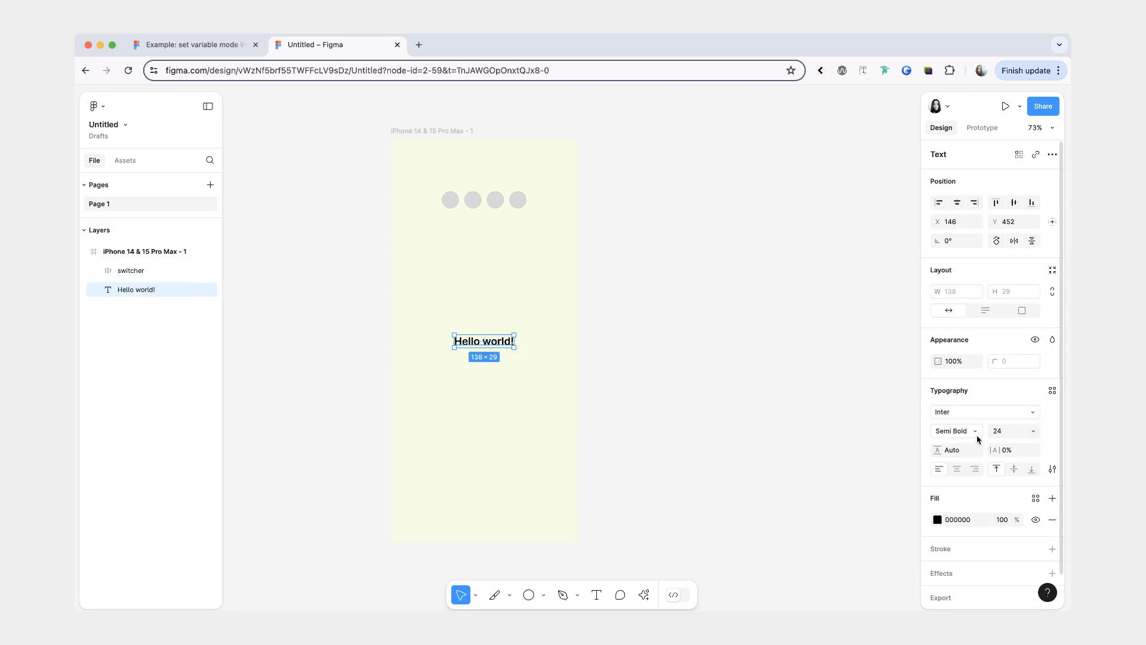
pyautogui.click(1035, 498)
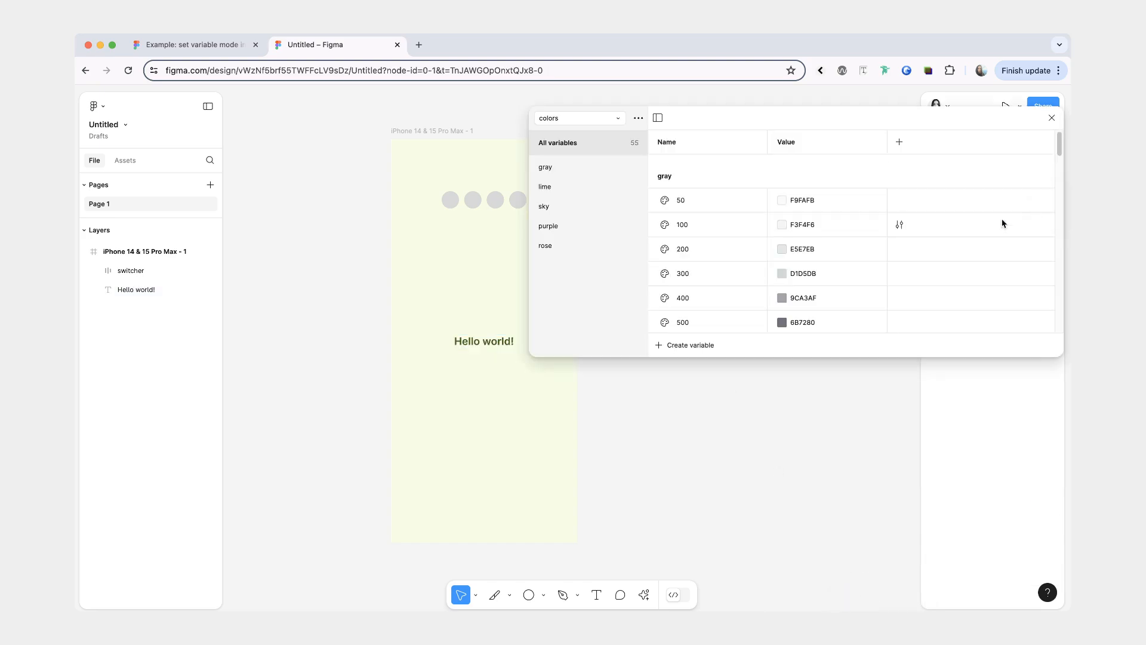
pyautogui.click(577, 118)
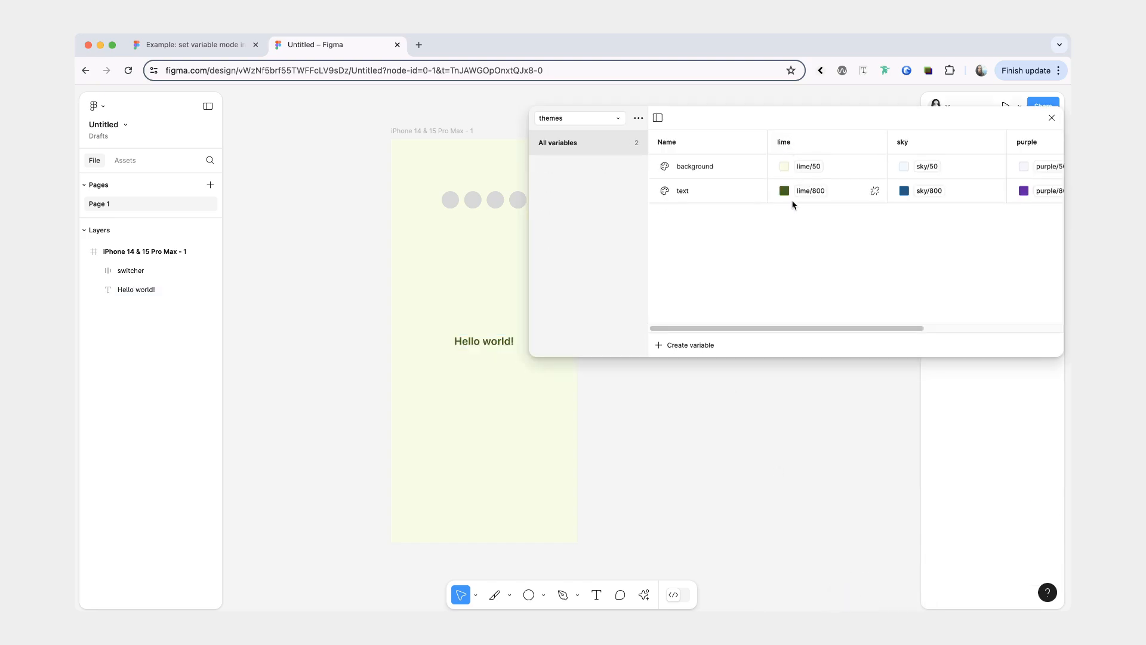
pyautogui.moveTo(840, 228)
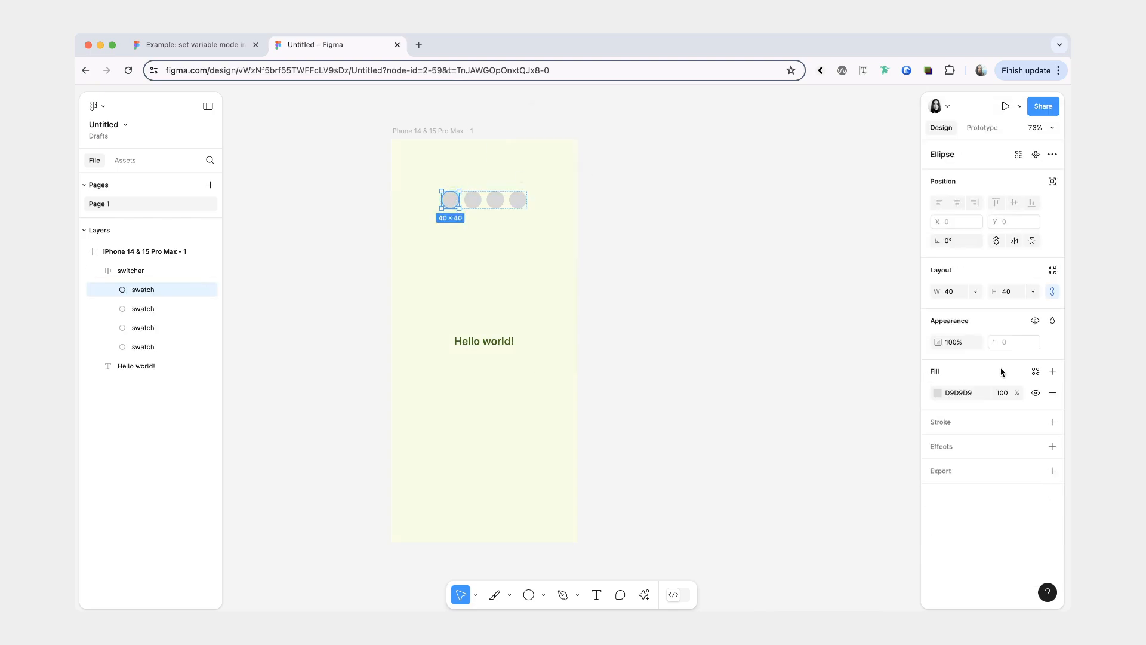
pyautogui.moveTo(1036, 371)
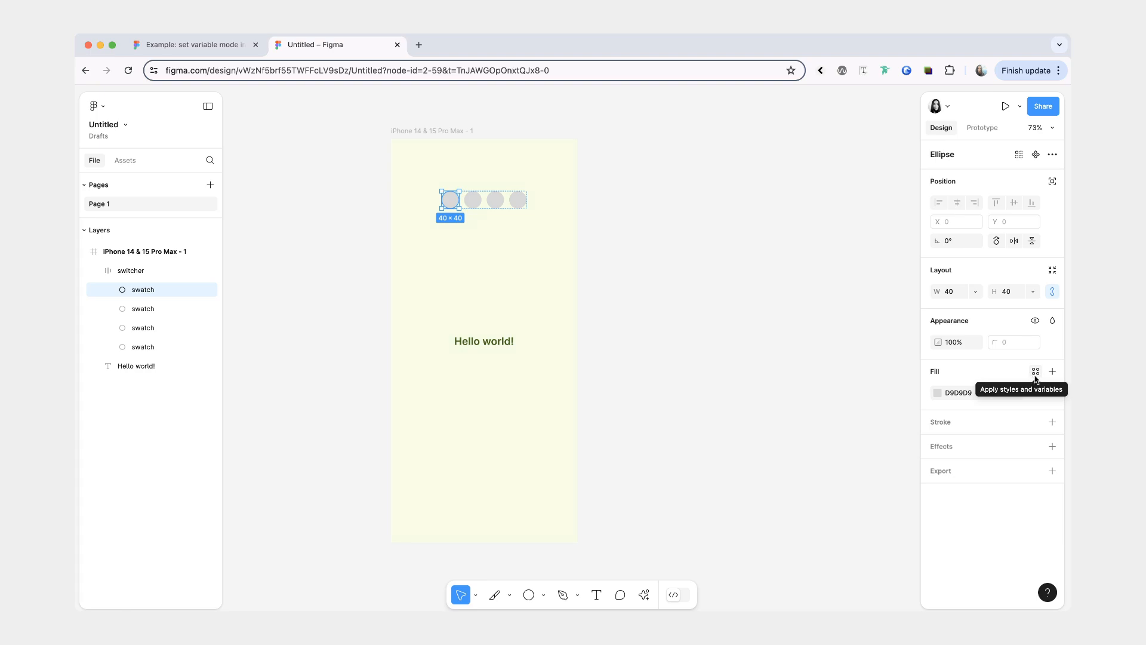
# Step: Fill the switcher circles with lime, sky 600, purple and rose library colours
pyautogui.click(1036, 371)
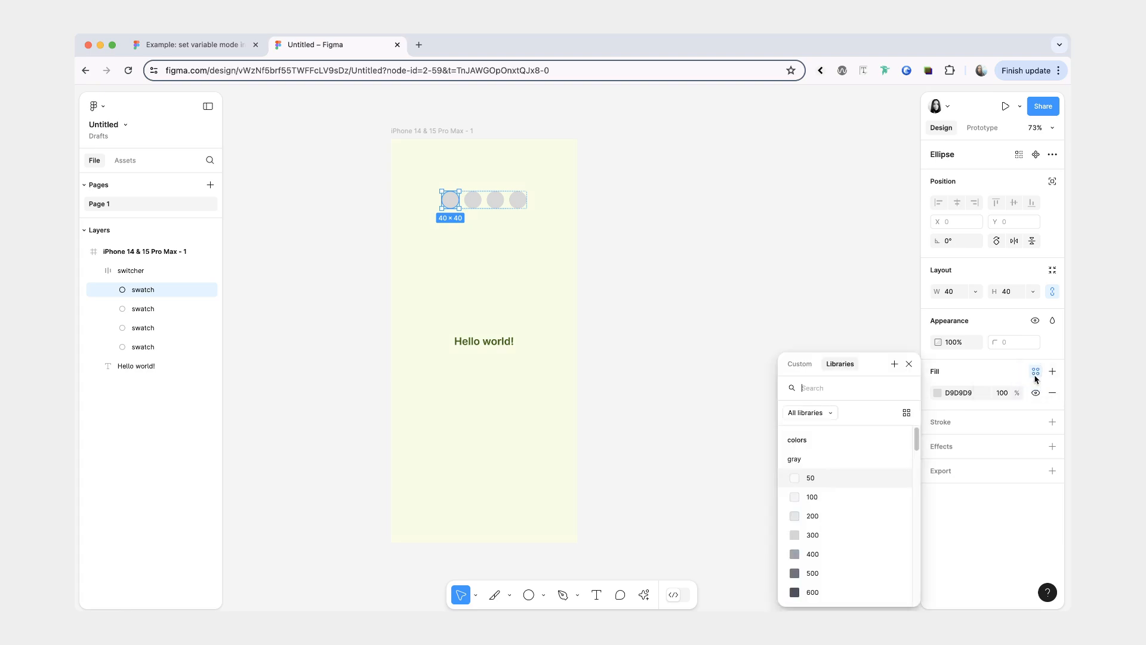
pyautogui.write('lime')
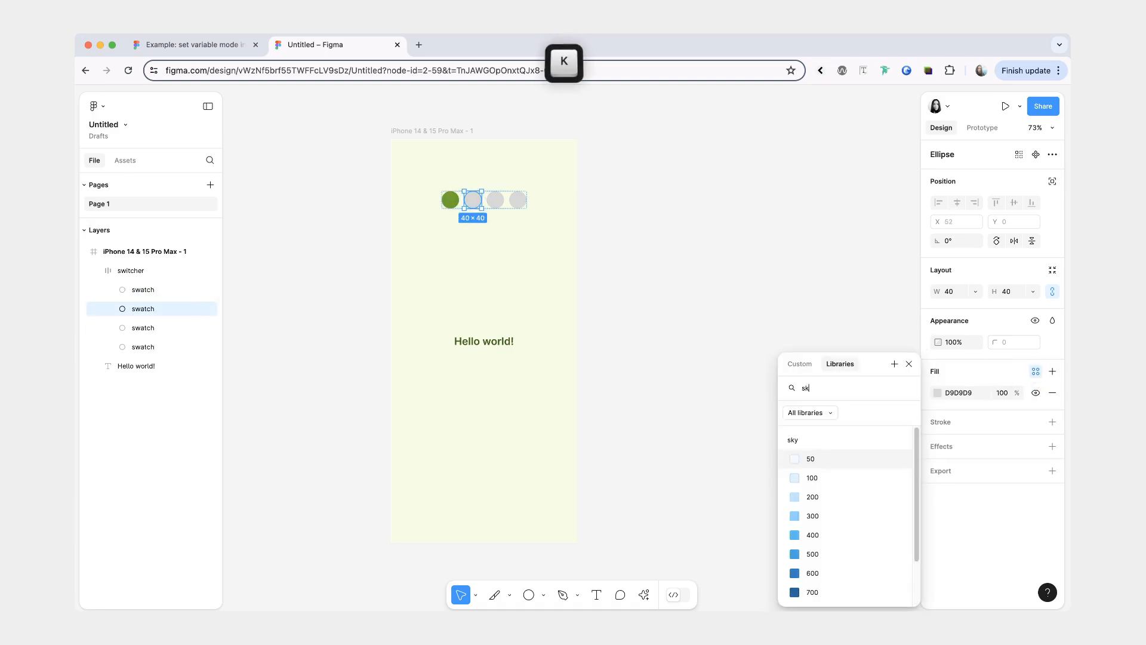
pyautogui.click(811, 573)
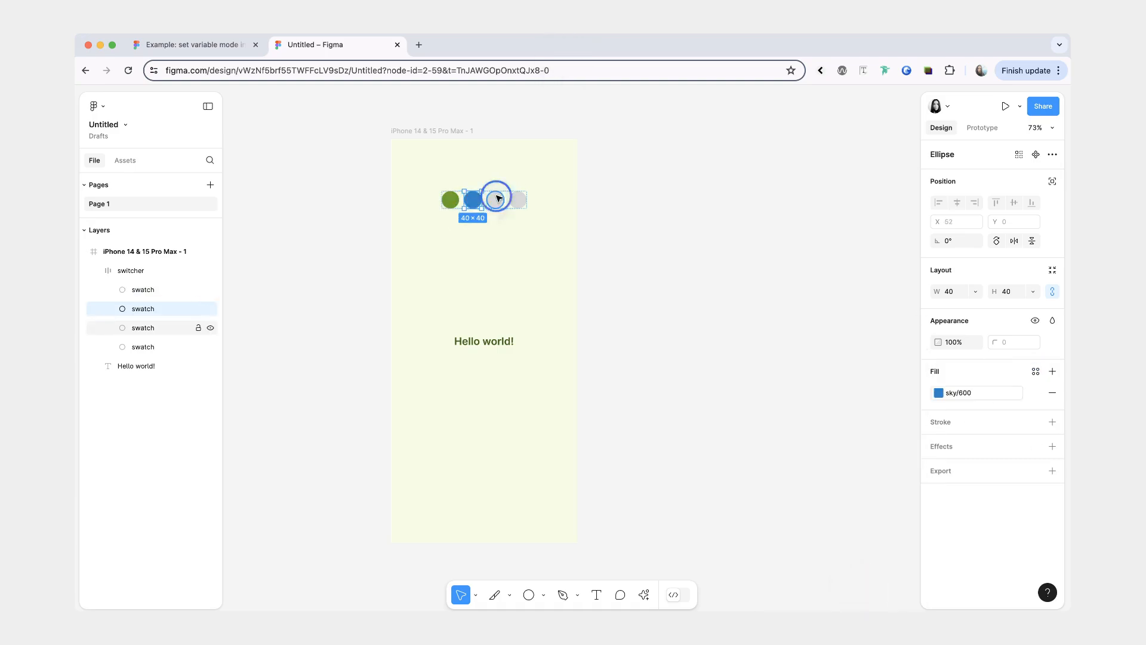
pyautogui.click(938, 393)
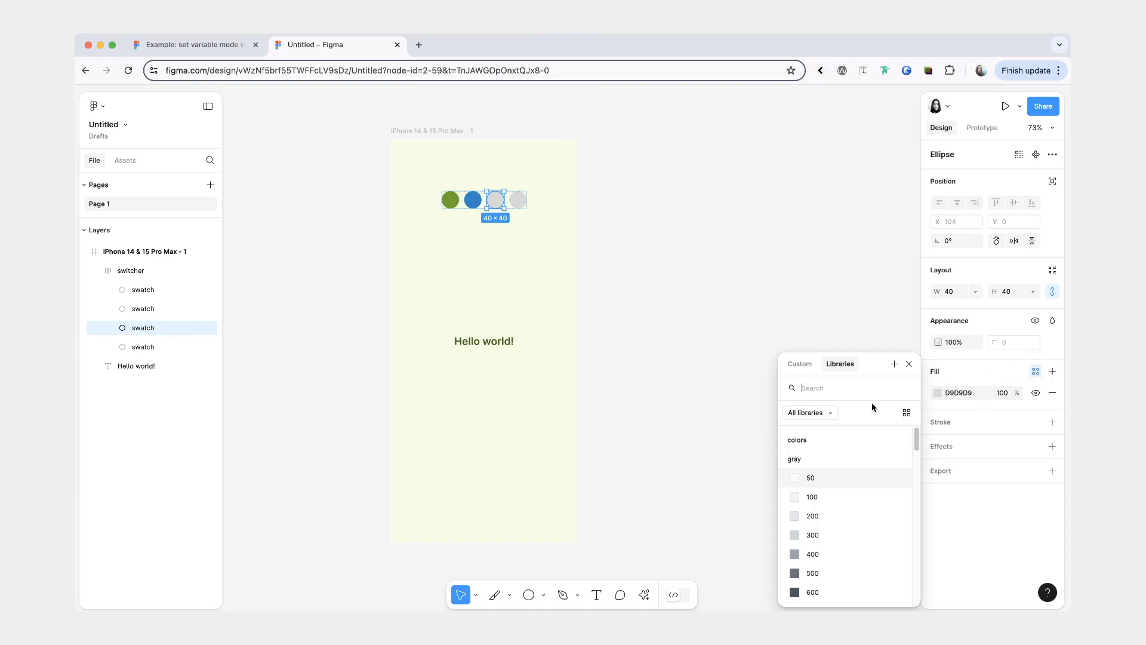
pyautogui.write('purple')
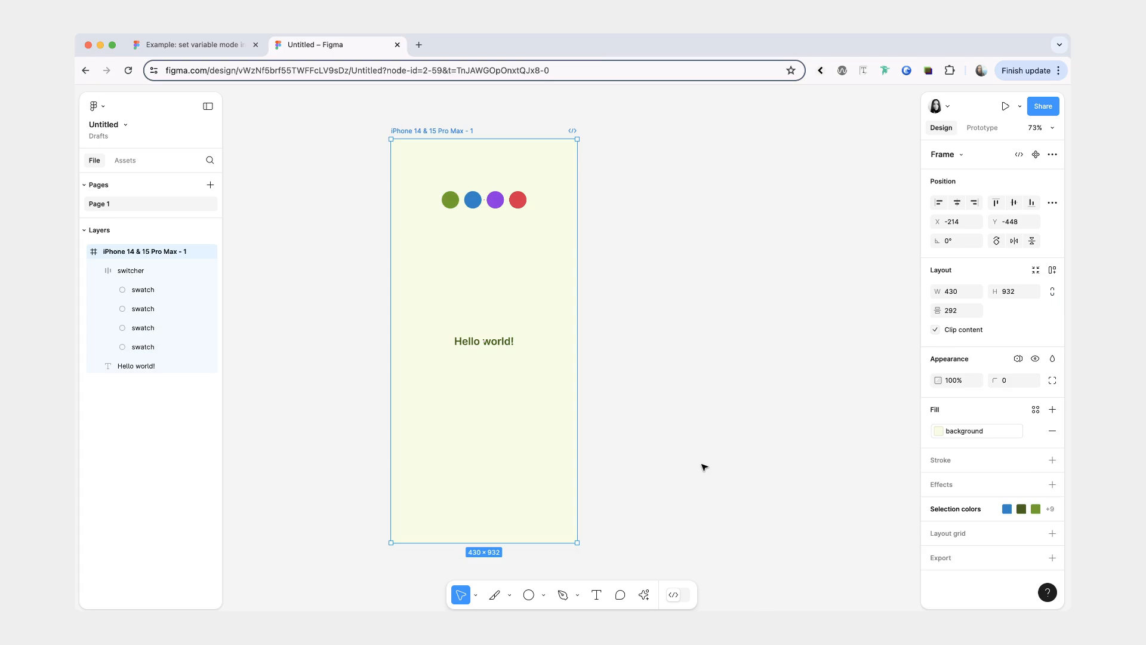
pyautogui.click(1018, 358)
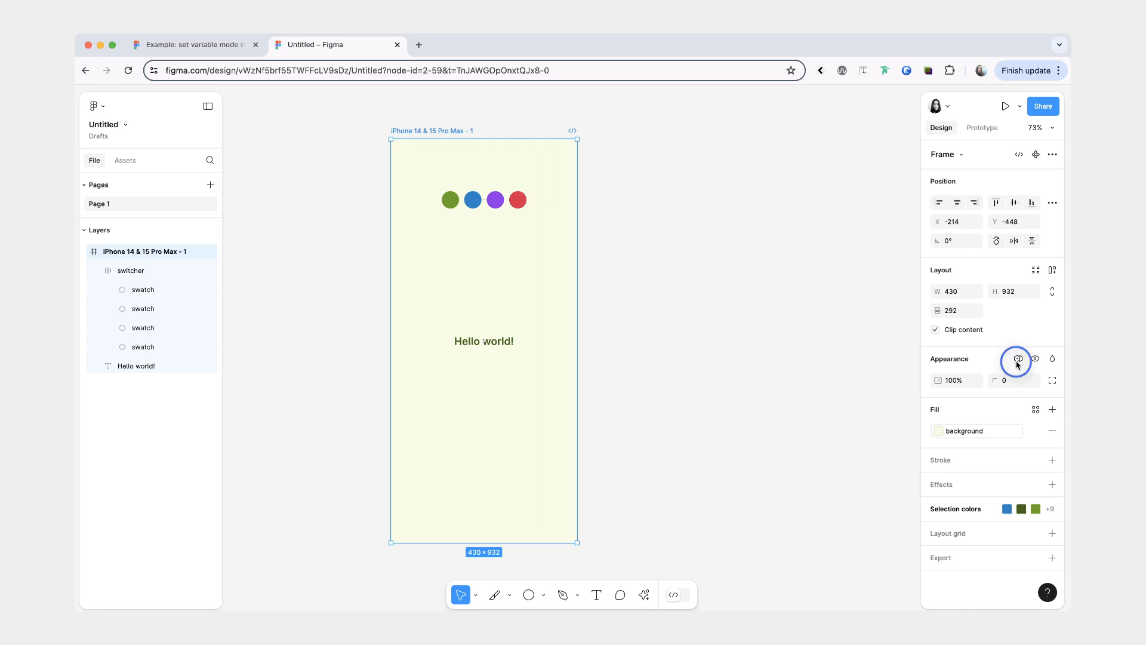
pyautogui.click(1018, 359)
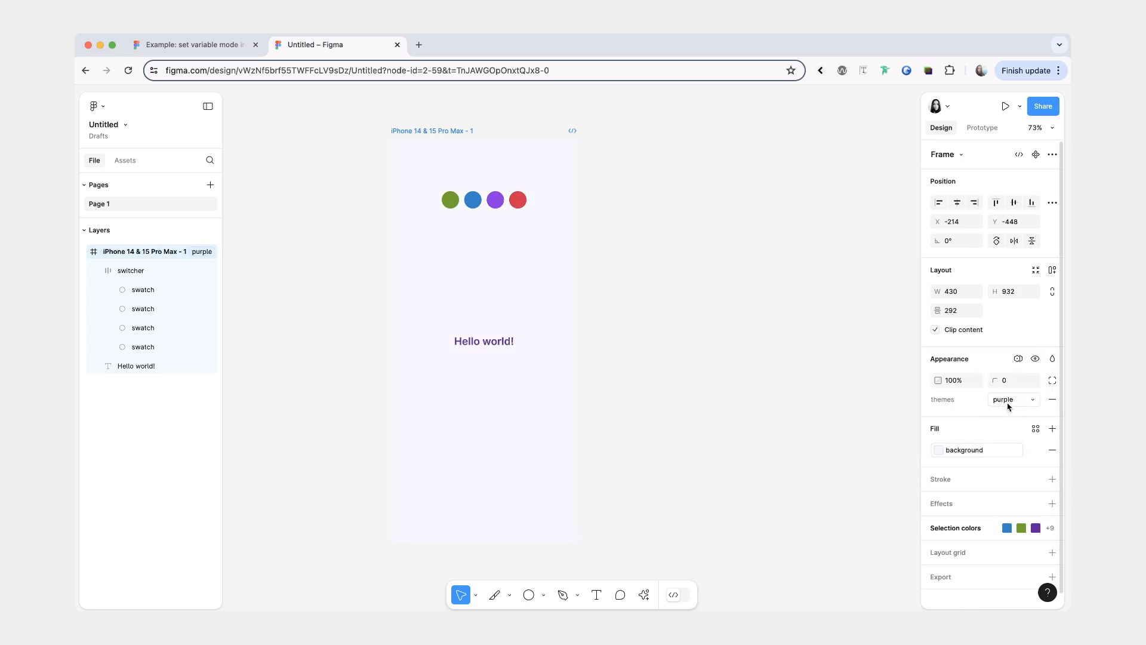
pyautogui.click(1013, 400)
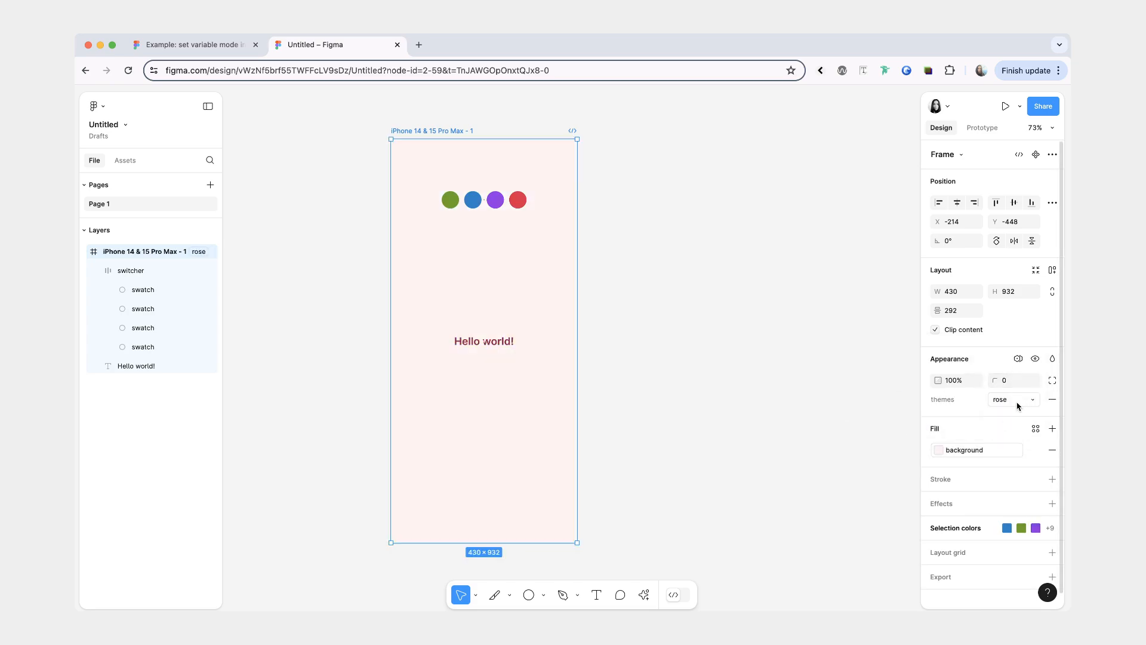
pyautogui.moveTo(1013, 399)
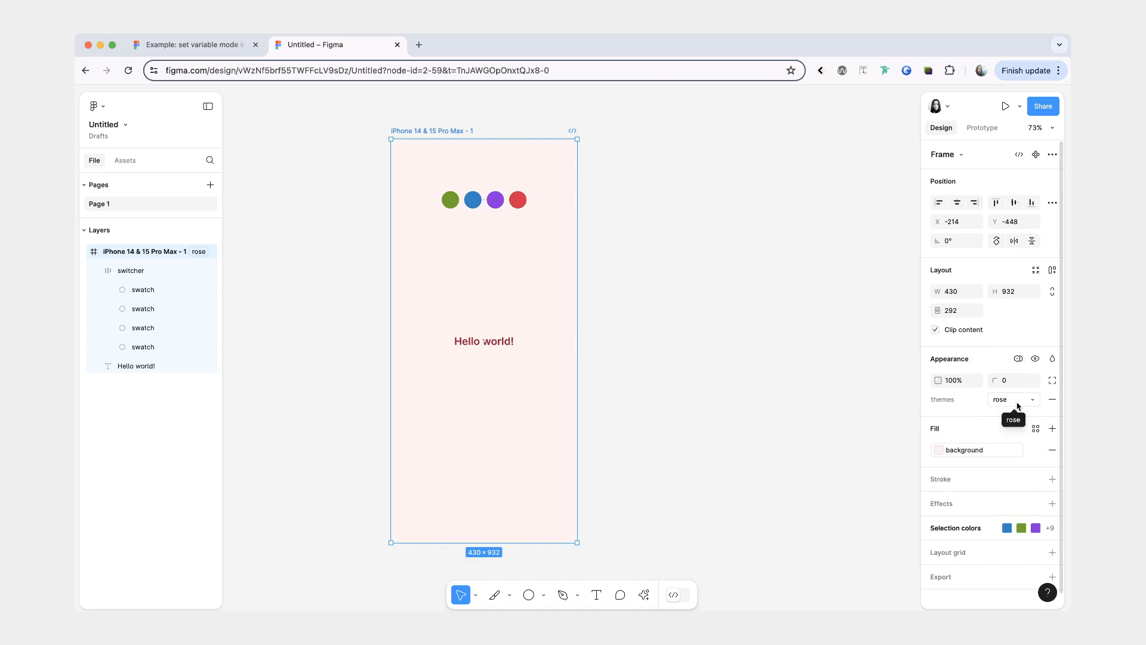
pyautogui.click(1013, 400)
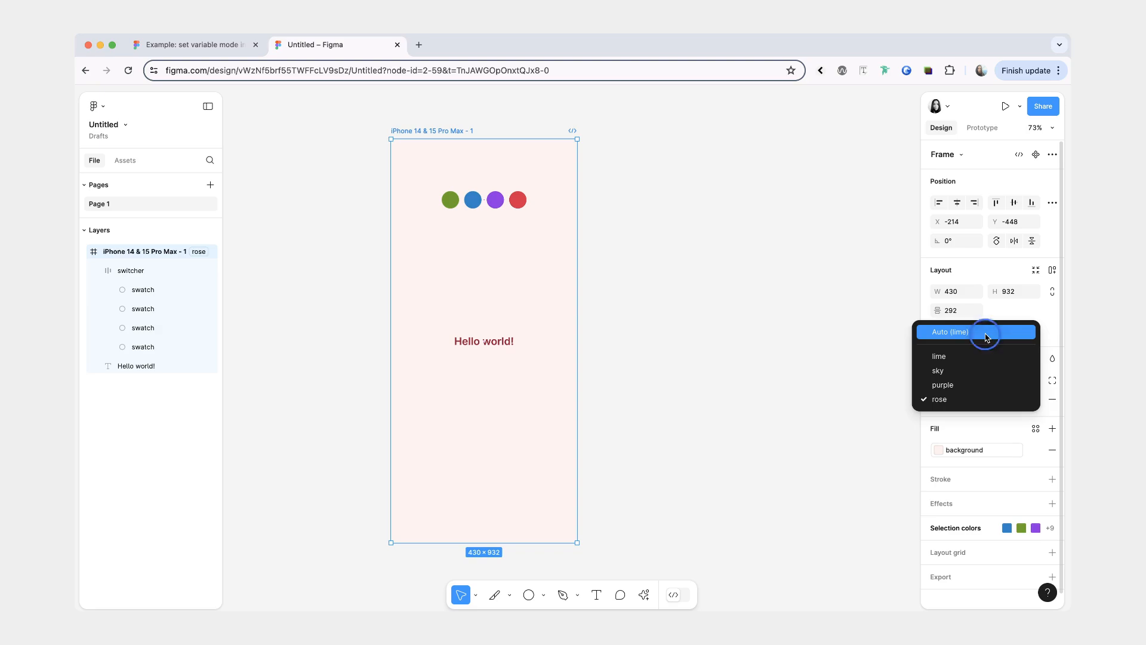
pyautogui.click(983, 127)
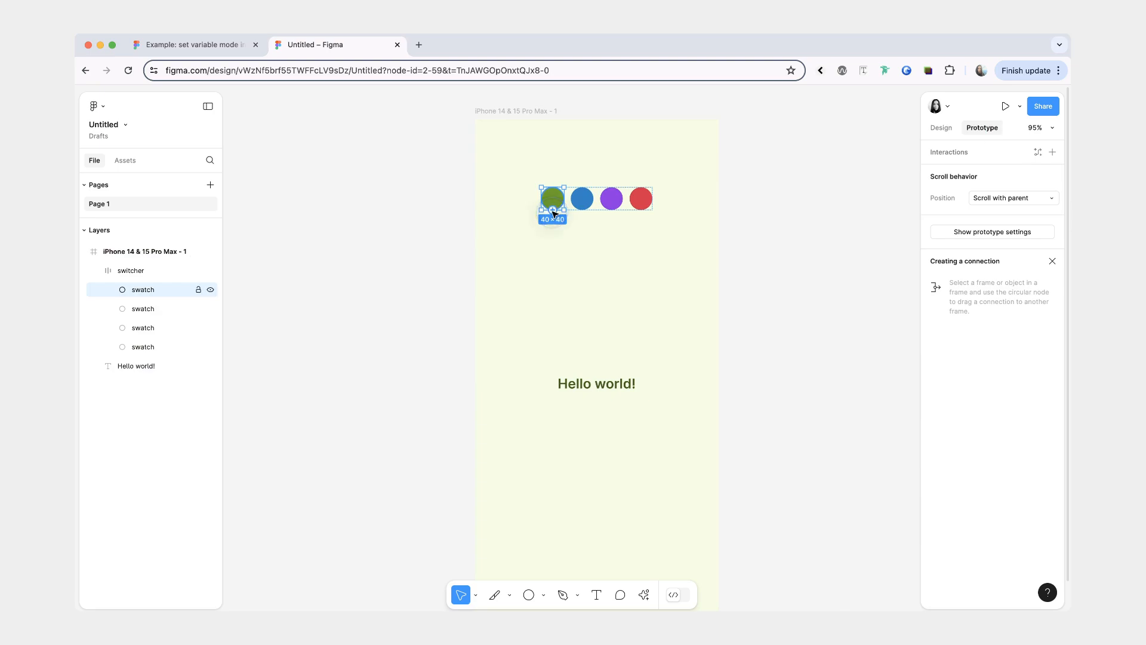
pyautogui.moveTo(948, 163)
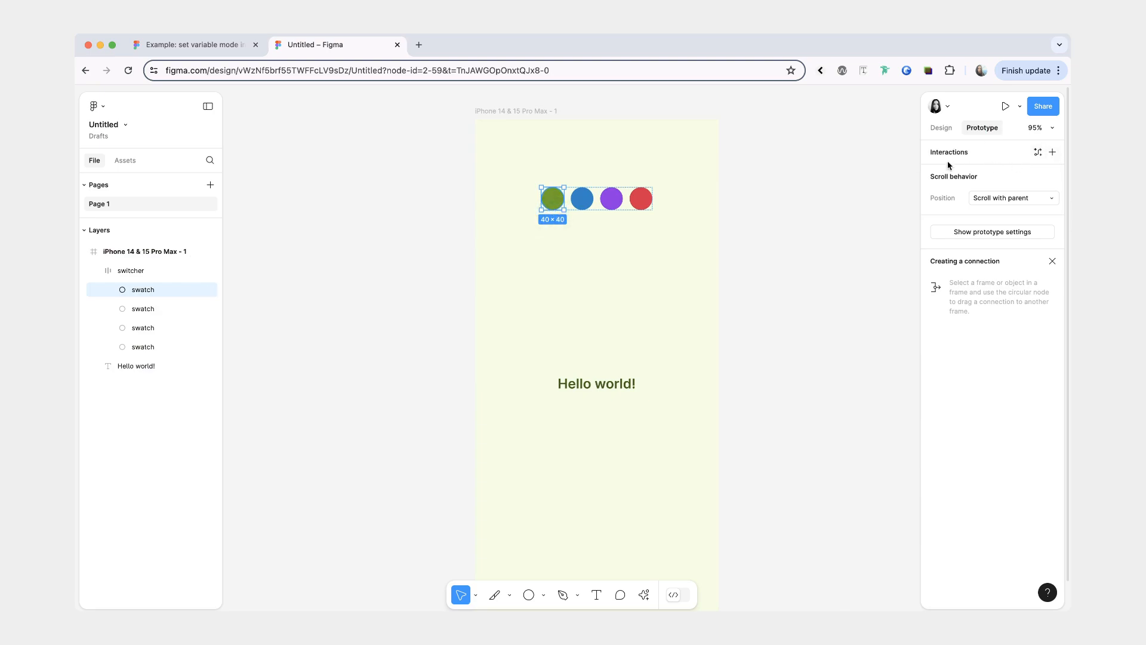
# Step: Add on-tap 'Set variable mode' interactions to the green and blue swatches
pyautogui.click(1053, 152)
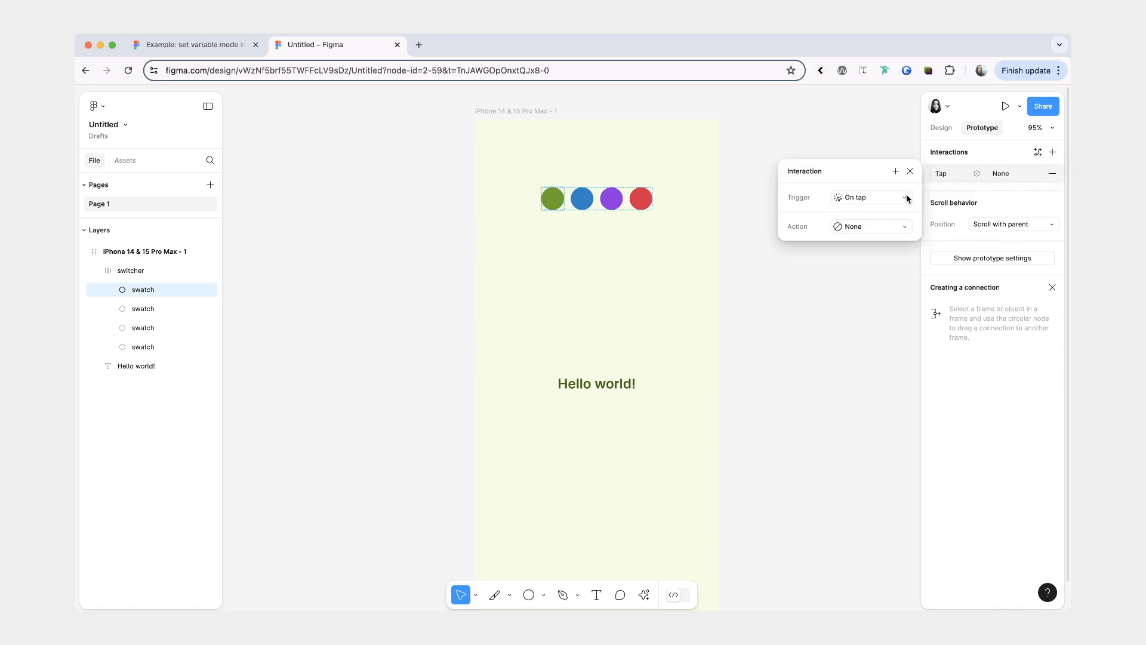
pyautogui.click(870, 226)
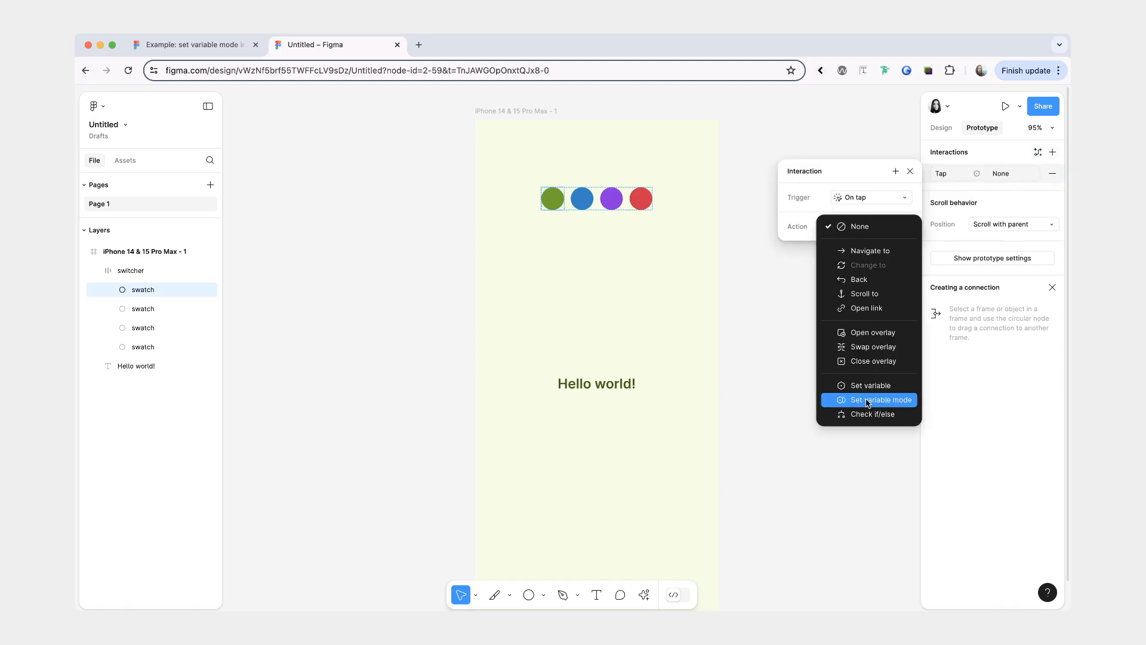
pyautogui.click(876, 399)
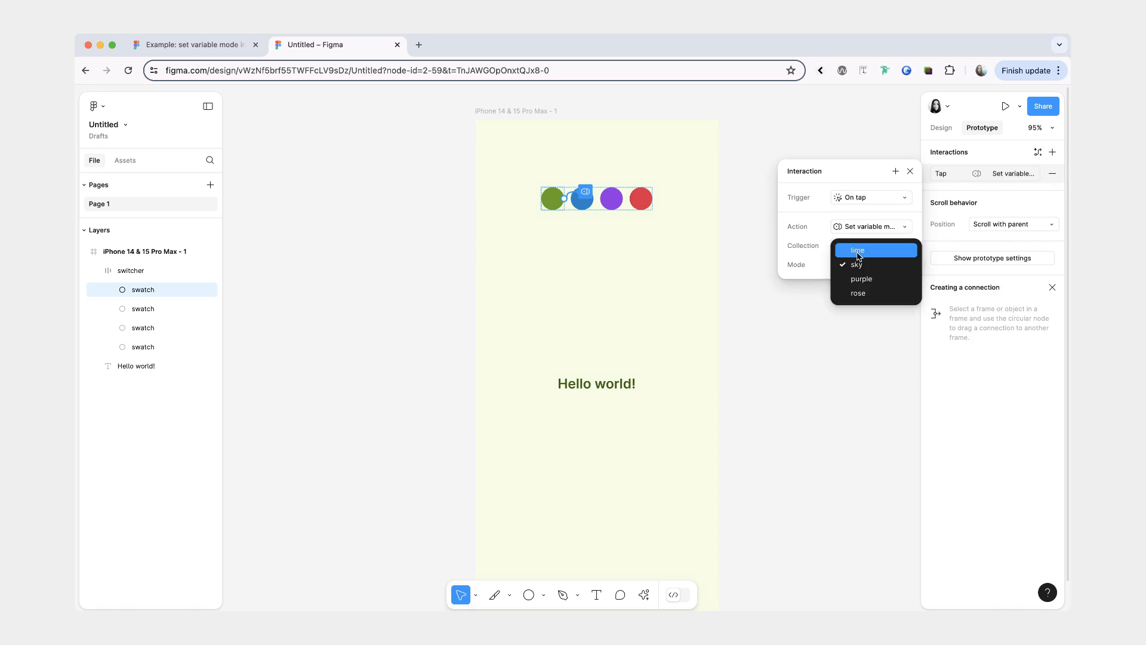
pyautogui.moveTo(853, 255)
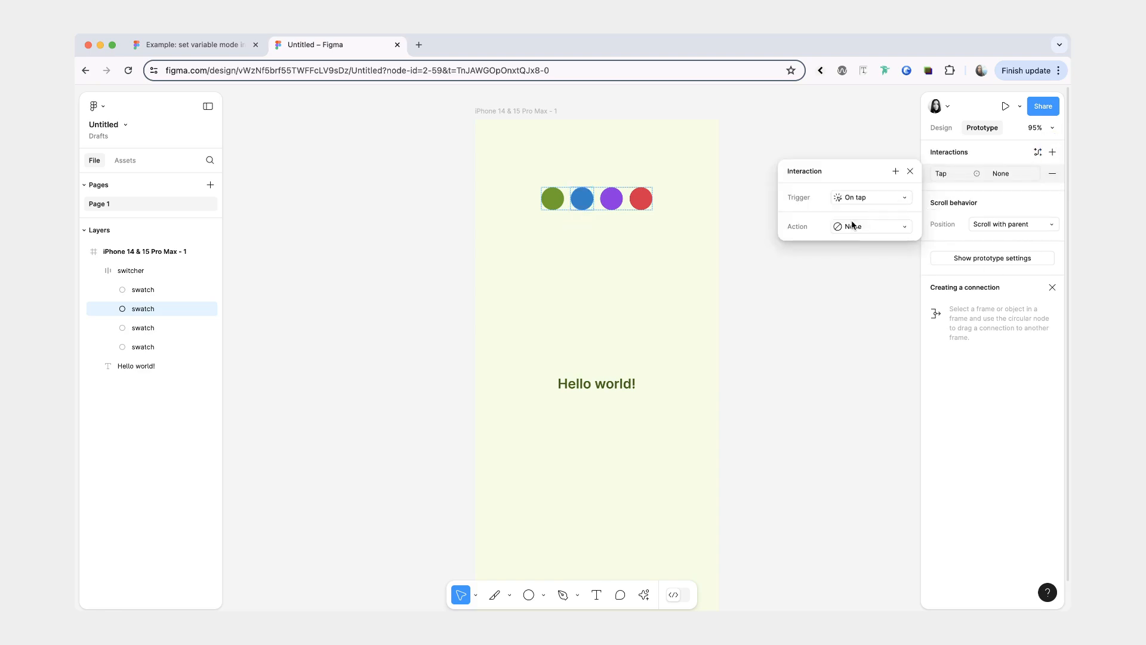
pyautogui.click(870, 225)
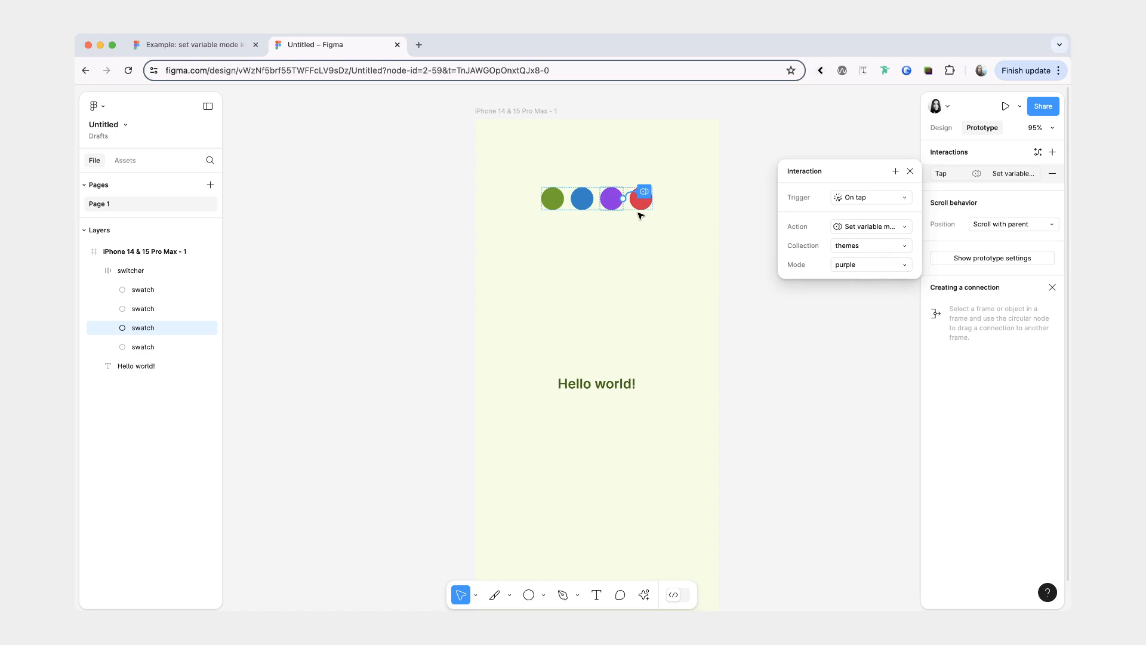
# Step: Give the red swatch an on-tap interaction setting the themes collection to rose mode
pyautogui.click(870, 227)
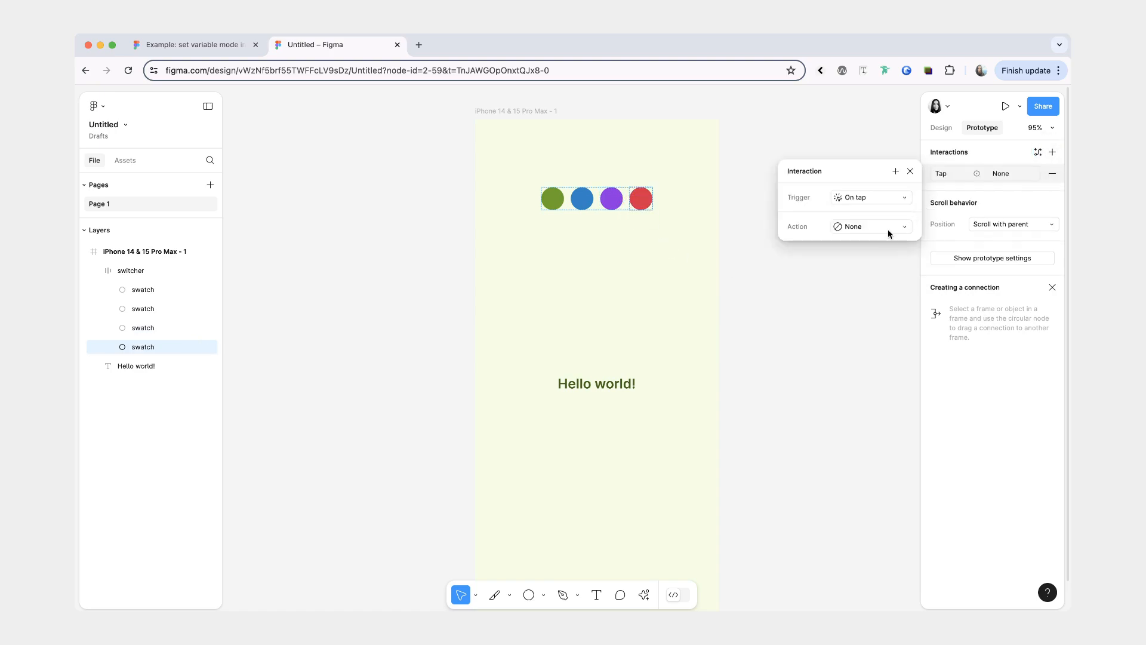
pyautogui.click(870, 225)
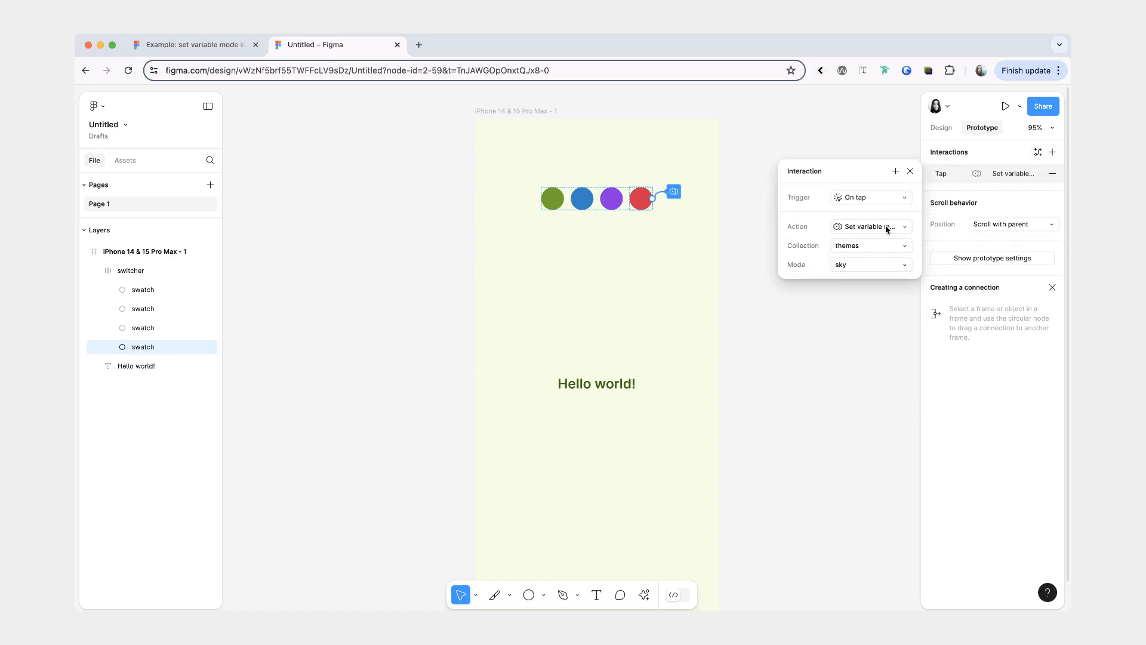
pyautogui.click(870, 264)
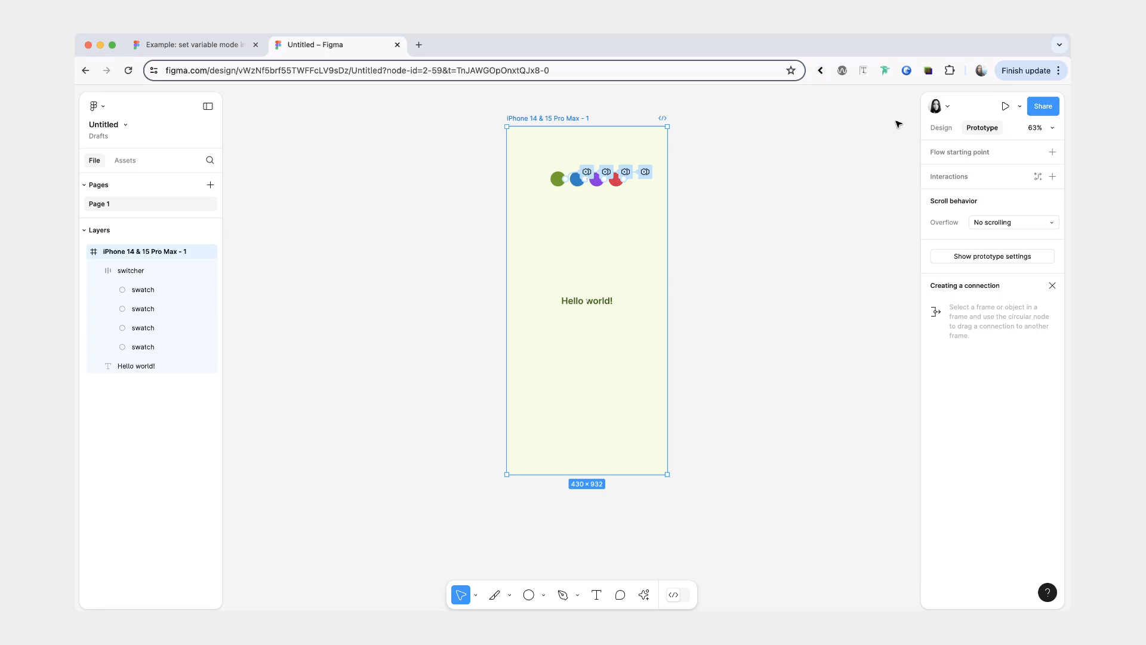
# Step: Present the phone-frame prototype from the Play dropdown
pyautogui.click(1019, 106)
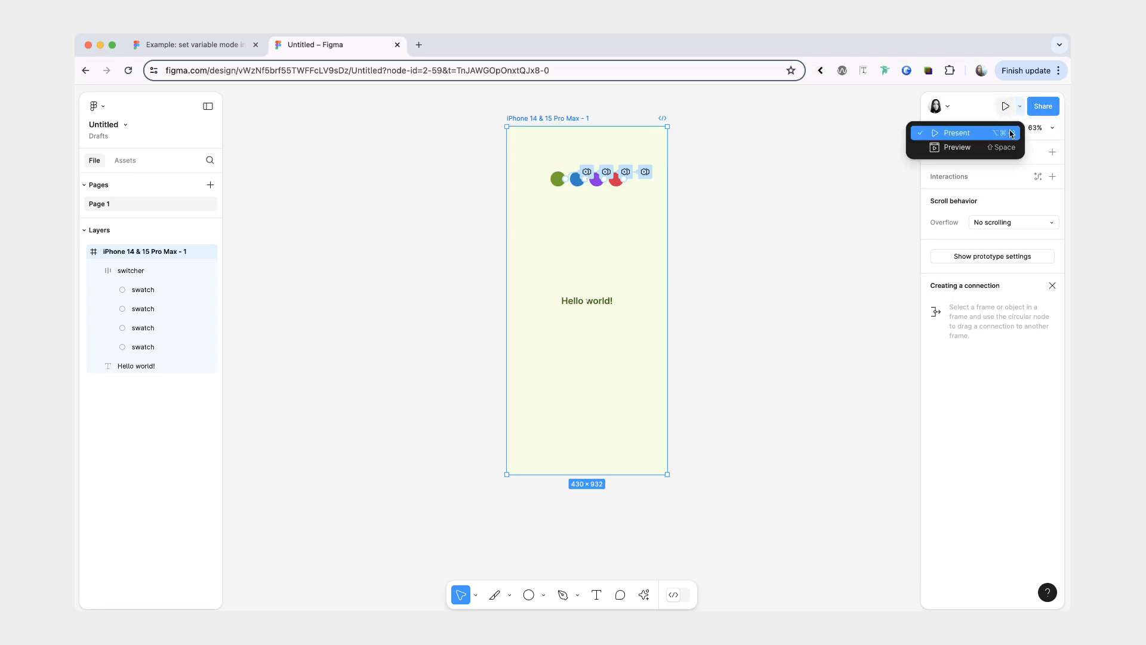
pyautogui.click(957, 133)
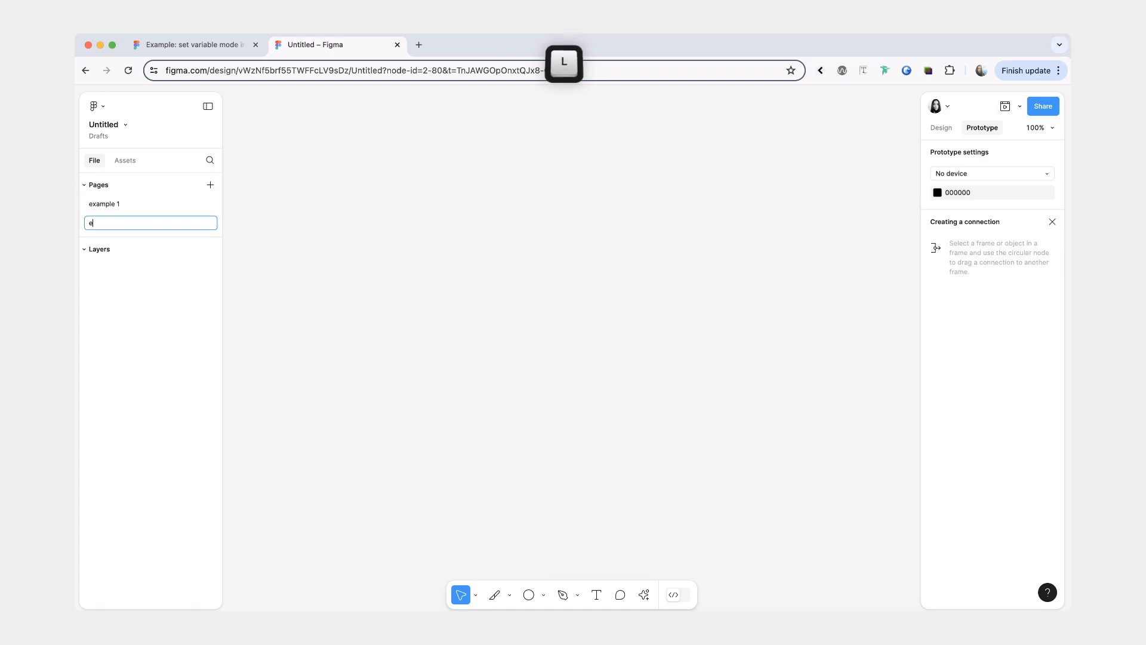
# Step: Name the new page 'example 2', then visit example 1 and return to example 2
pyautogui.write('example 2')
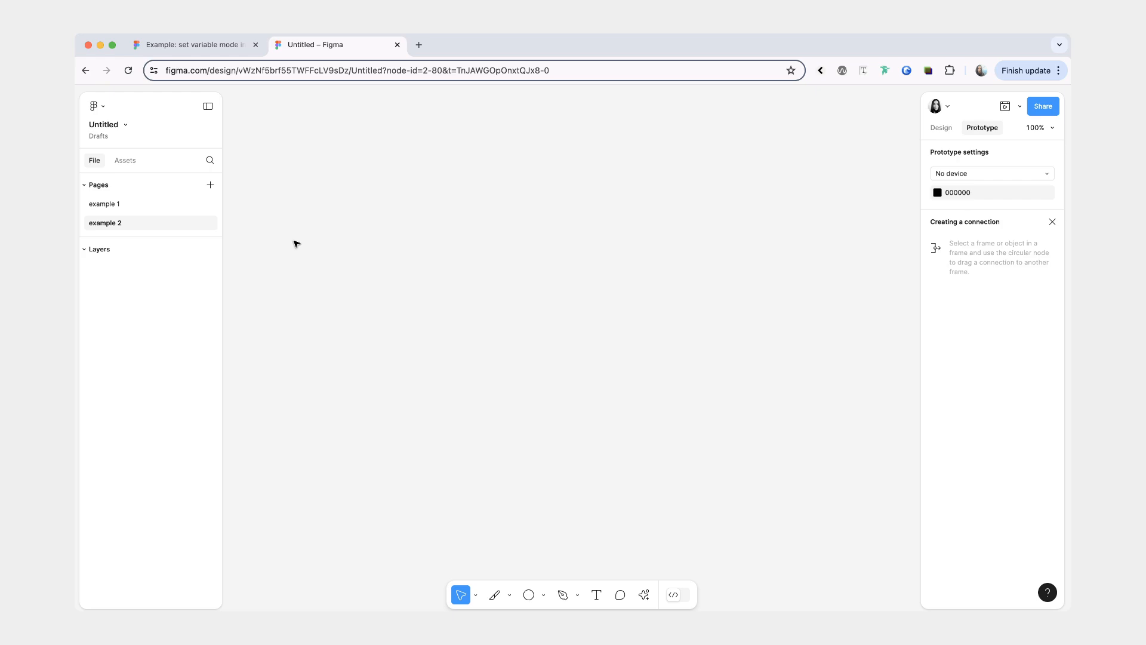
pyautogui.click(104, 204)
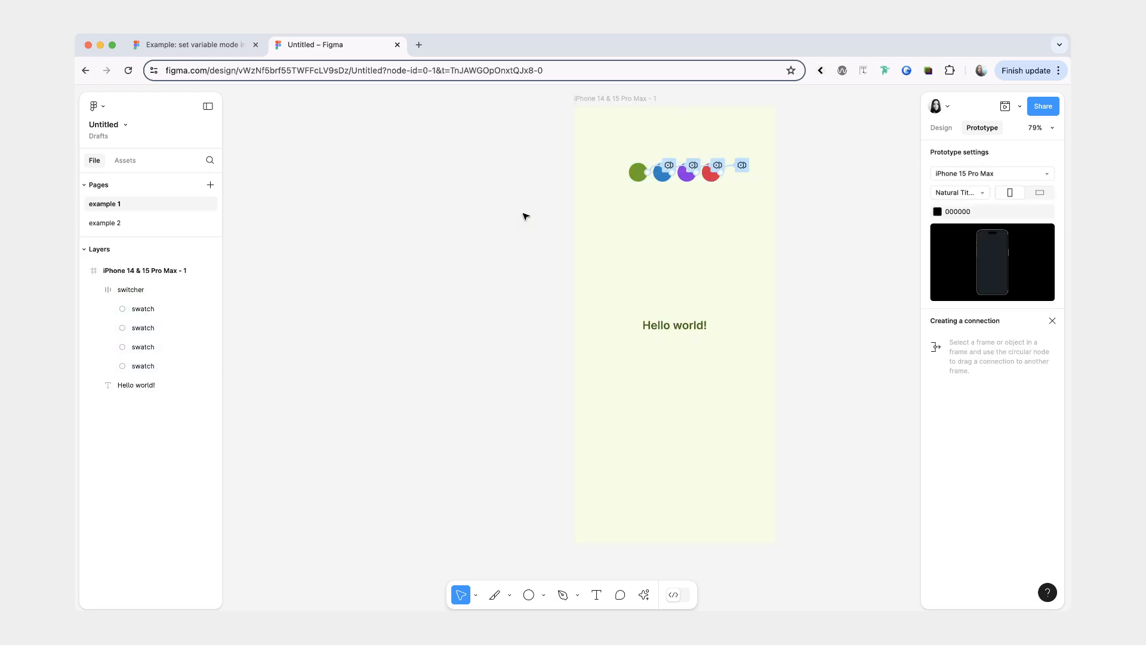
pyautogui.moveTo(660, 220)
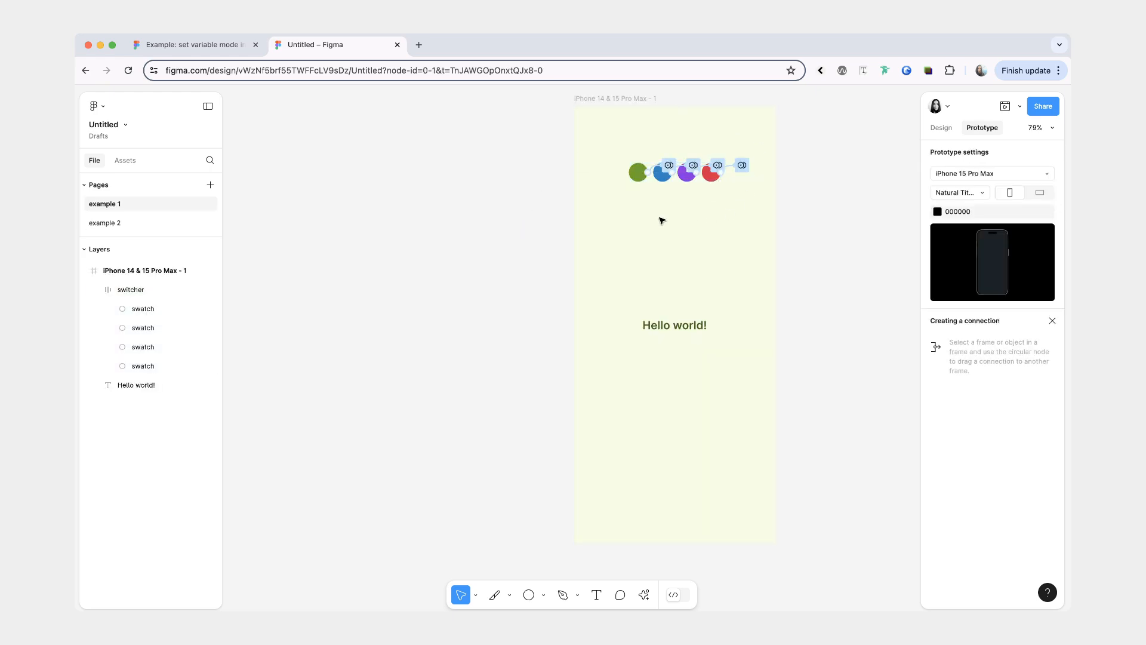
pyautogui.click(658, 173)
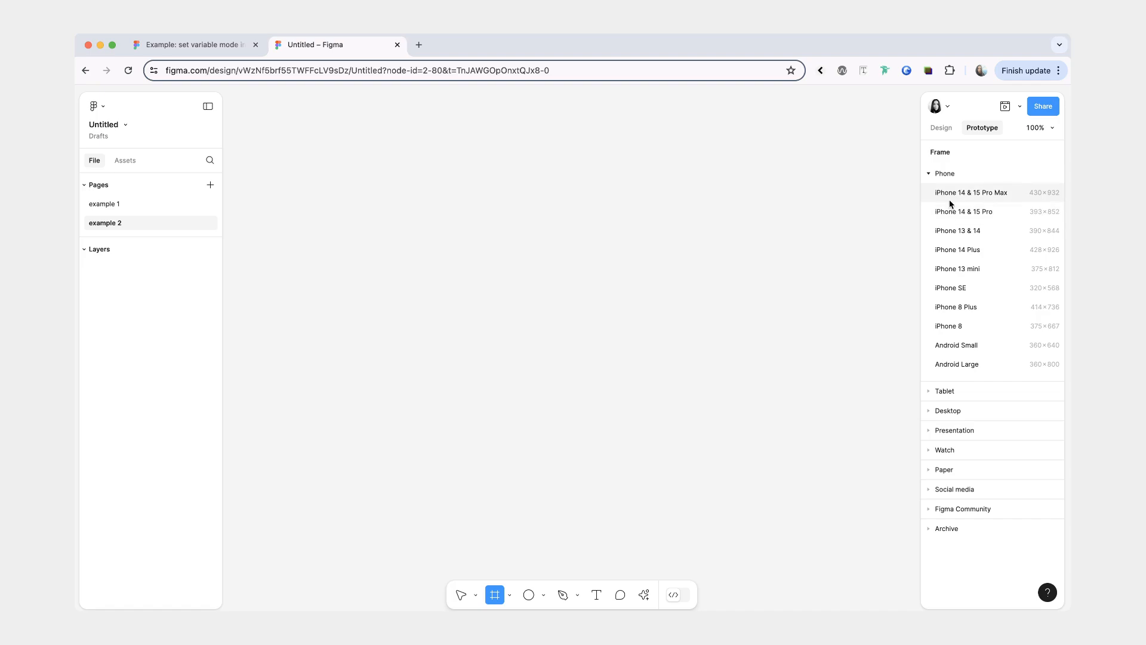
# Step: Place an iPhone 14 & 15 Pro Max frame on example 2 holding 'Enjoy your day!'
pyautogui.click(971, 192)
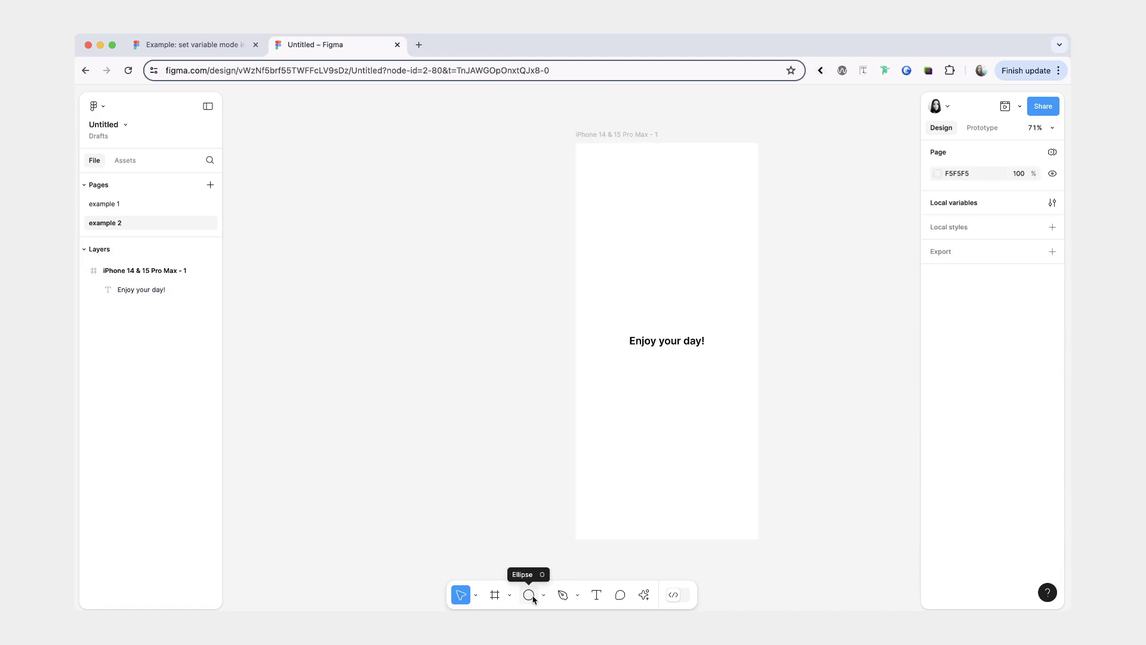
pyautogui.click(529, 594)
pyautogui.write('4')
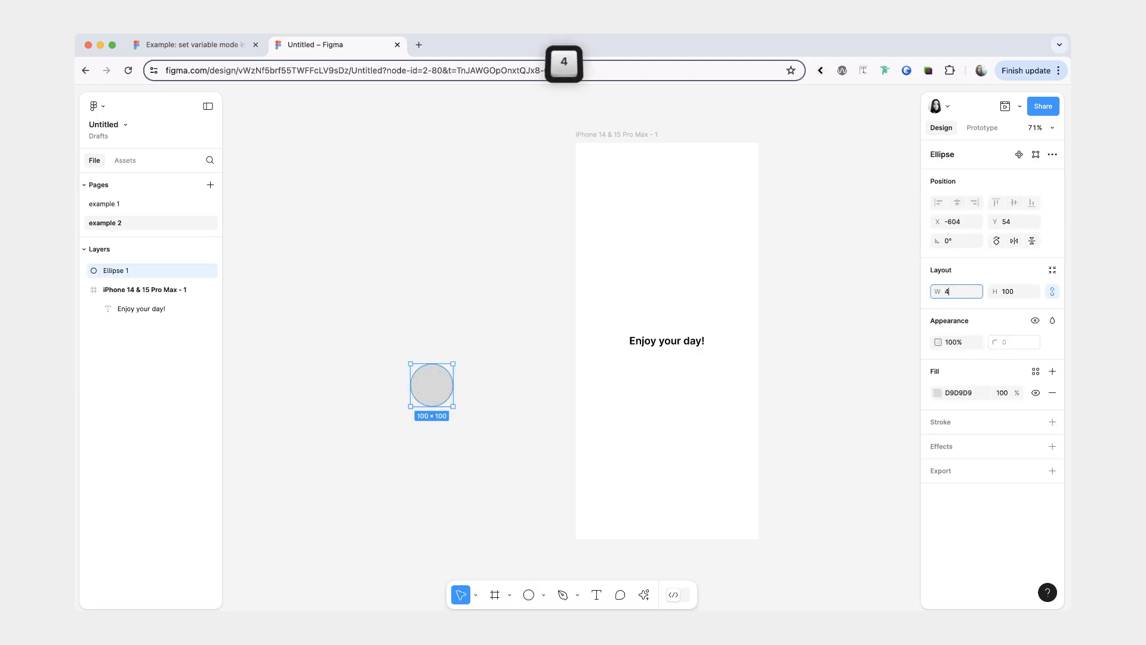
# Step: Size the white knob circle and fill the 96×48 rounded toggle frame with sky/500
pyautogui.click(938, 393)
pyautogui.write('4')
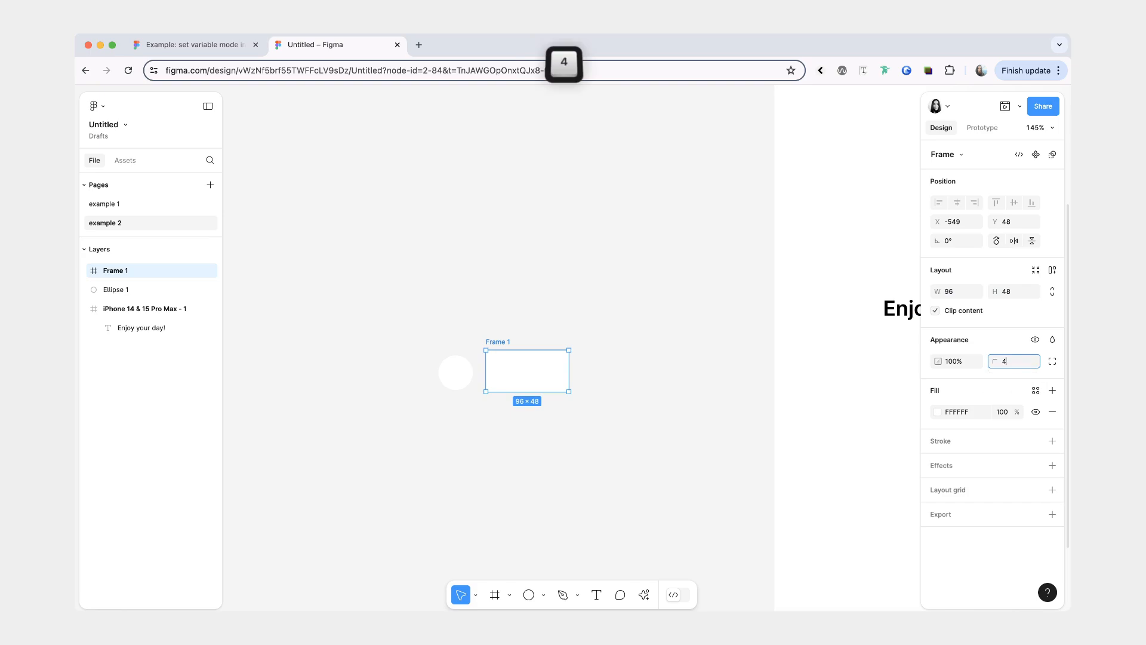
pyautogui.click(1036, 390)
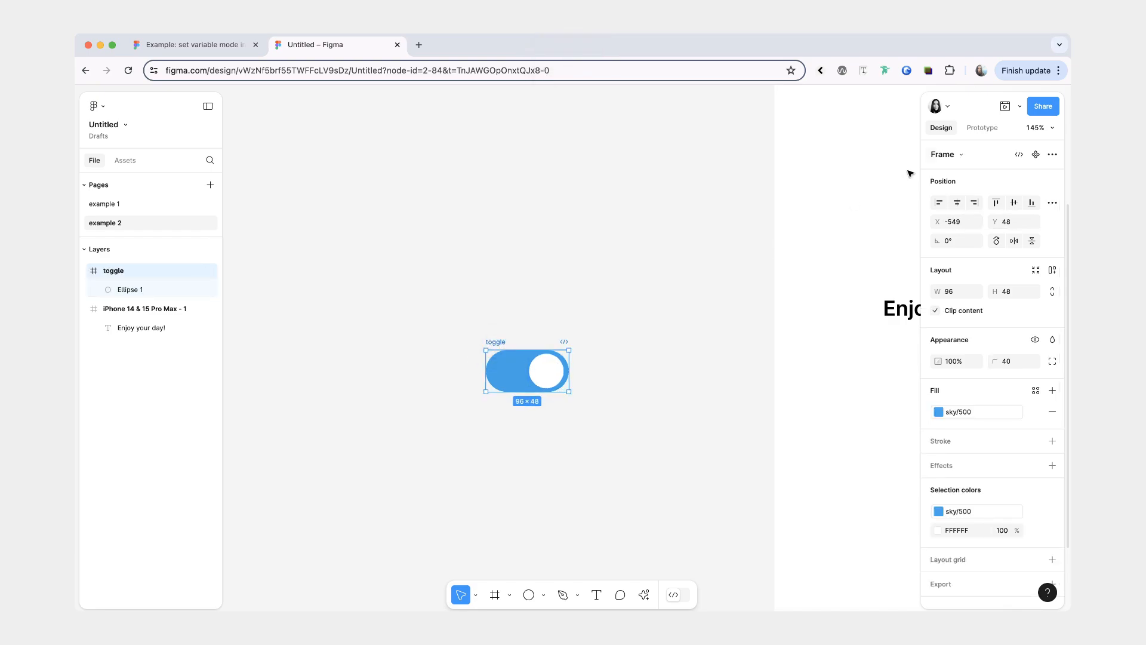
# Step: Make the toggle a component and add Variant2 with the knob left on a dark fill
pyautogui.click(1036, 154)
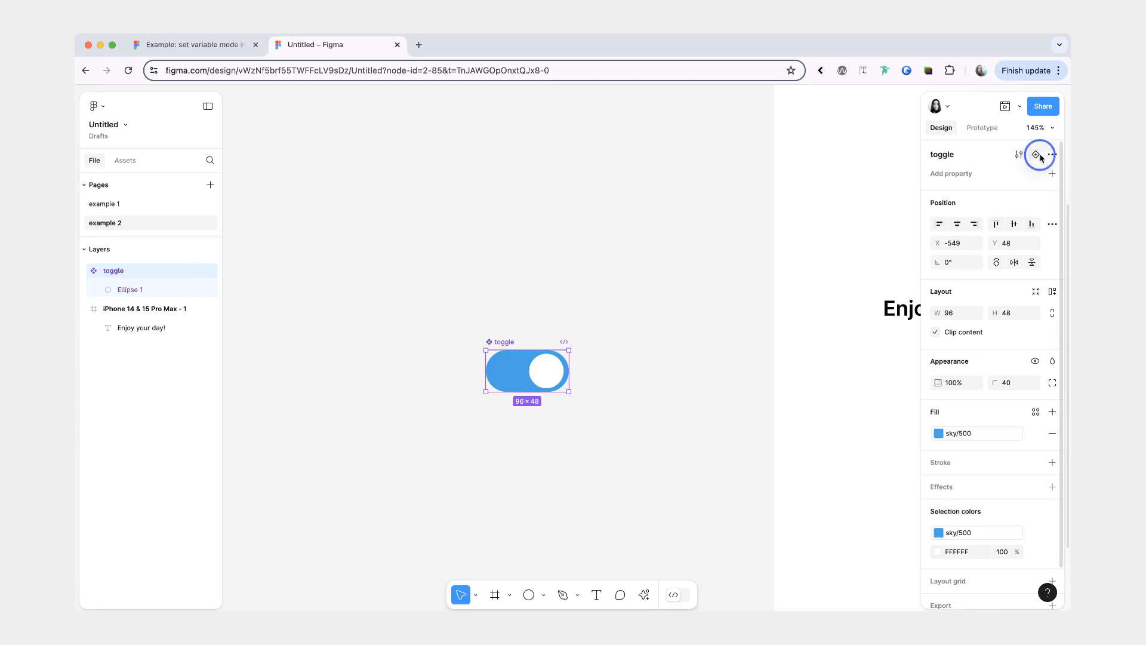
pyautogui.click(1039, 156)
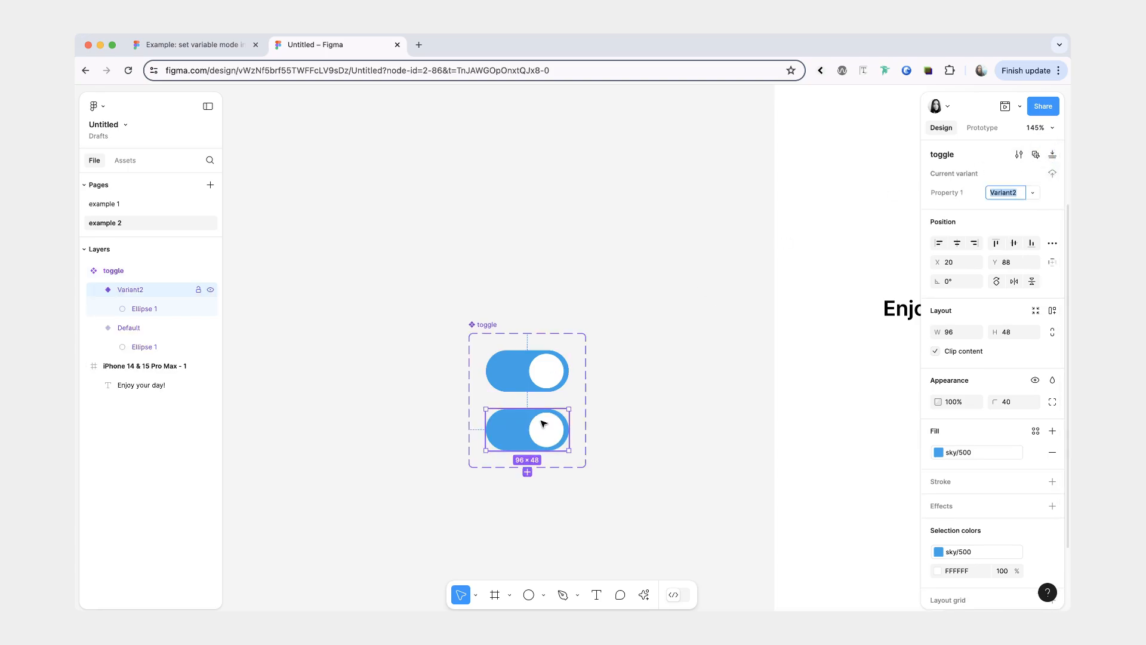
pyautogui.click(543, 429)
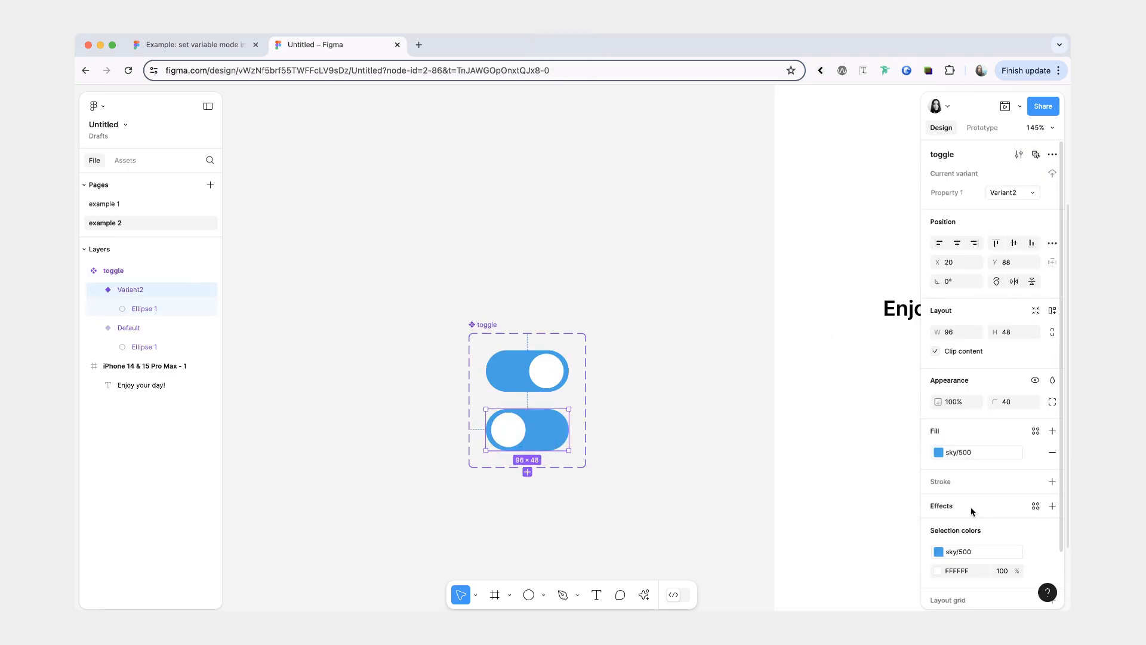
pyautogui.click(938, 452)
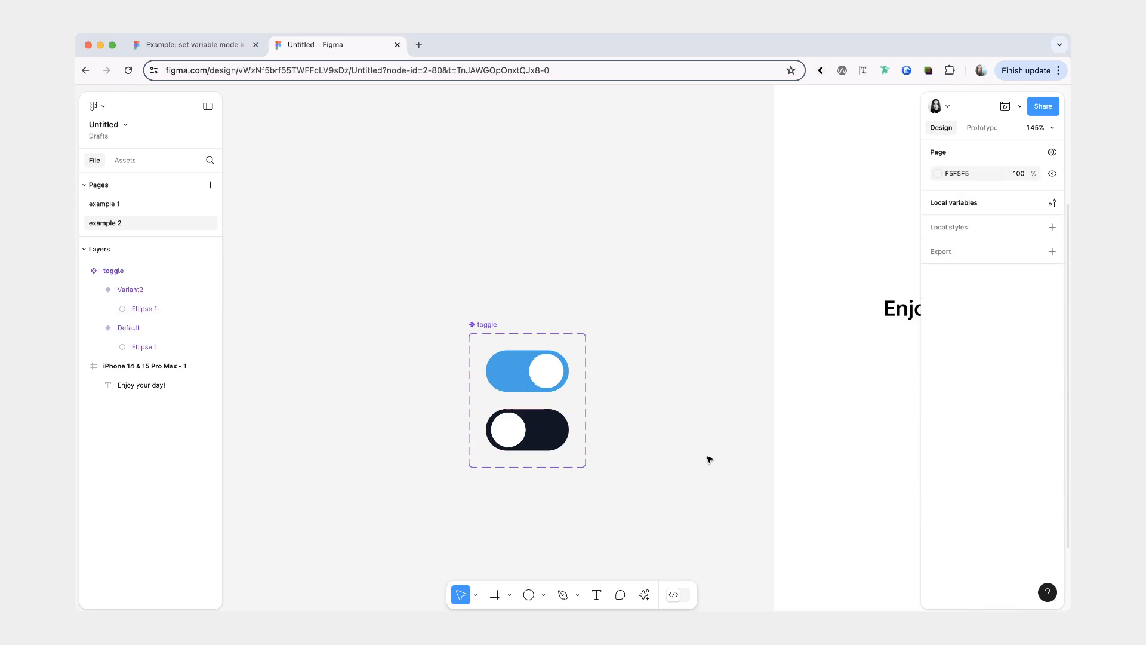
pyautogui.moveTo(538, 345)
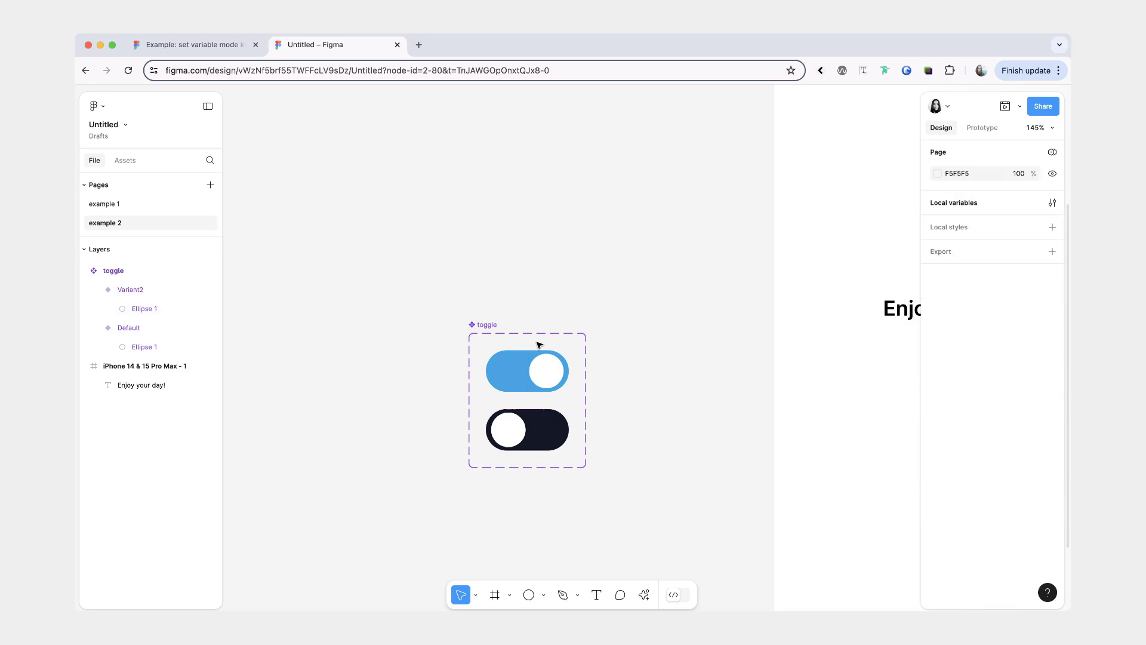
pyautogui.click(526, 372)
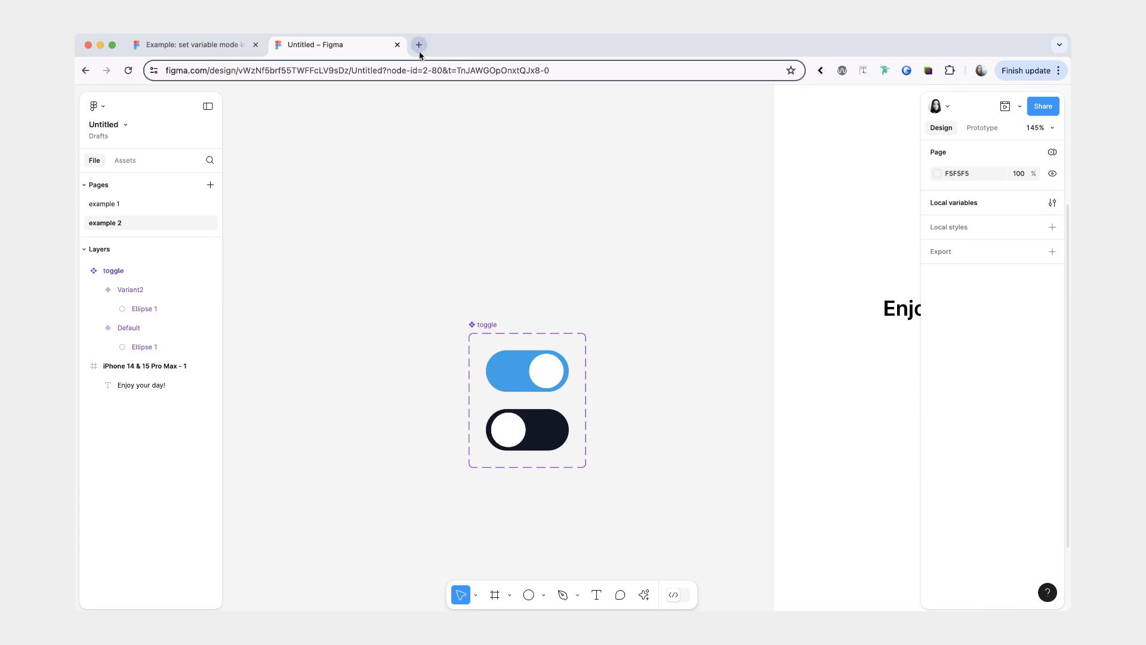
# Step: Search heroicons.com for 'sun' in a new tab, copy the sun icon, and return to Figma
pyautogui.click(419, 45)
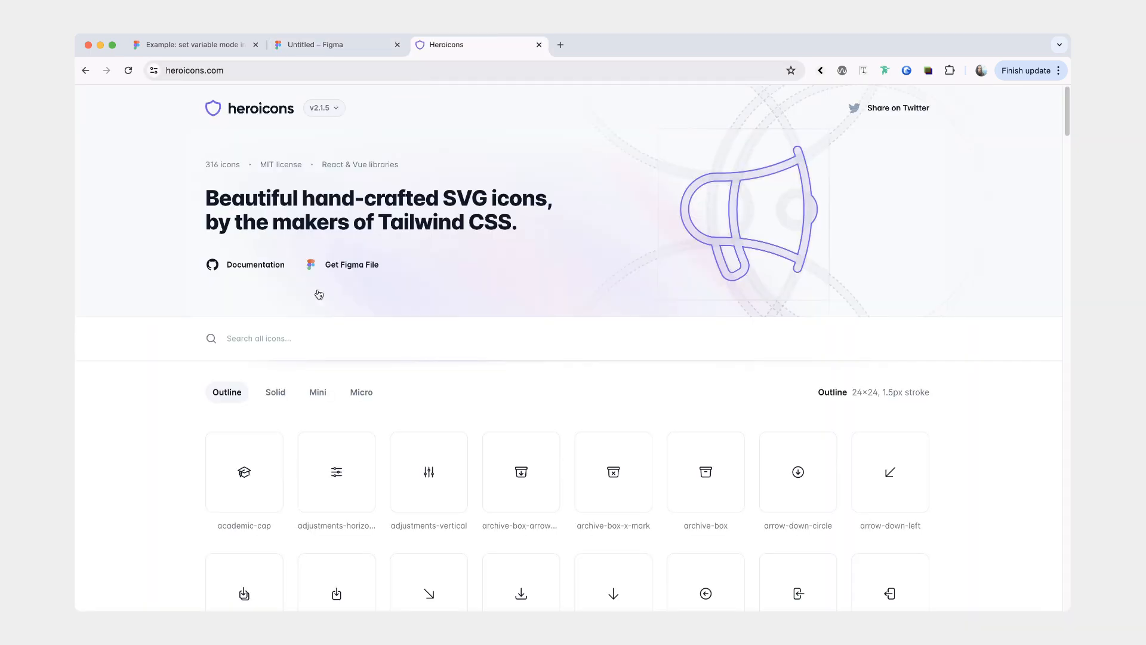
pyautogui.write('sun')
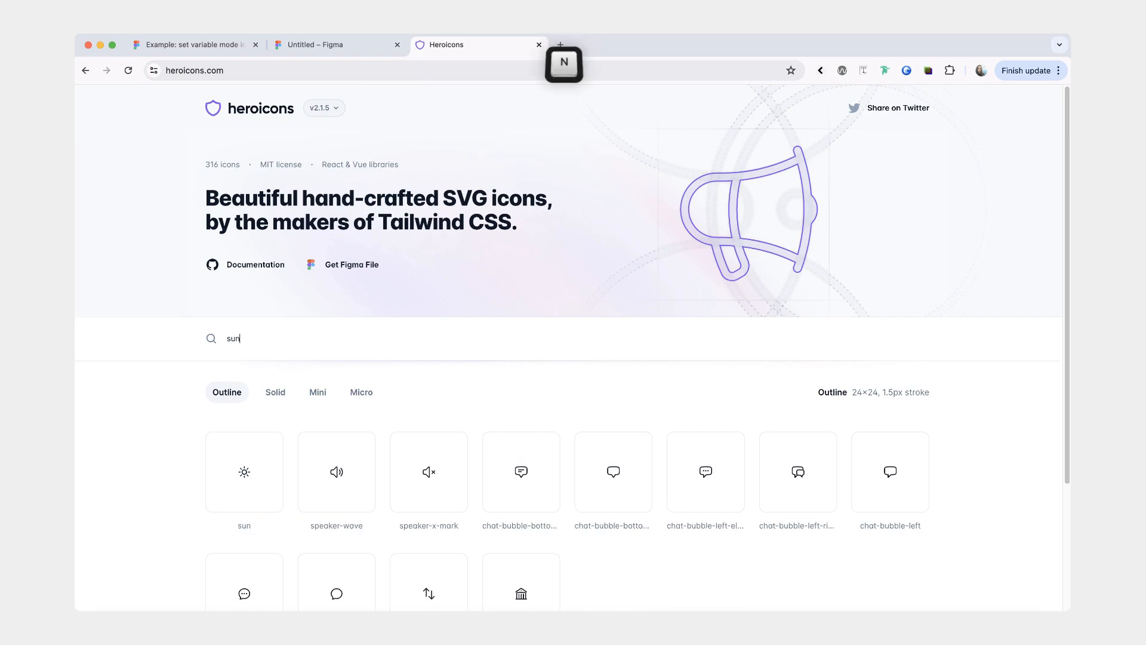
pyautogui.click(244, 471)
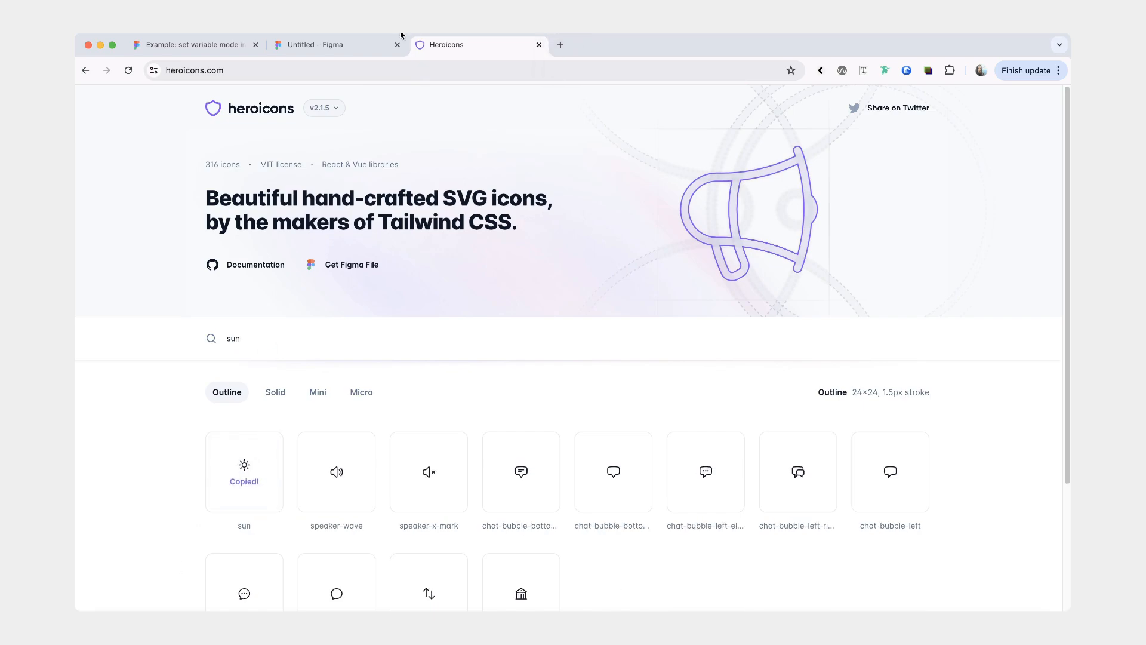
pyautogui.click(337, 45)
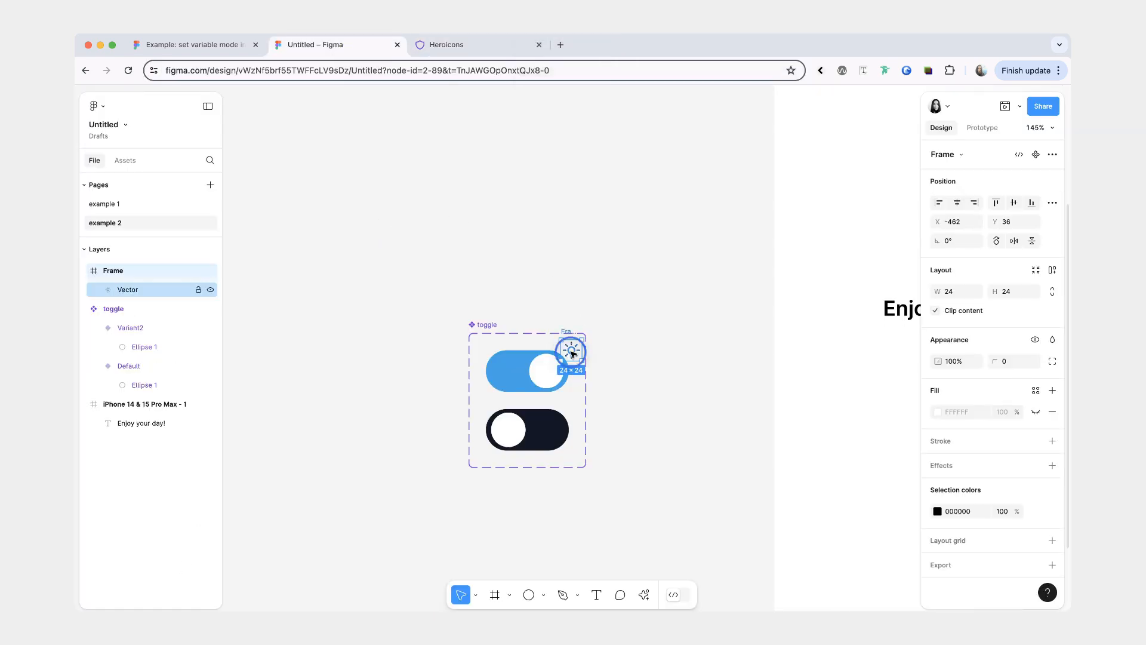
# Step: Ungroup the icon wrapper frames, rename Property 1 to 'mode', and rename variants to day and night
pyautogui.click(479, 44)
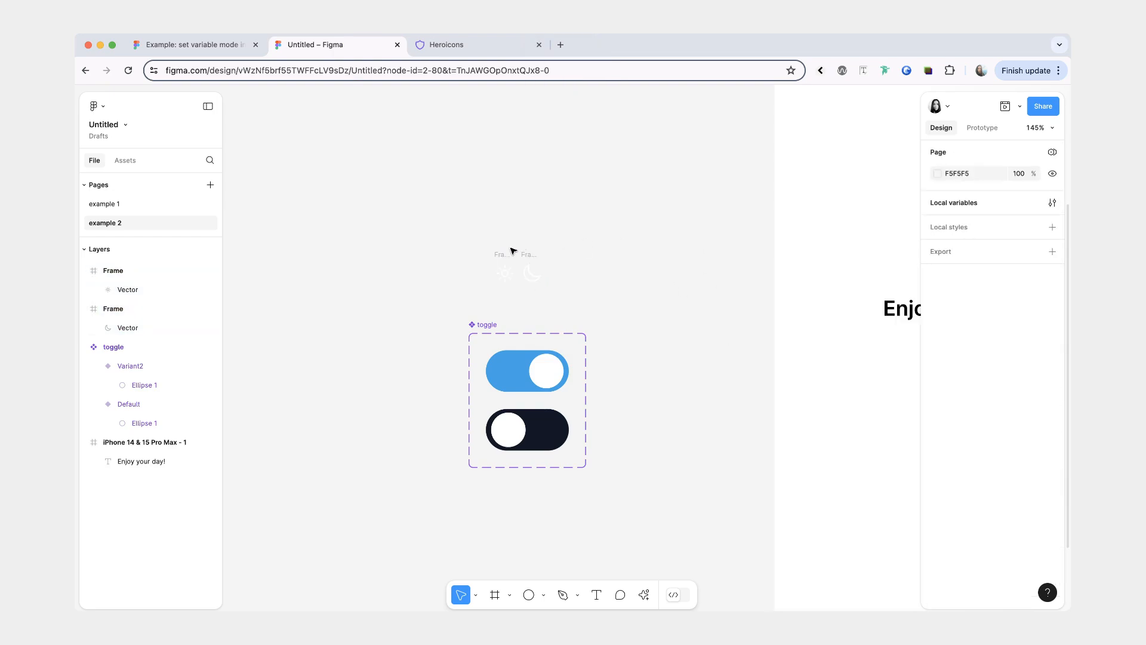
pyautogui.click(509, 371)
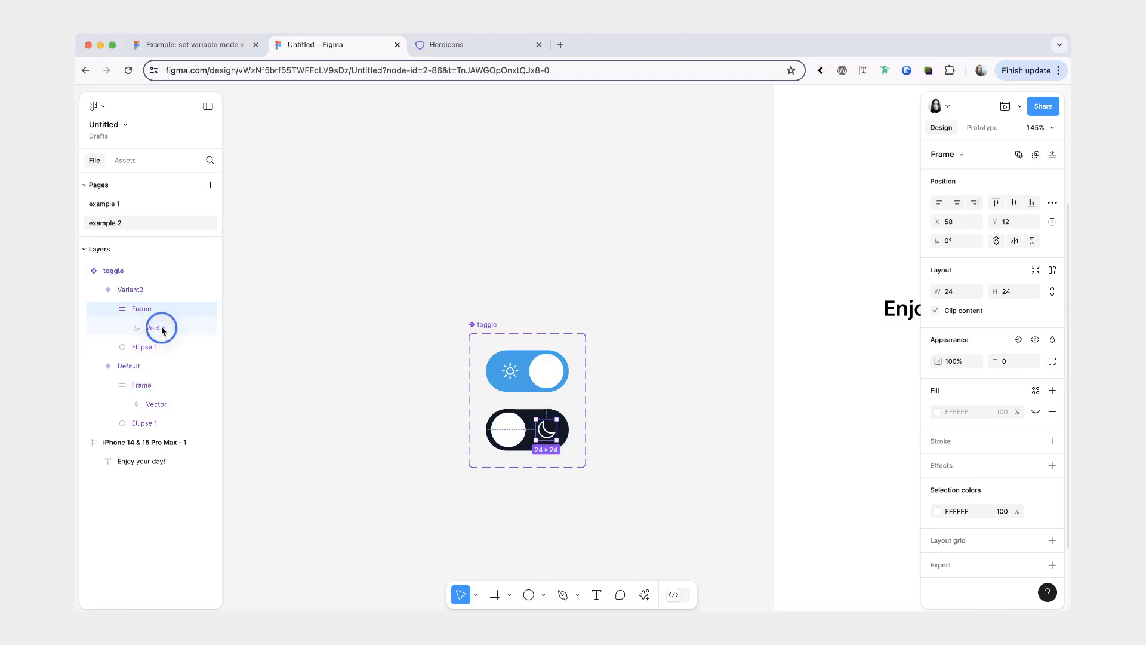
pyautogui.click(142, 308)
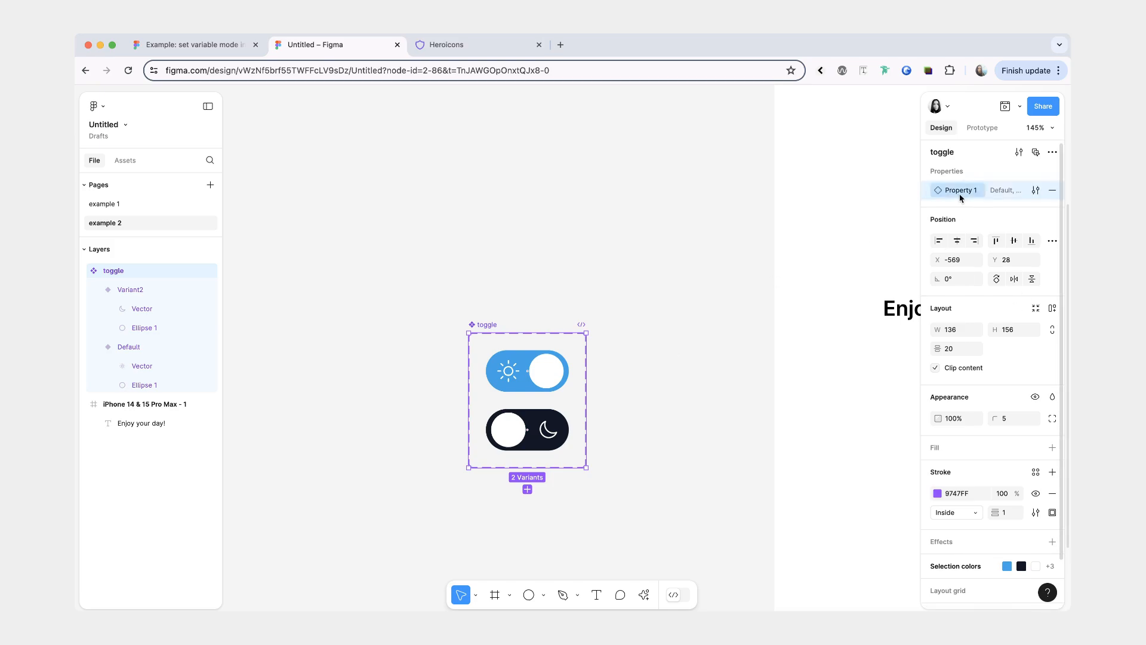
pyautogui.press('Return')
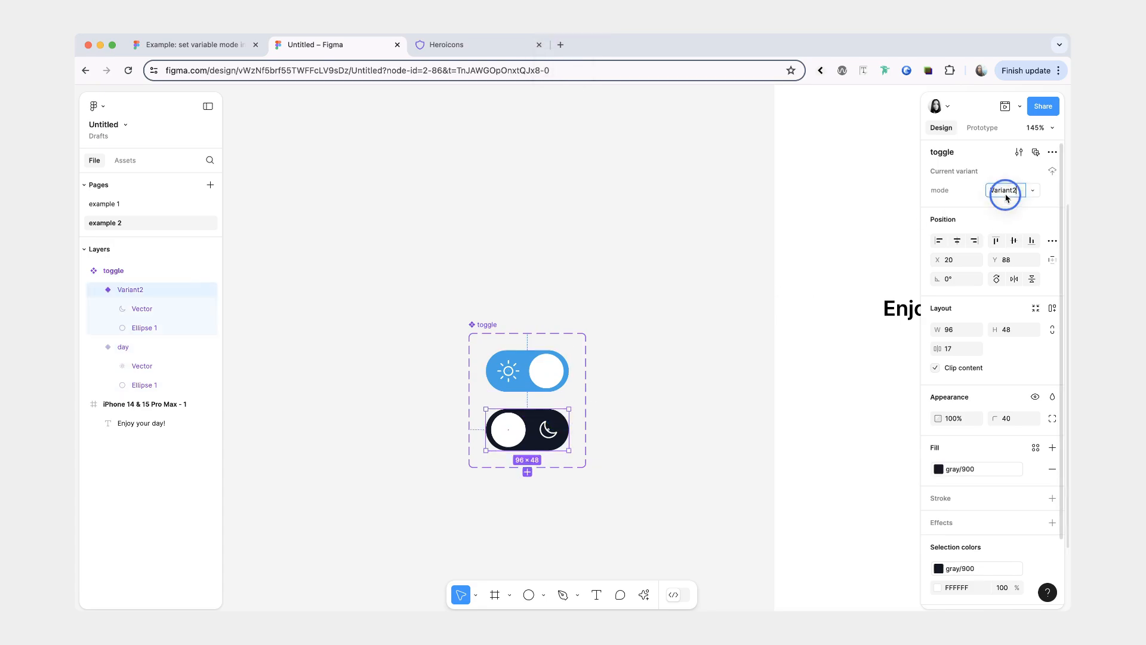
pyautogui.click(114, 270)
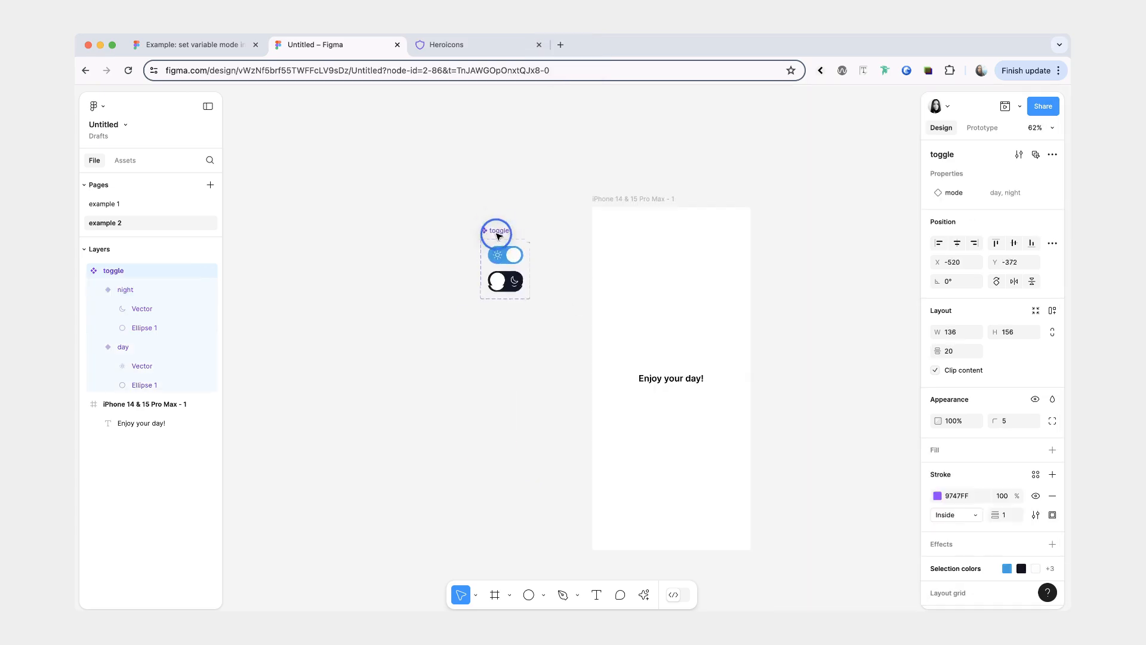
# Step: Place a toggle instance in the iPhone frame and create a variable collection named 'modes'
pyautogui.click(123, 346)
pyautogui.write('modes')
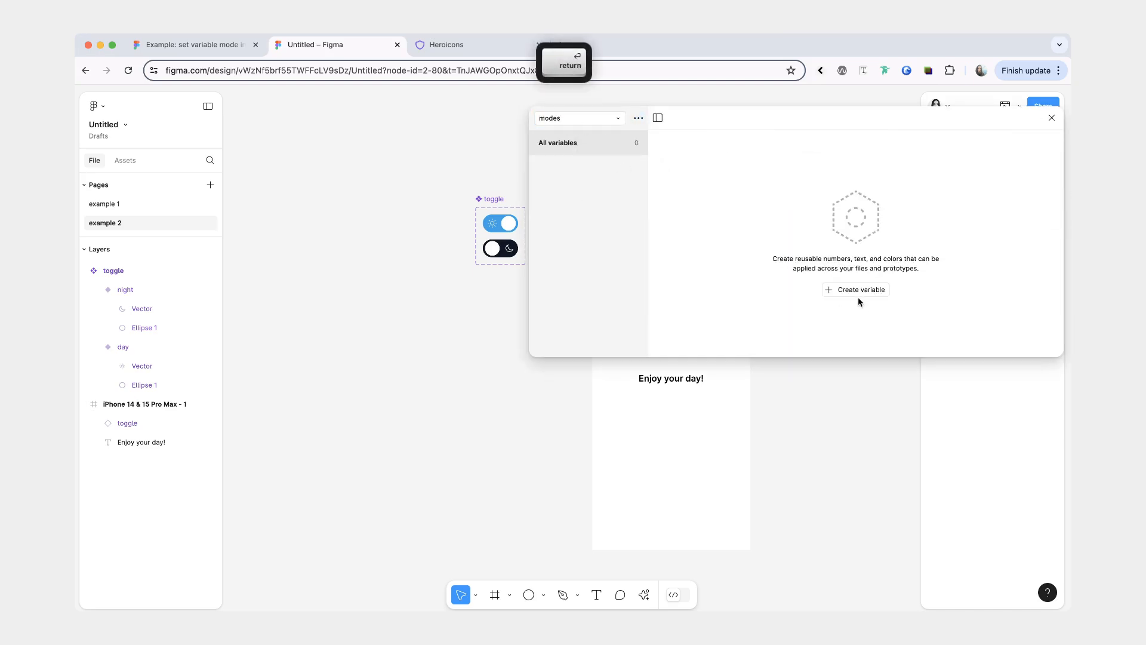
# Step: Create background-color, text-color and greeting variables with day/night modes and both greeting strings
pyautogui.click(860, 289)
pyautogui.write('back')
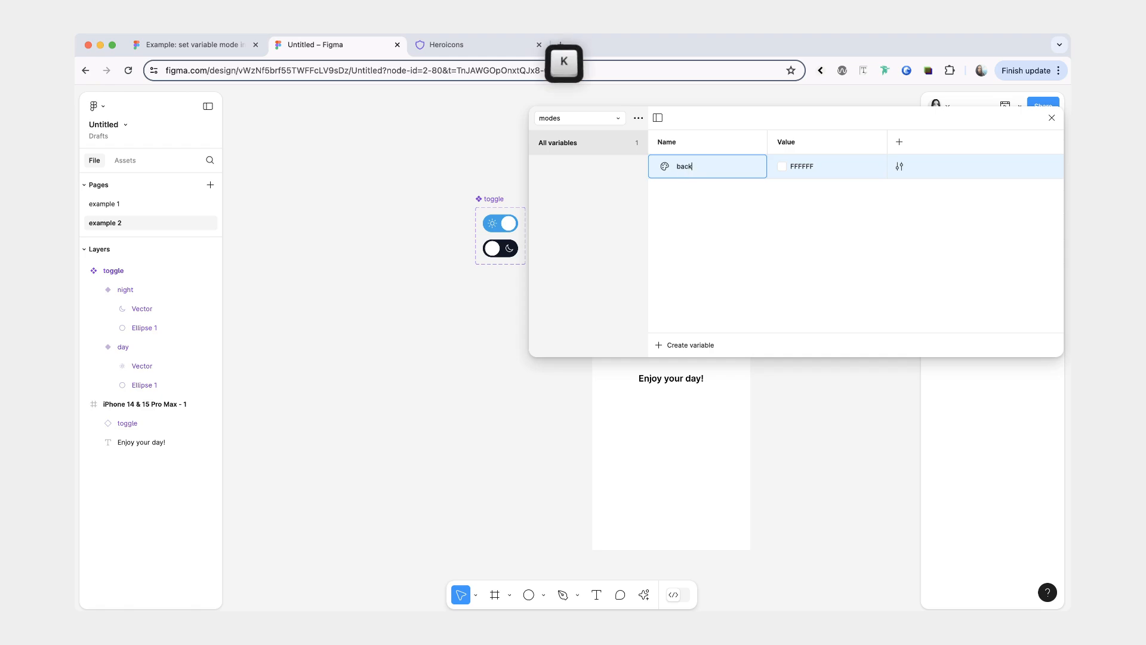
pyautogui.press('Return')
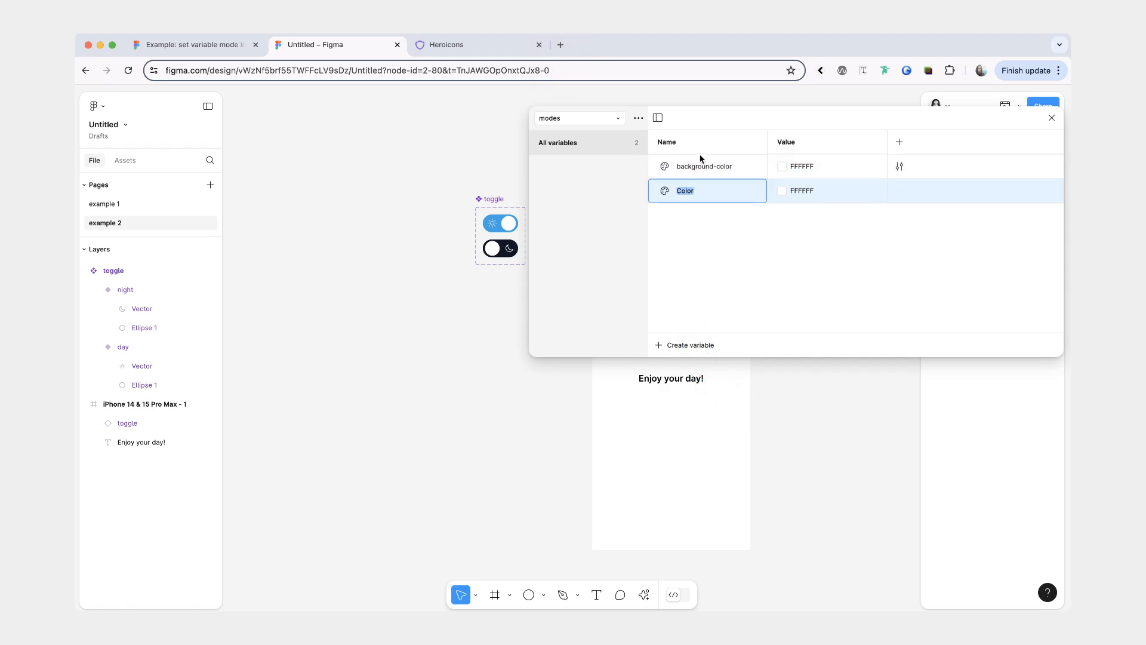
pyautogui.write('text-color')
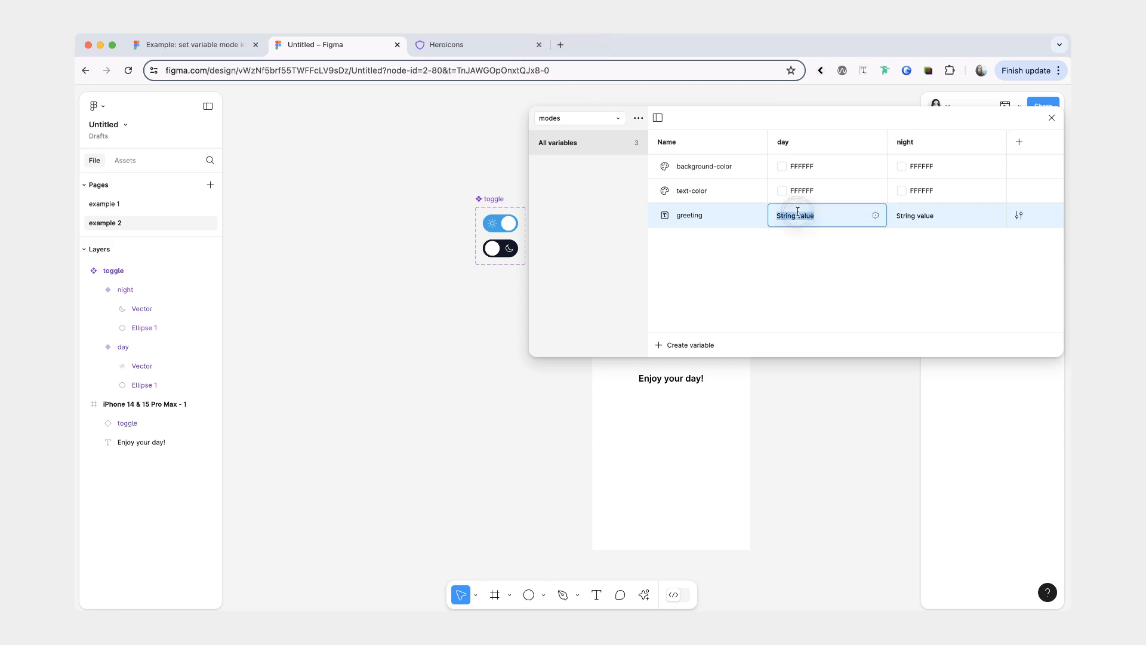
pyautogui.write('Enjoy your day!')
pyautogui.click(947, 215)
pyautogui.write('Have a lovely evening!')
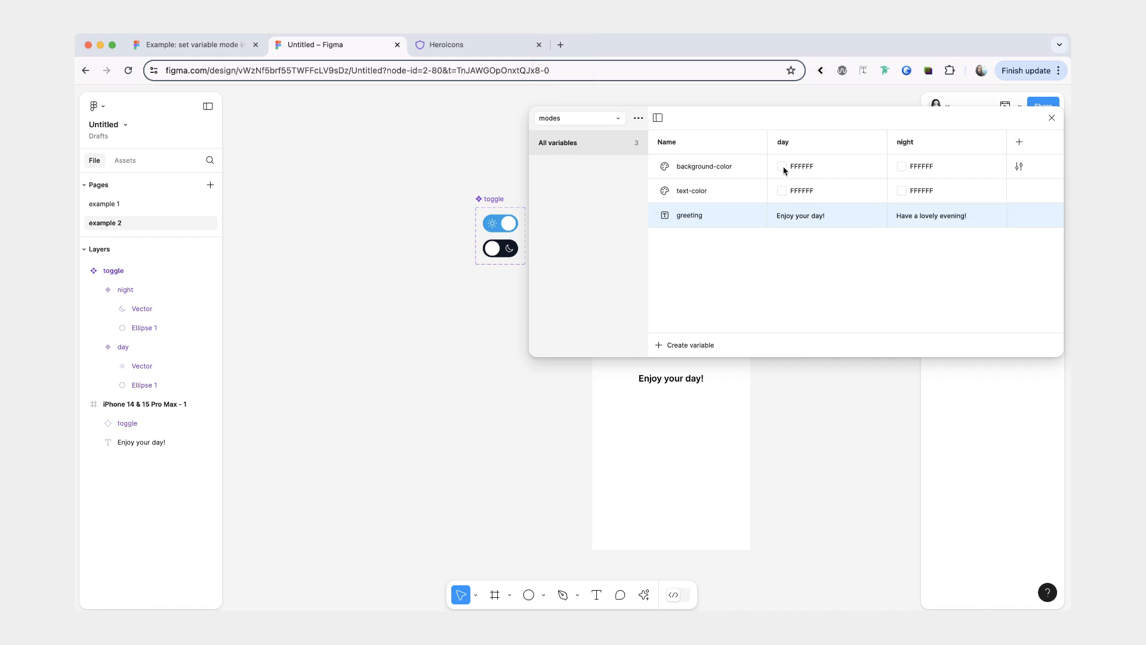
# Step: Alias background-color to gray/50 by day and gray/800 by night, text-color the reverse
pyautogui.click(782, 166)
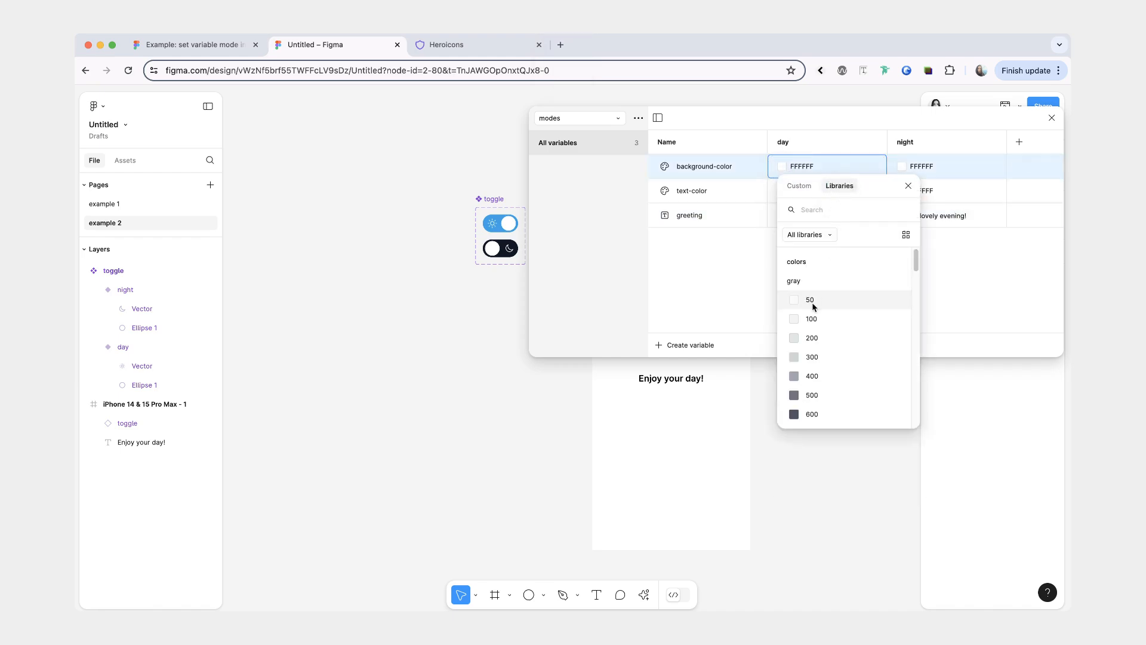
pyautogui.click(810, 300)
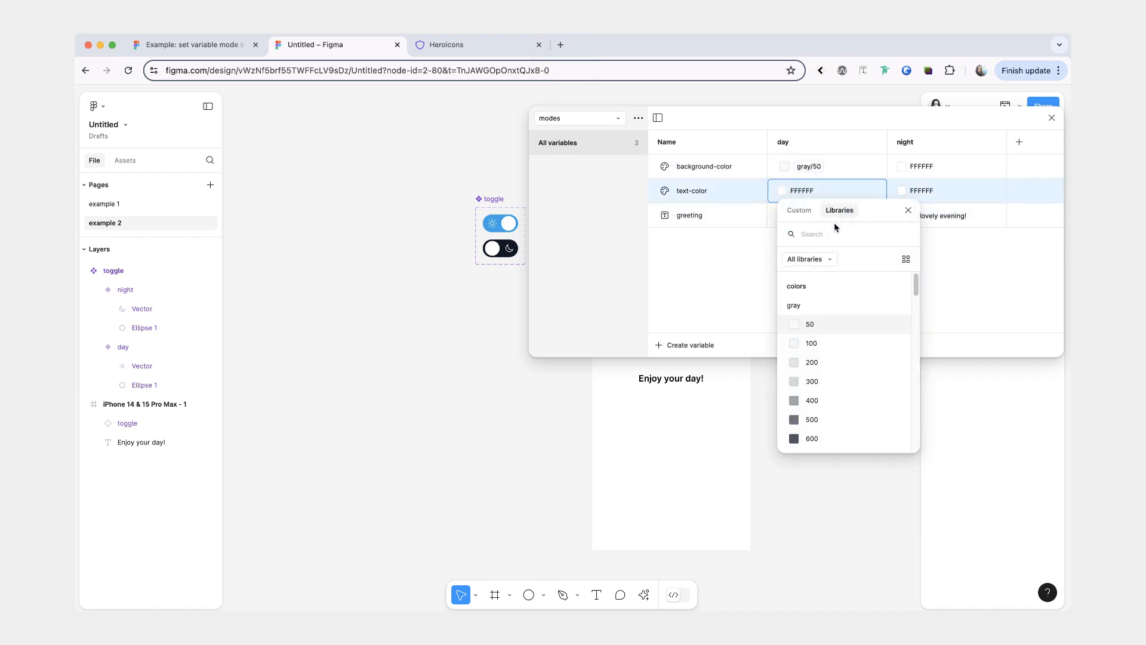
pyautogui.scroll(-3)
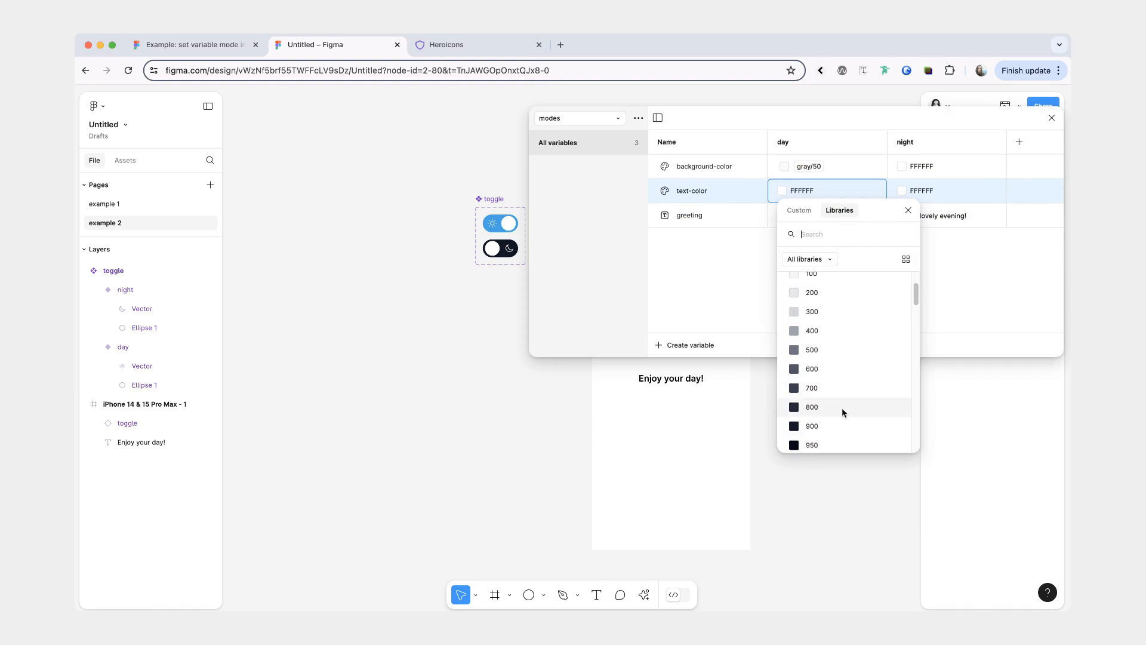
pyautogui.click(945, 166)
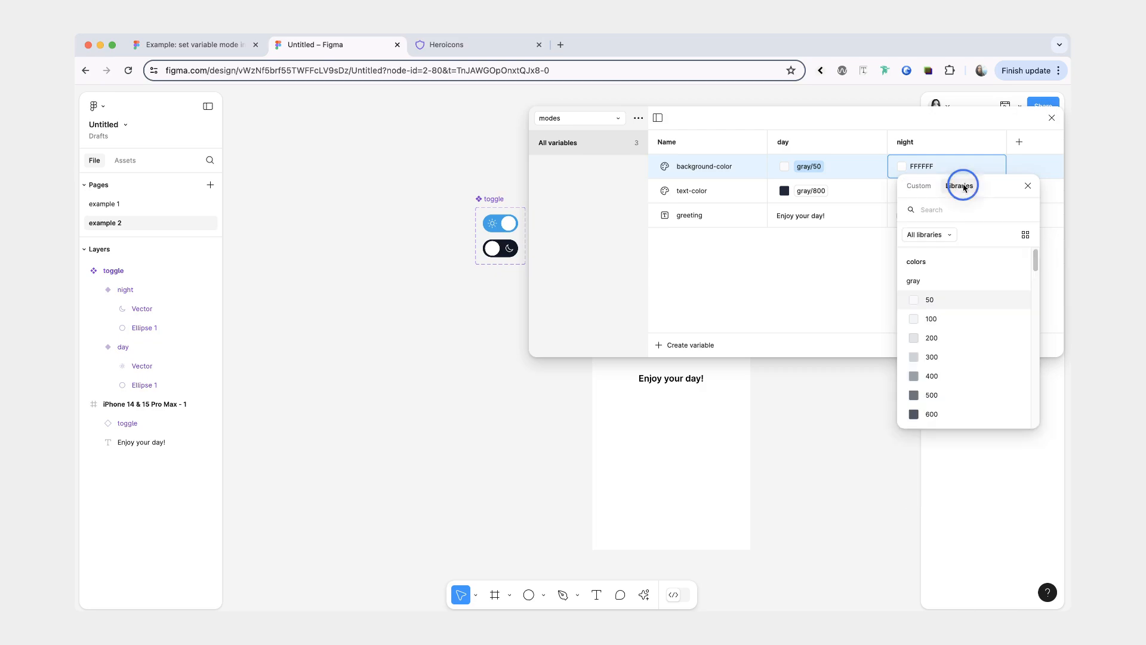
pyautogui.scroll(-3)
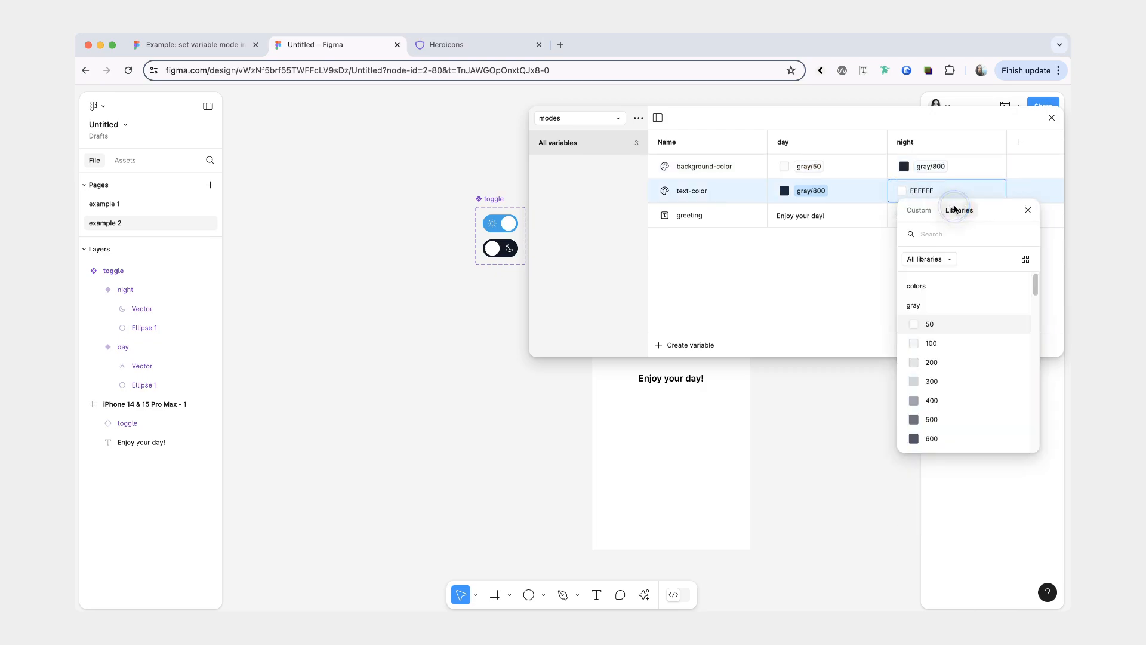
pyautogui.click(930, 323)
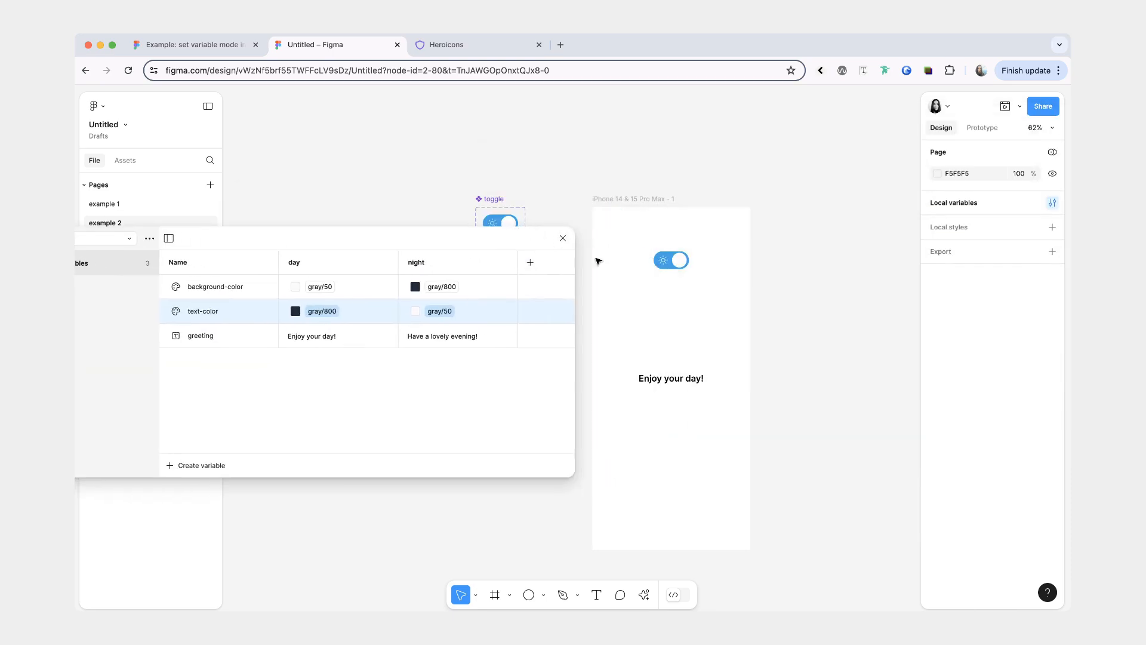
pyautogui.moveTo(710, 181)
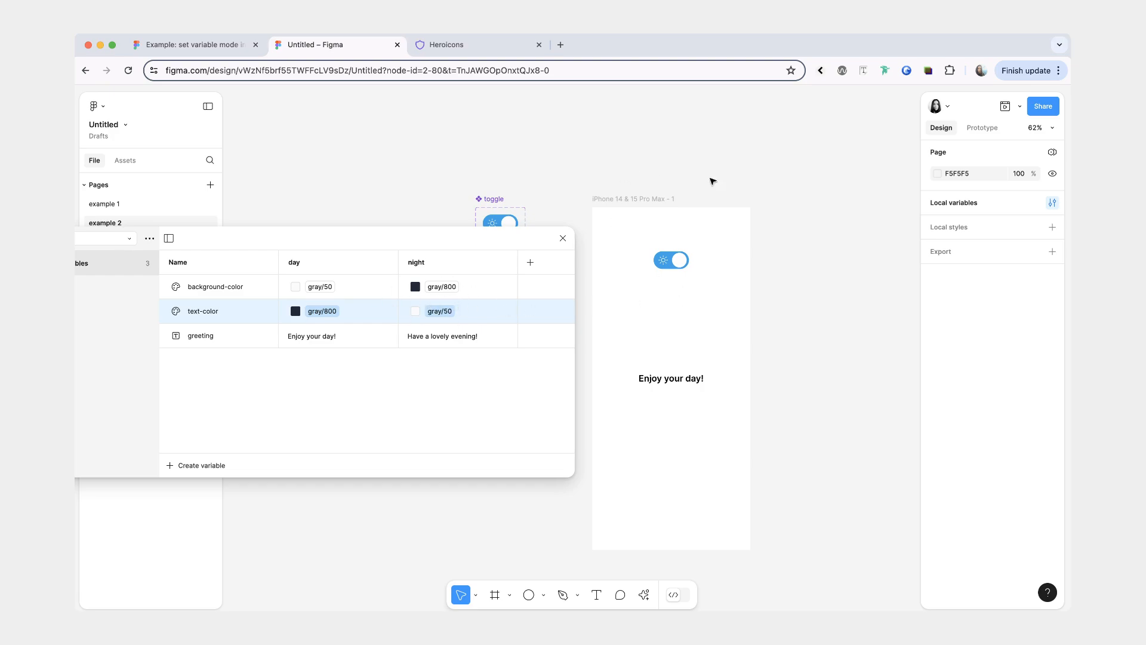
pyautogui.moveTo(639, 389)
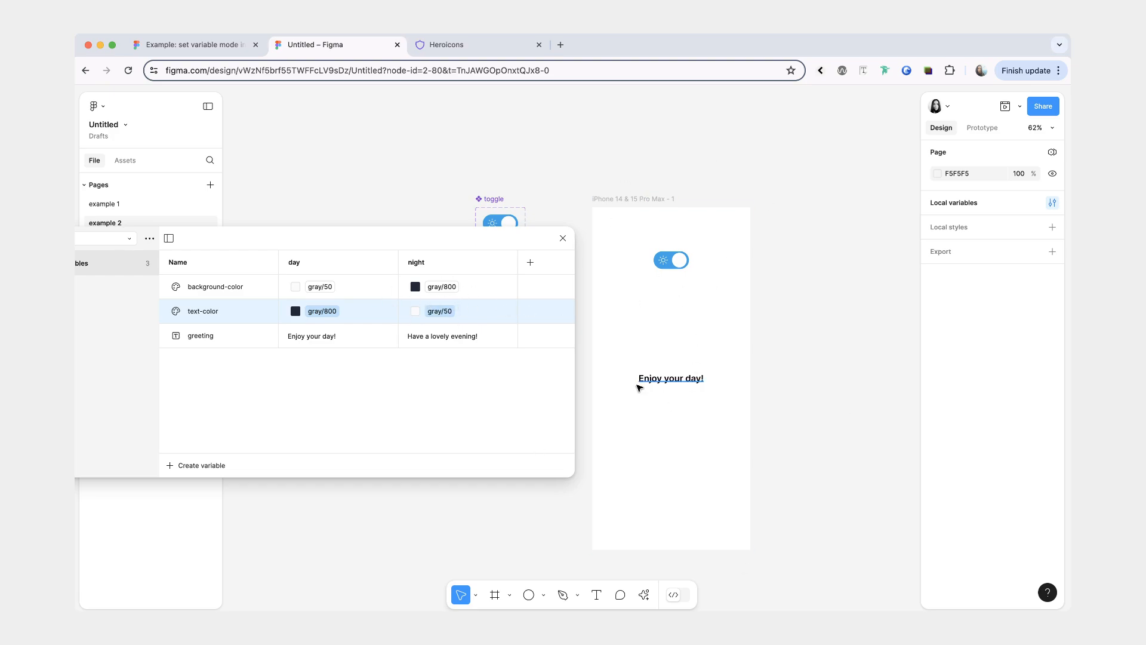
# Step: Bind the phone frame's fill to the background-color variable
pyautogui.click(670, 378)
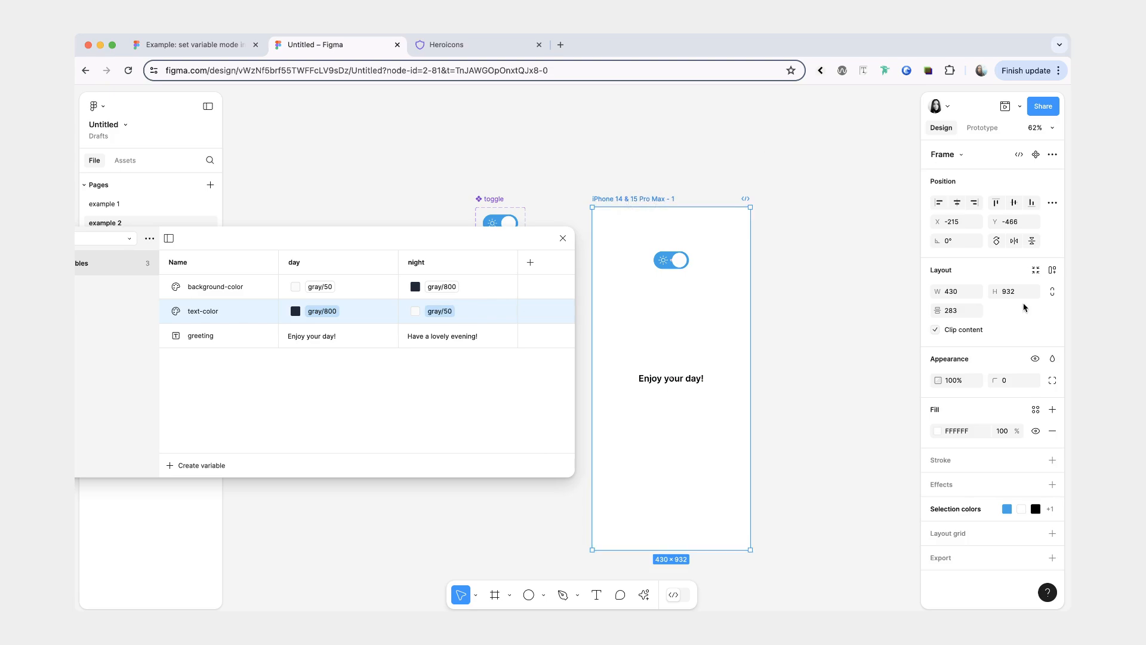
pyautogui.moveTo(1029, 414)
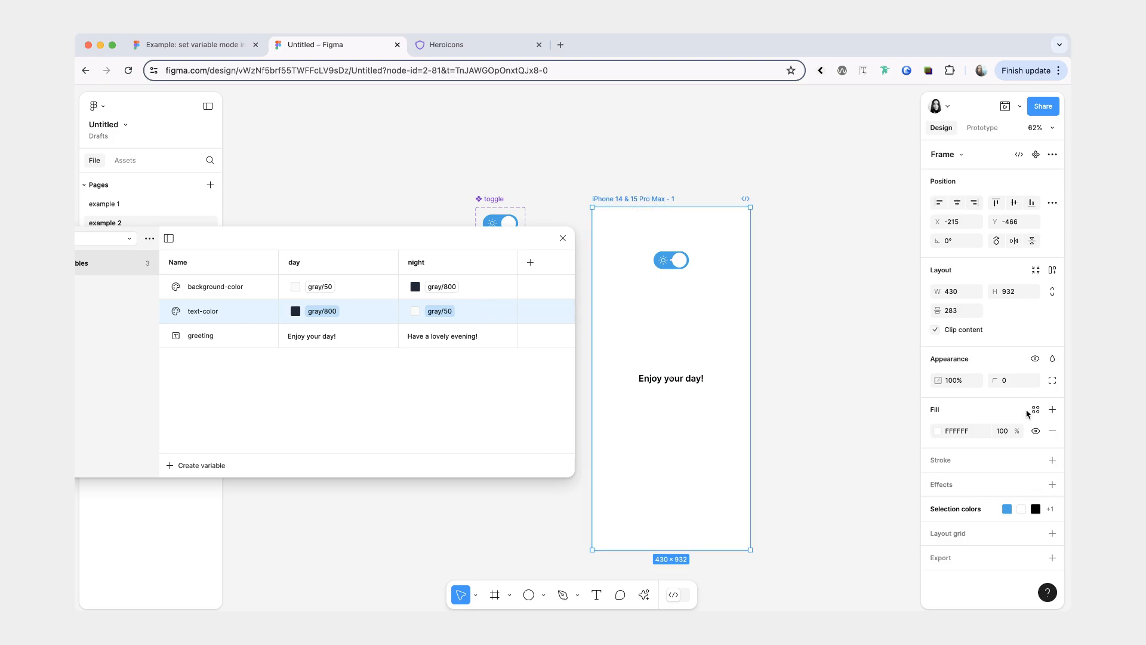
pyautogui.click(1034, 409)
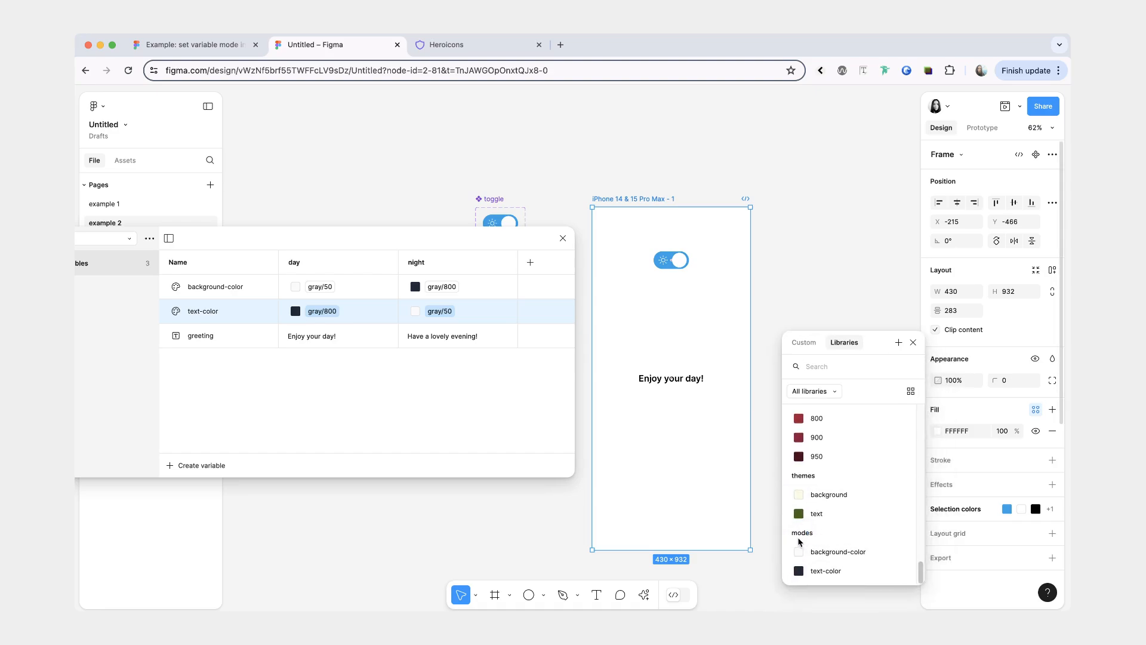
pyautogui.moveTo(814, 556)
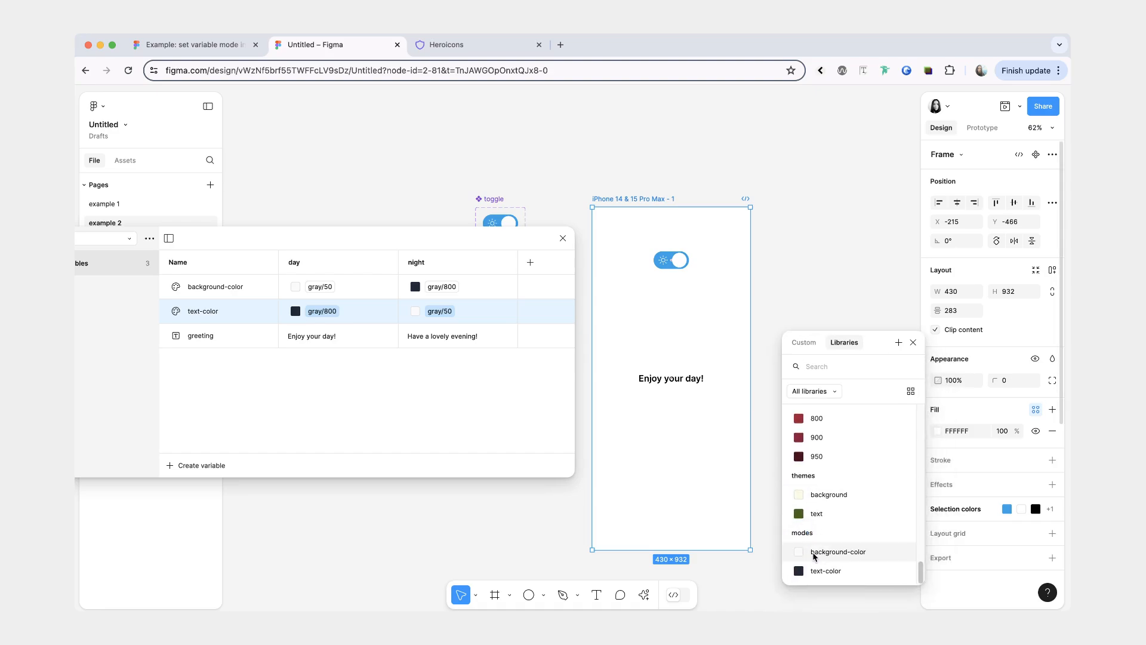
pyautogui.click(670, 378)
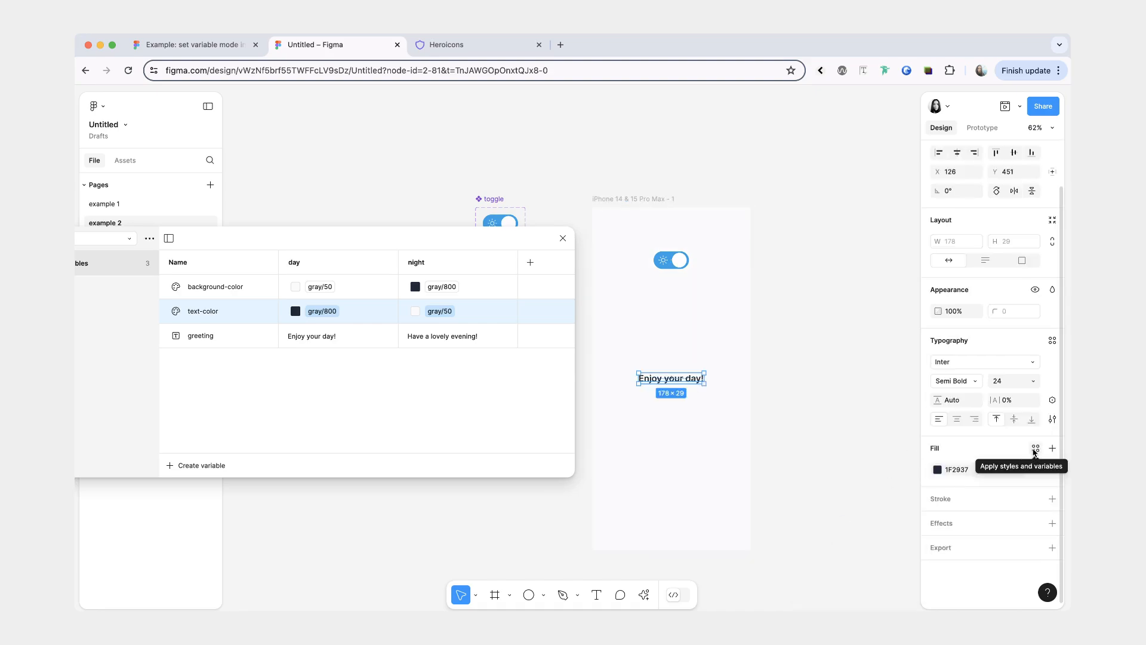
# Step: Bind the greeting text's fill to text-color and its content to the greeting variable
pyautogui.click(1035, 448)
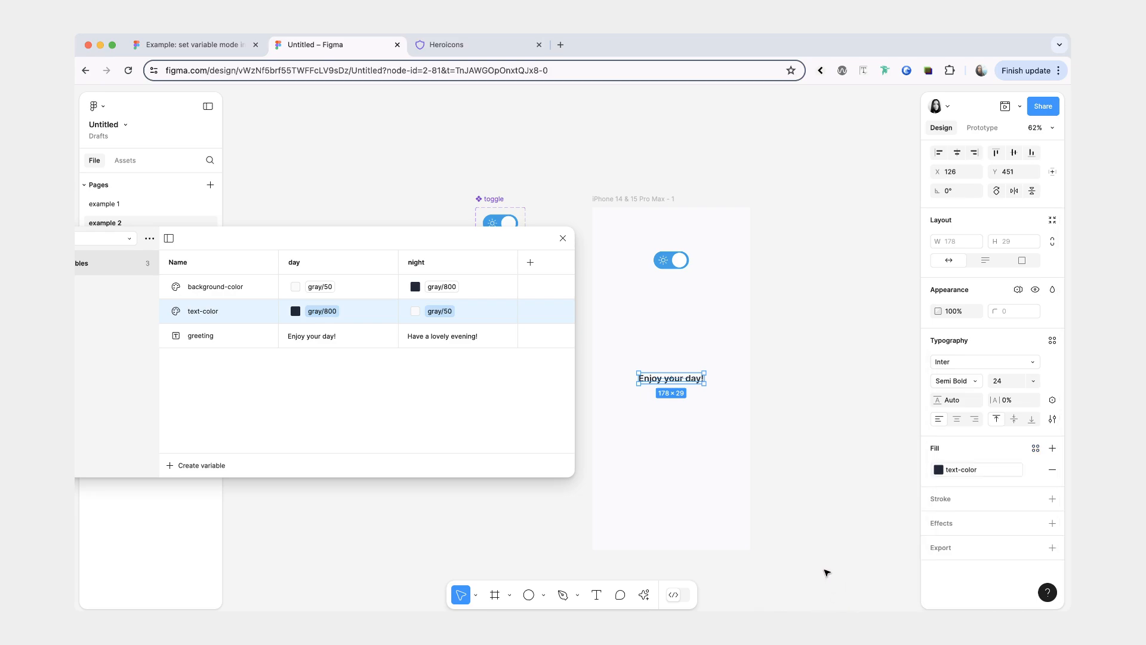
pyautogui.moveTo(335, 341)
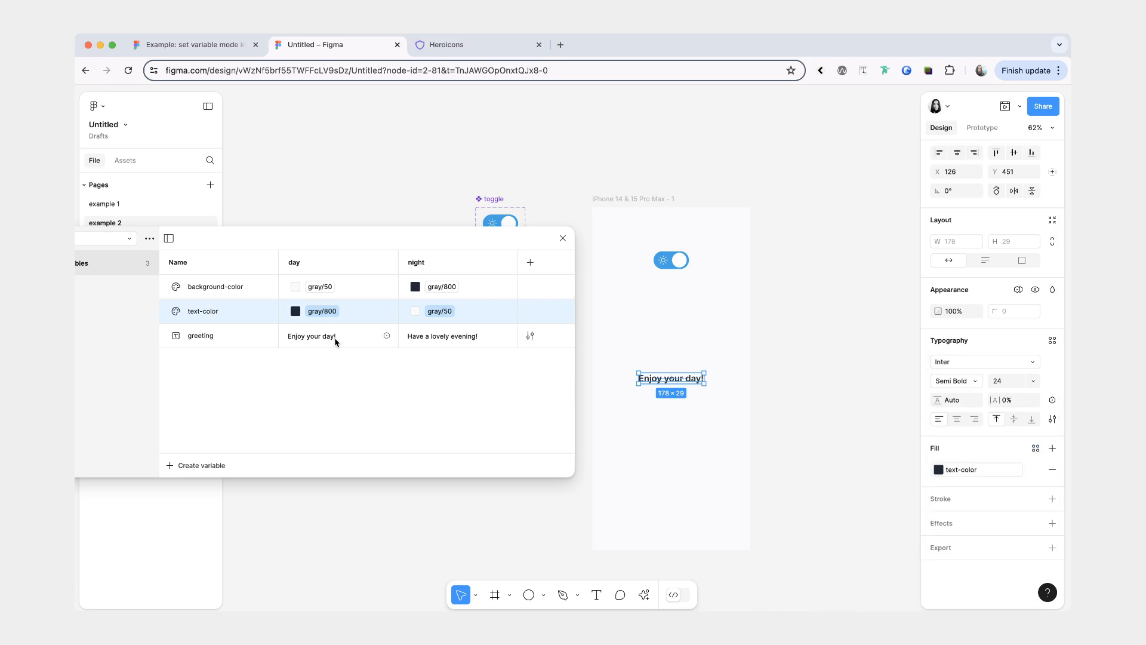
pyautogui.moveTo(244, 349)
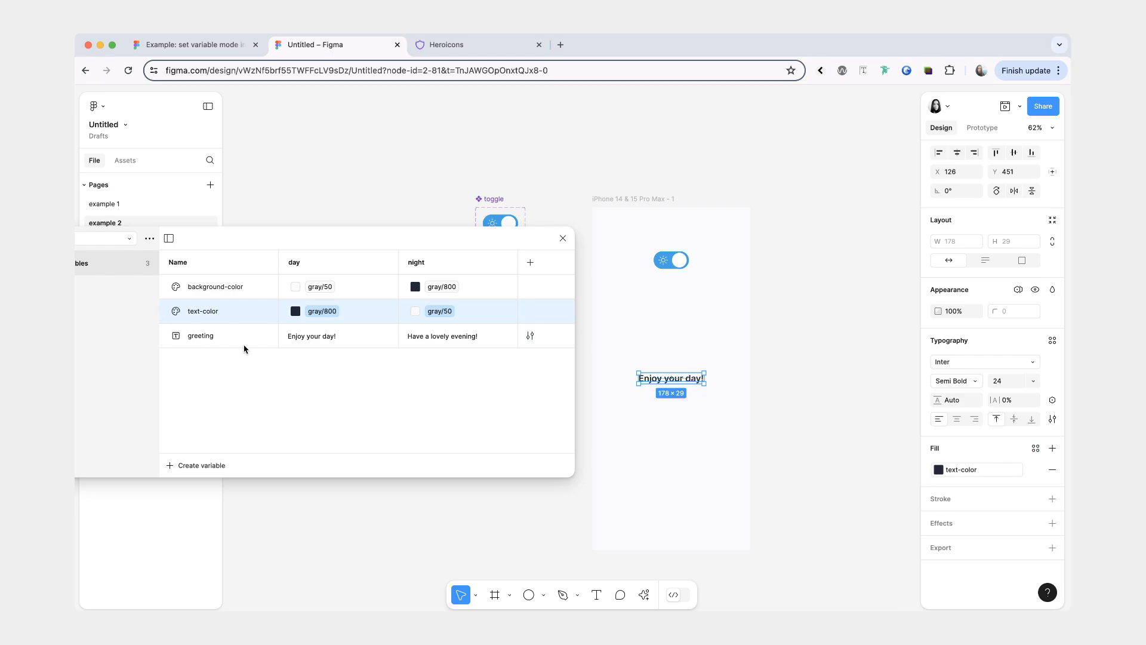
pyautogui.click(1052, 400)
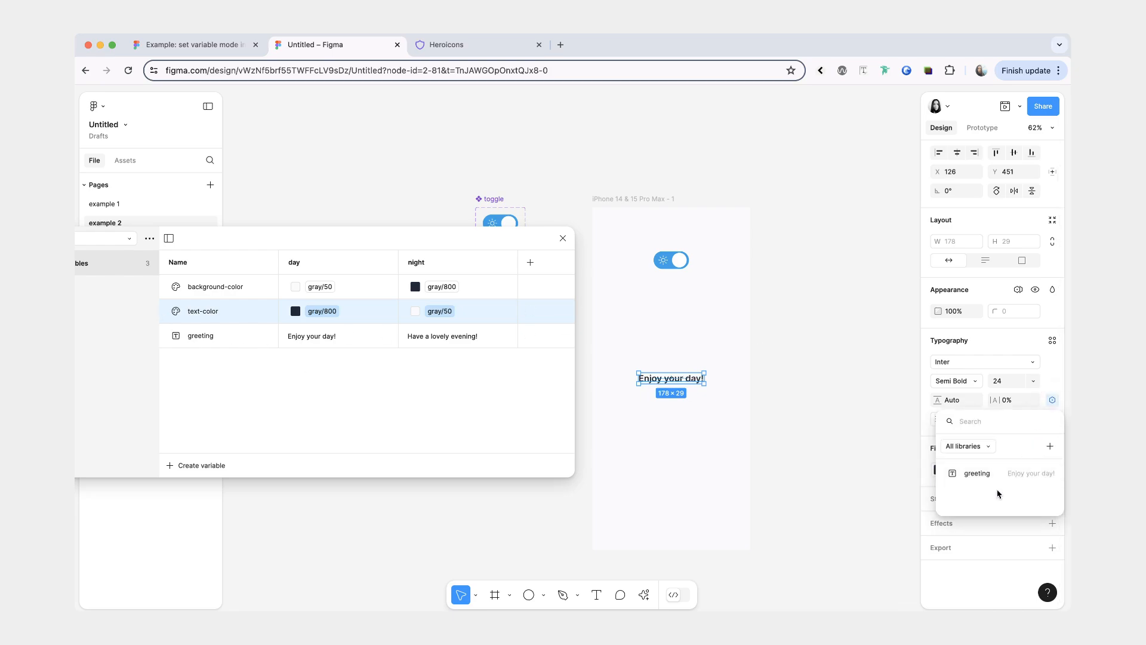
pyautogui.click(783, 384)
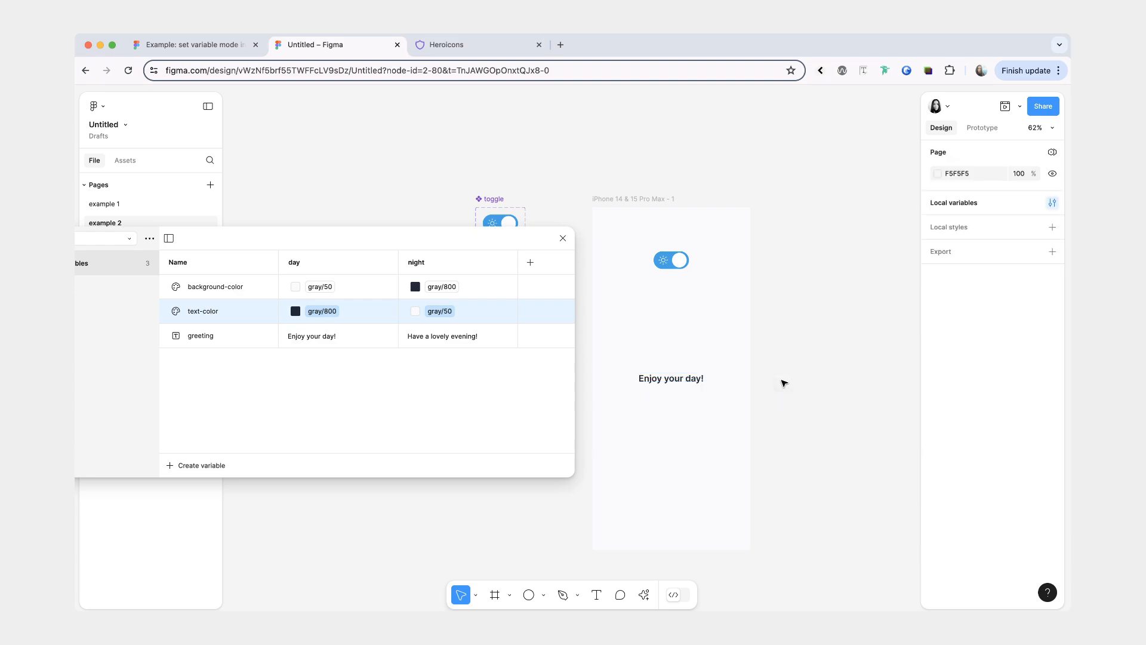
pyautogui.click(671, 378)
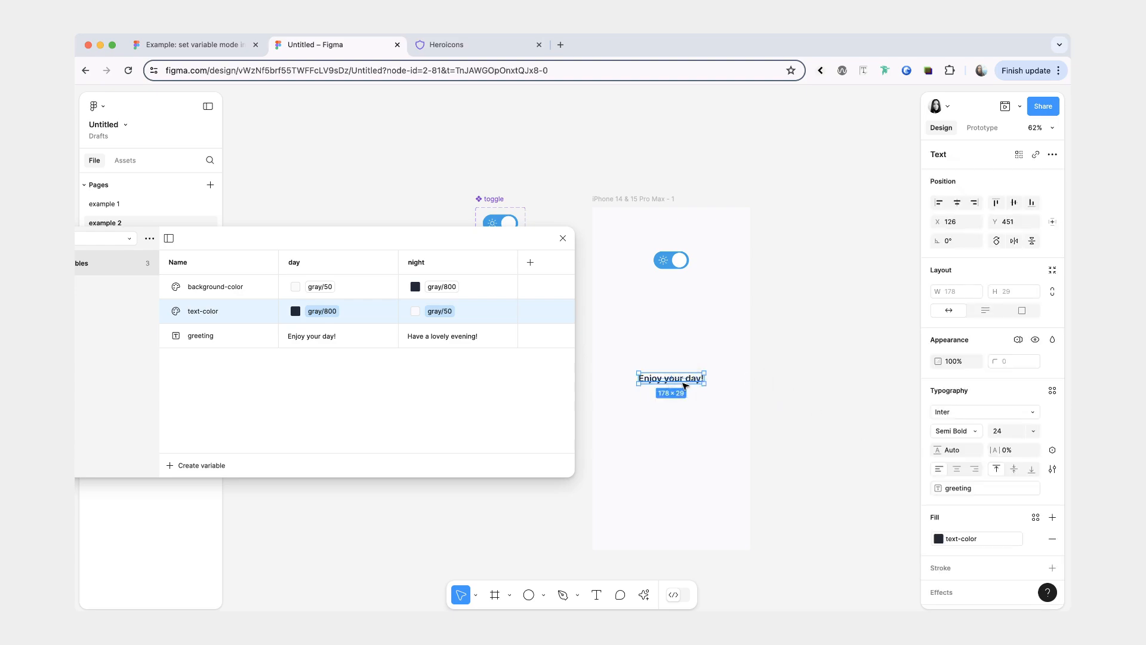
pyautogui.moveTo(654, 170)
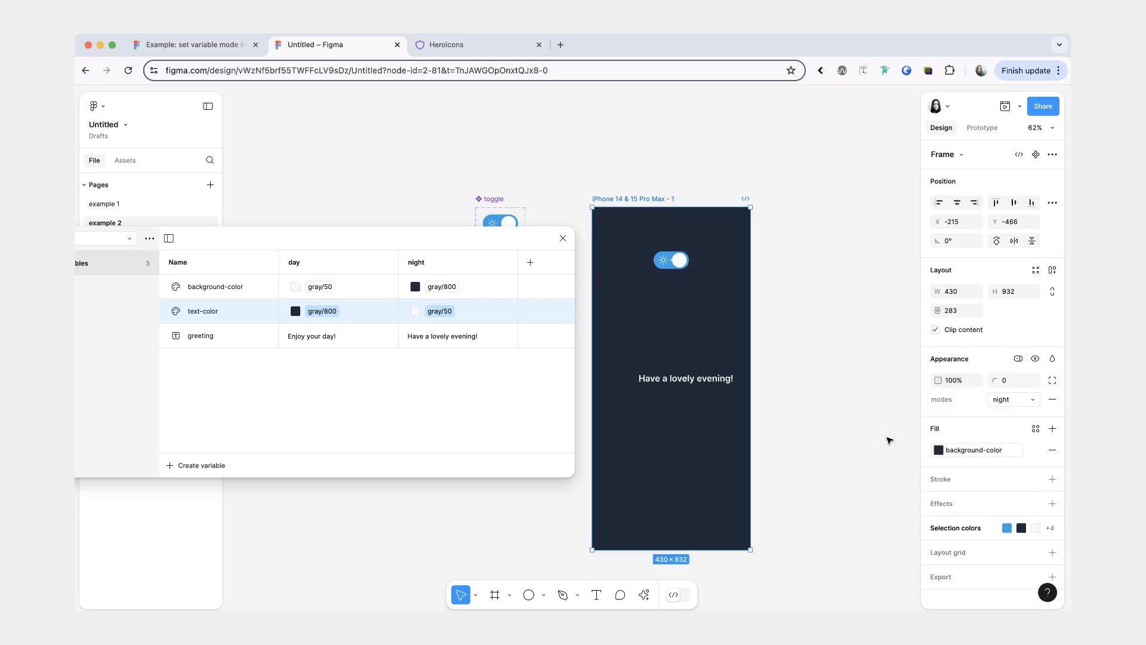
# Step: Center the greeting text, close the variables table, and set the phone frame's mode to day
pyautogui.click(685, 378)
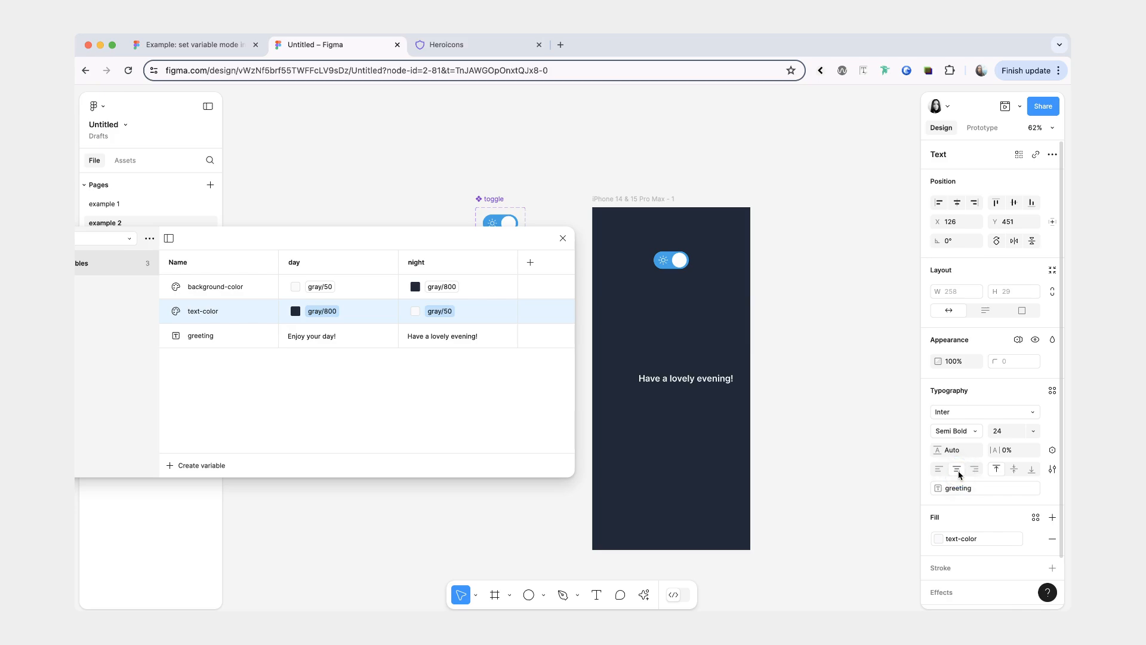
pyautogui.click(687, 378)
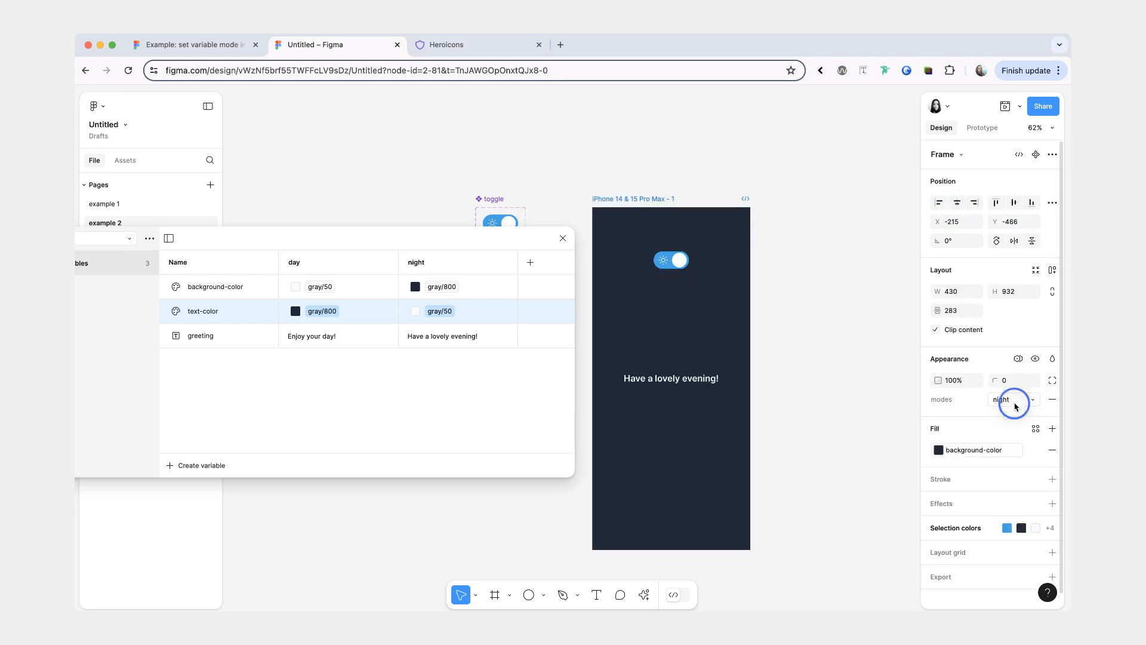
pyautogui.moveTo(951, 395)
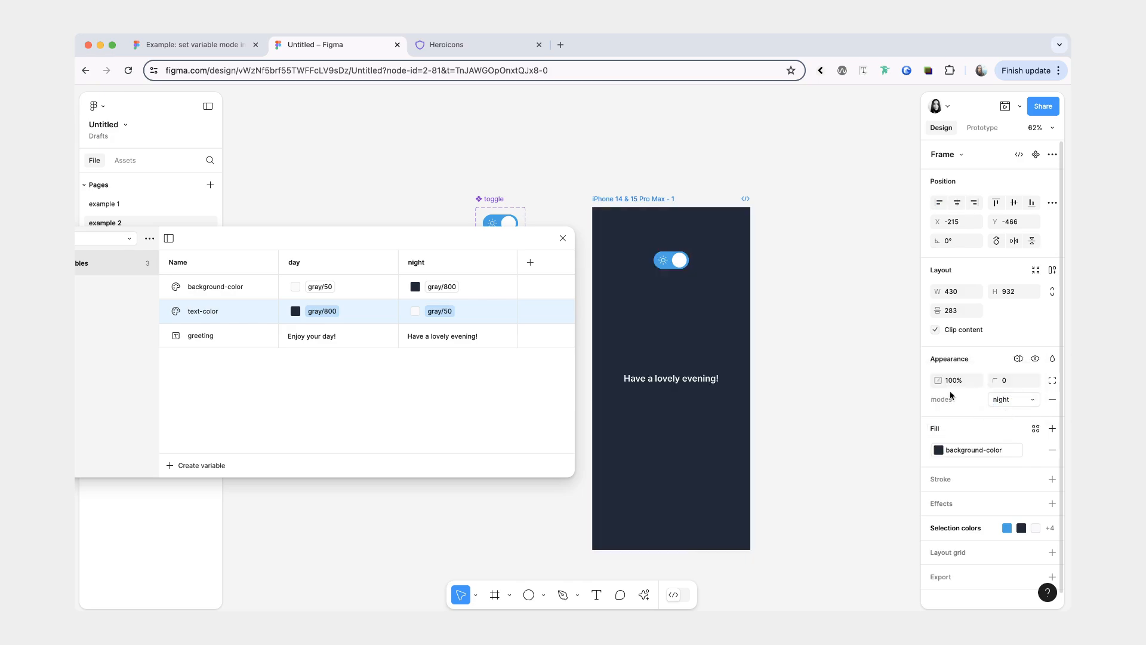
pyautogui.click(1013, 400)
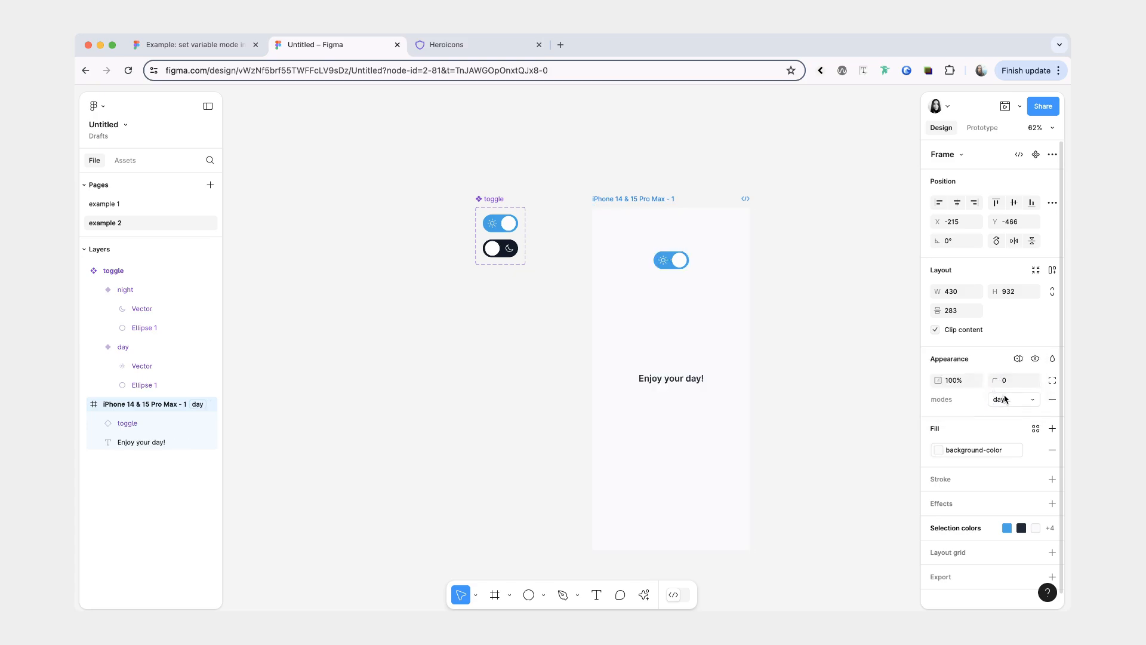
pyautogui.click(670, 378)
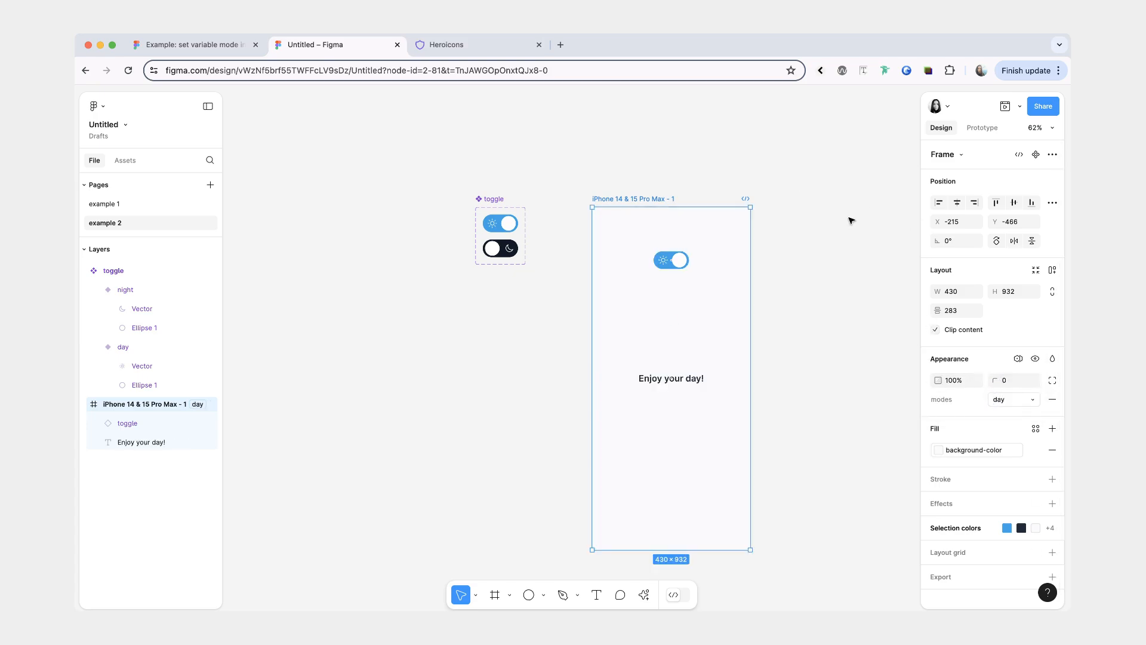
pyautogui.click(670, 260)
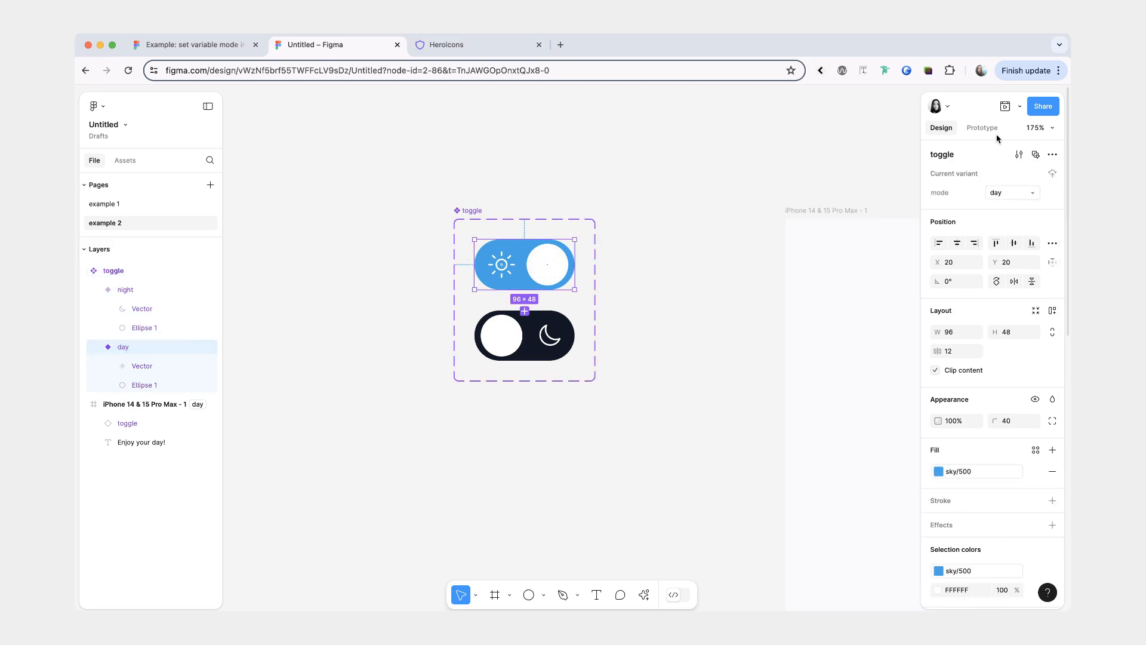
# Step: Add a Set variable mode action using the modes collection to the day toggle's tap interaction
pyautogui.click(982, 127)
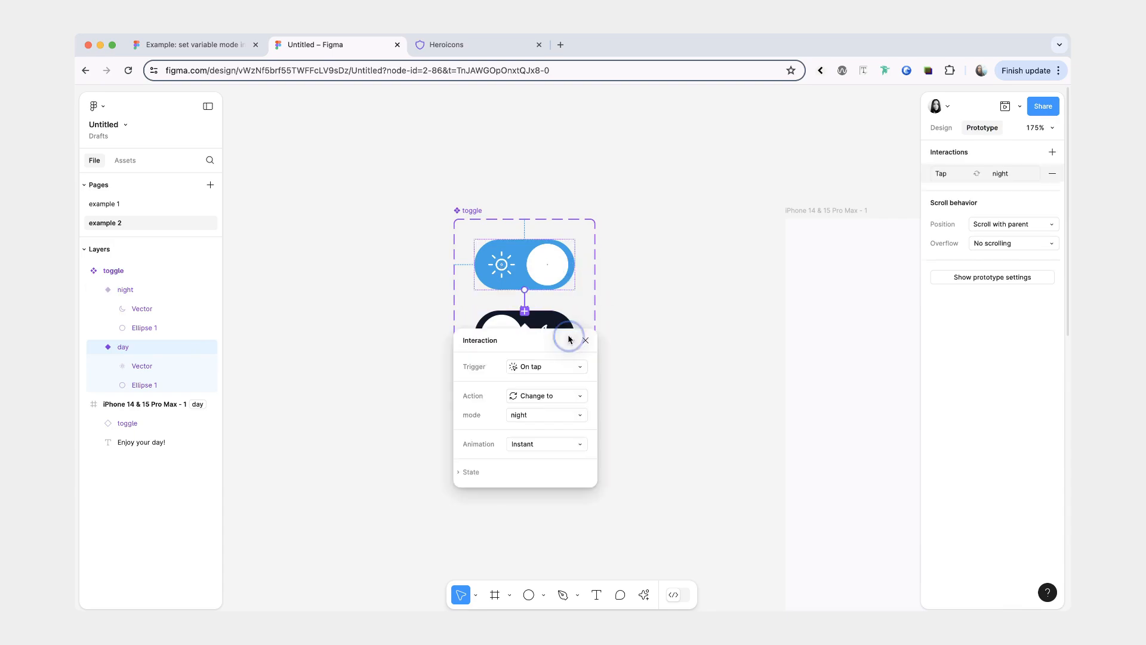
pyautogui.scroll(3)
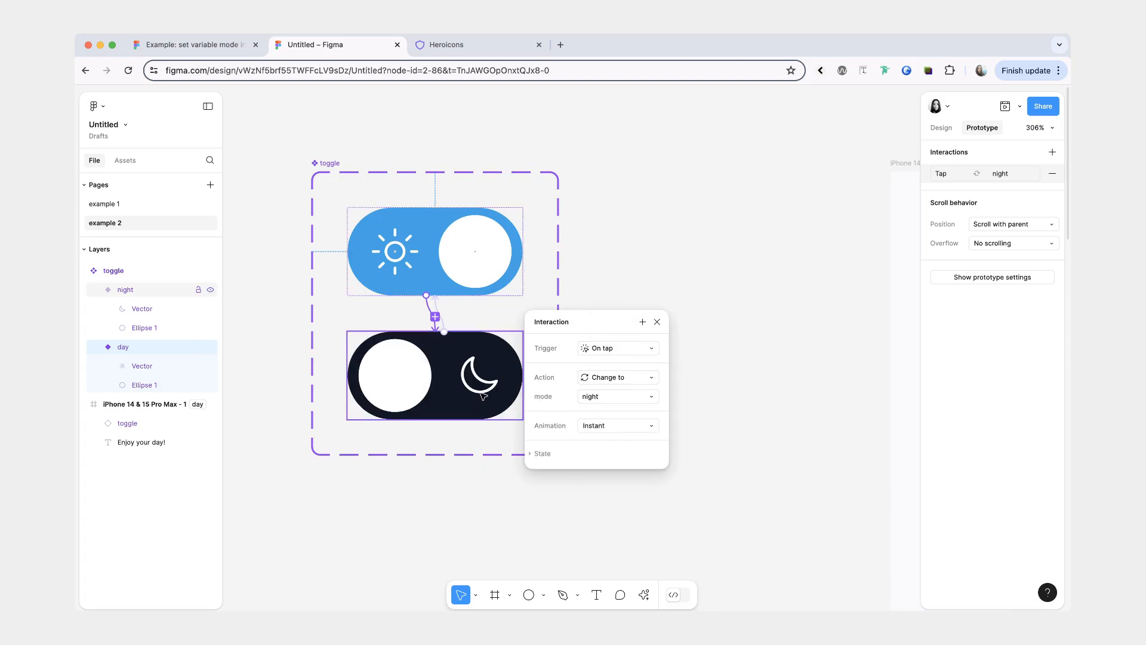
pyautogui.moveTo(642, 322)
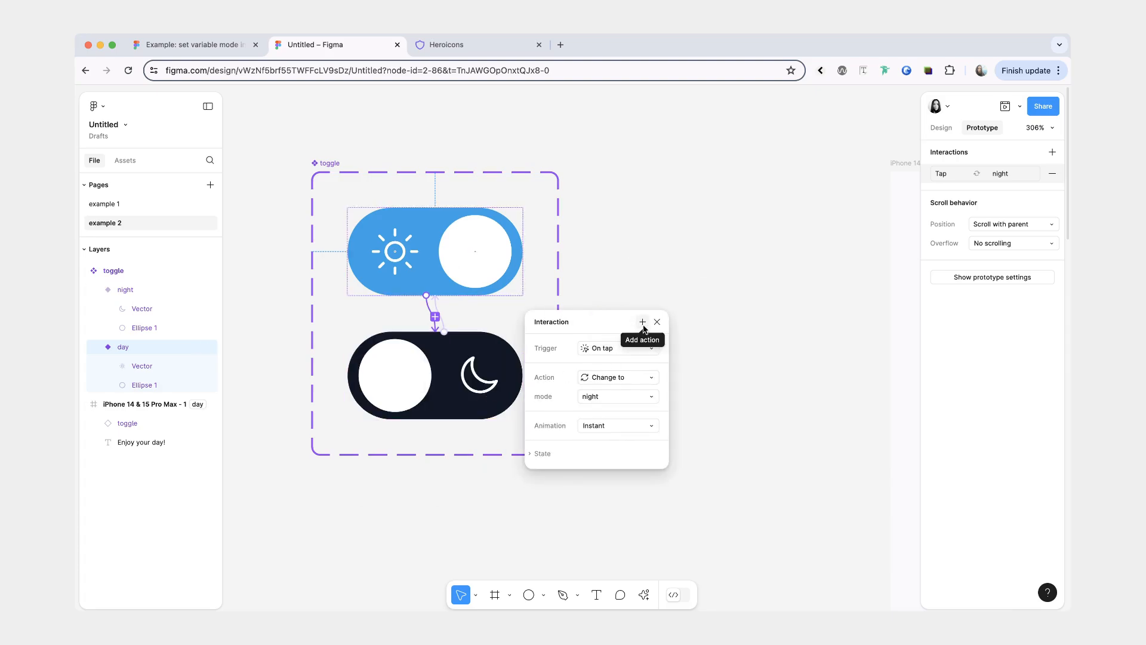
pyautogui.click(616, 377)
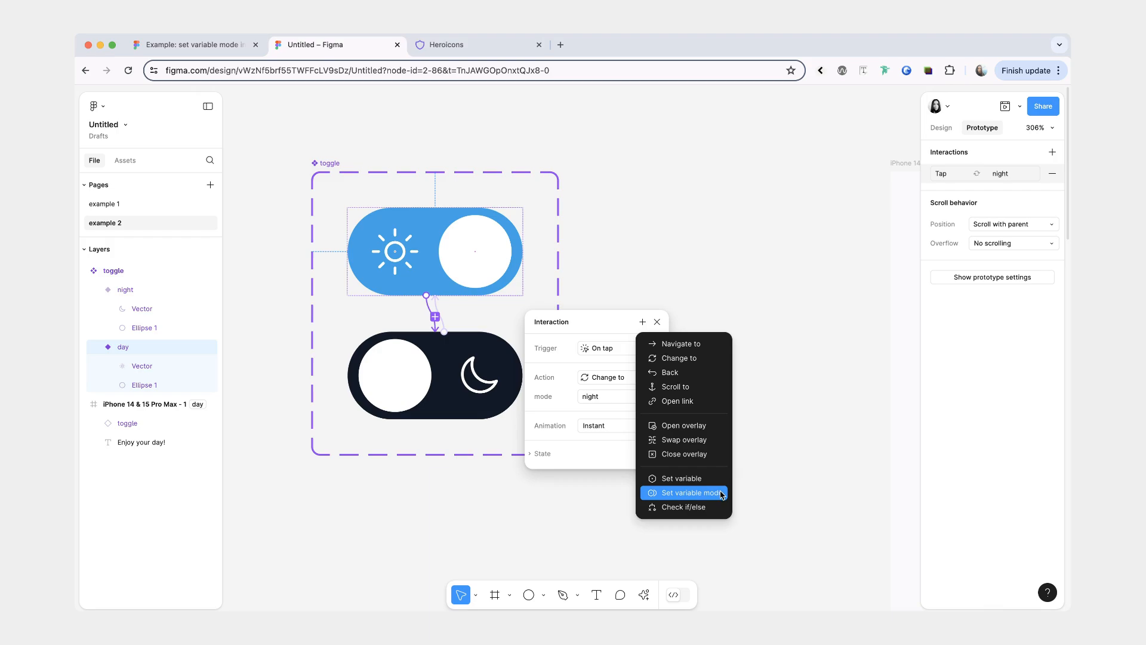
pyautogui.click(685, 492)
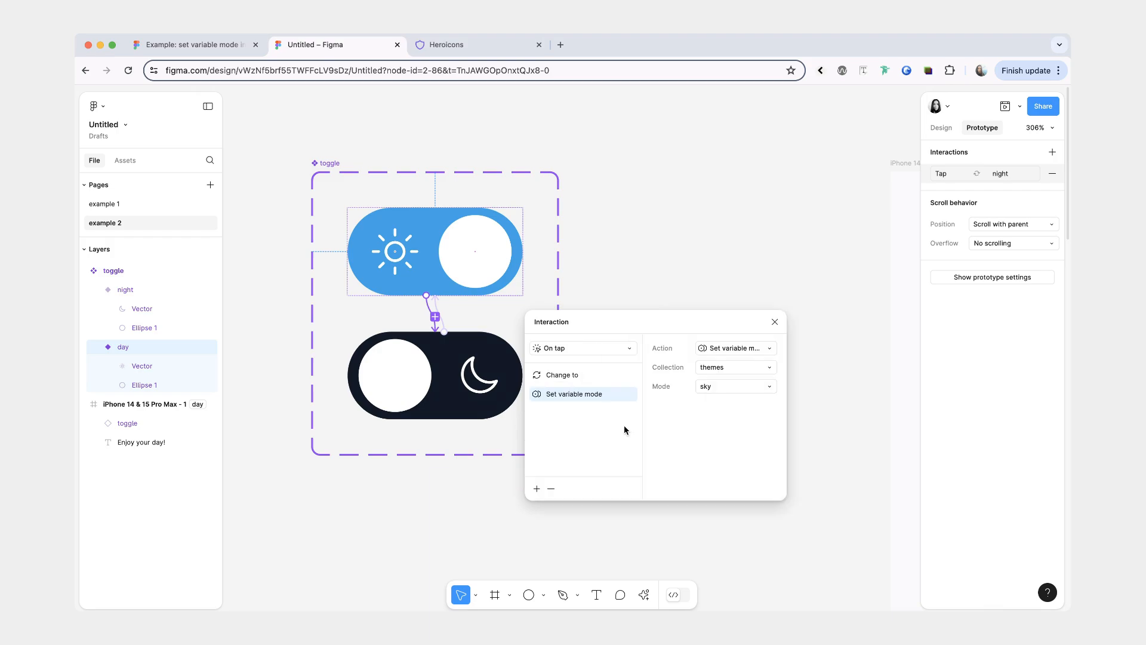
pyautogui.moveTo(718, 395)
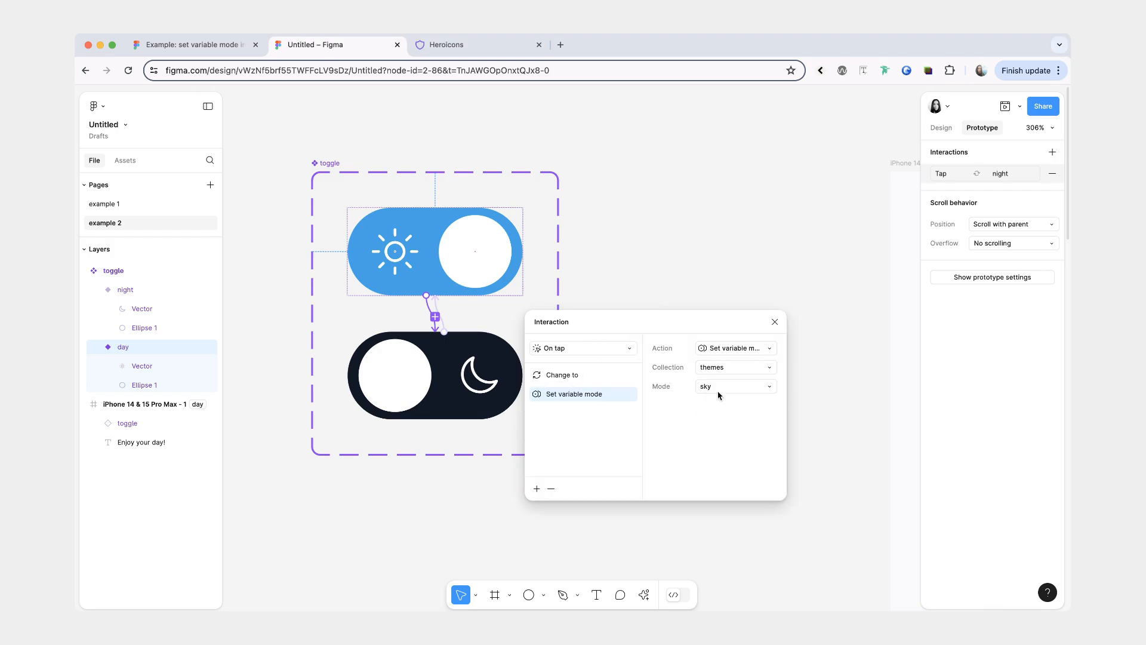
pyautogui.click(733, 367)
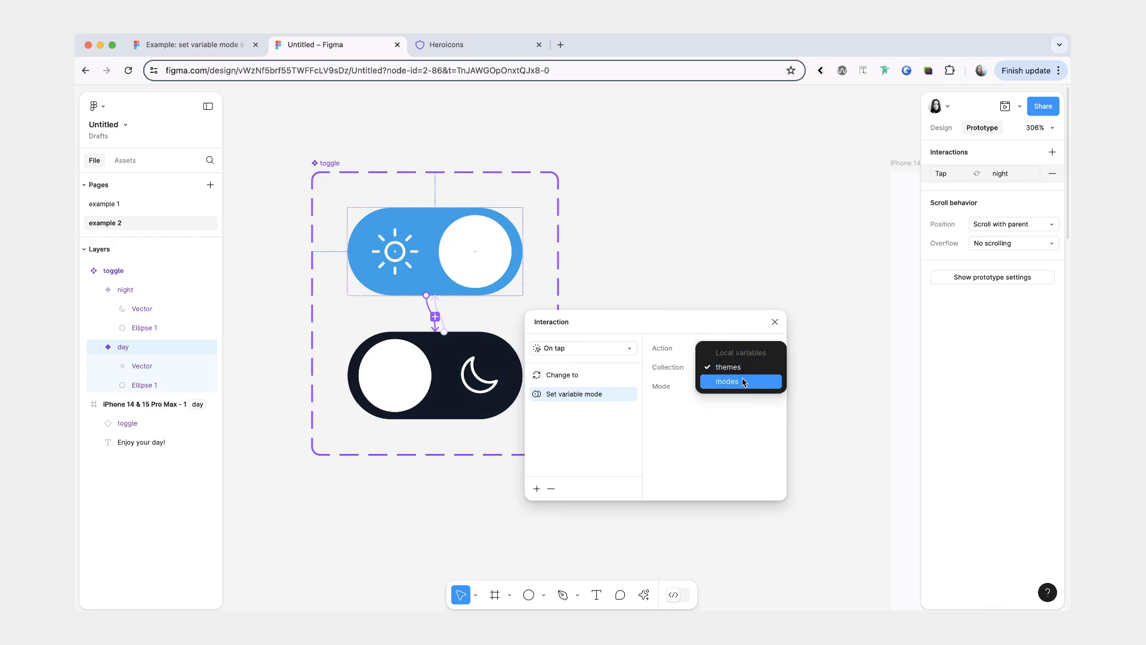
pyautogui.click(726, 381)
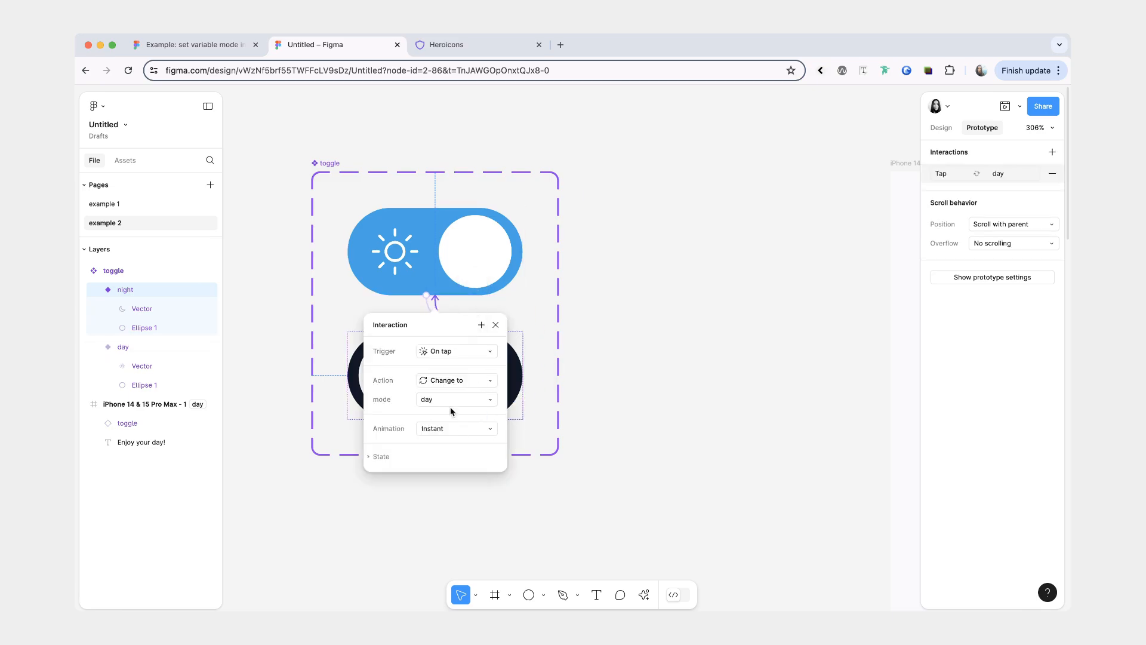
pyautogui.moveTo(473, 333)
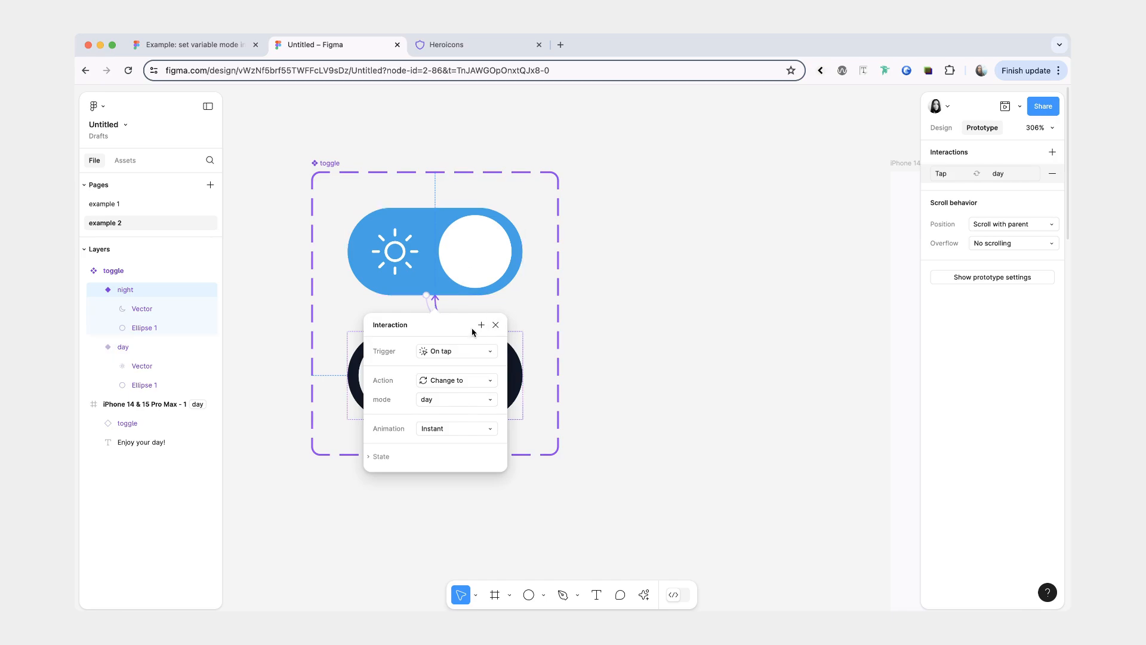
# Step: Add a Set variable mode action to the night toggle's tap and pick the collection
pyautogui.click(456, 380)
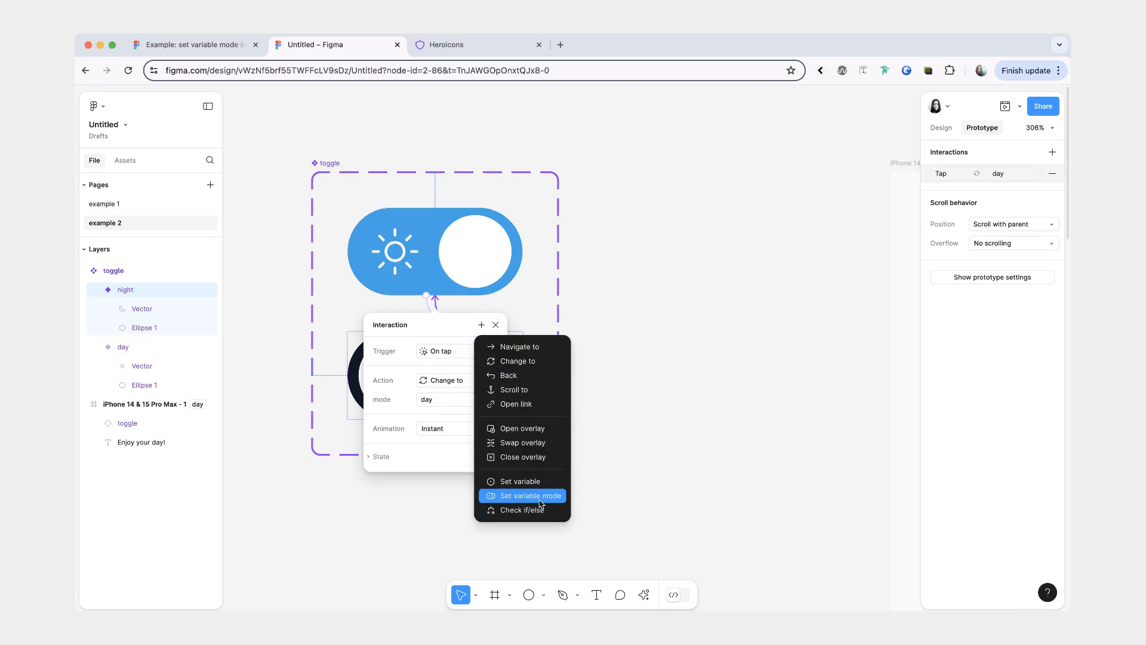
pyautogui.click(523, 496)
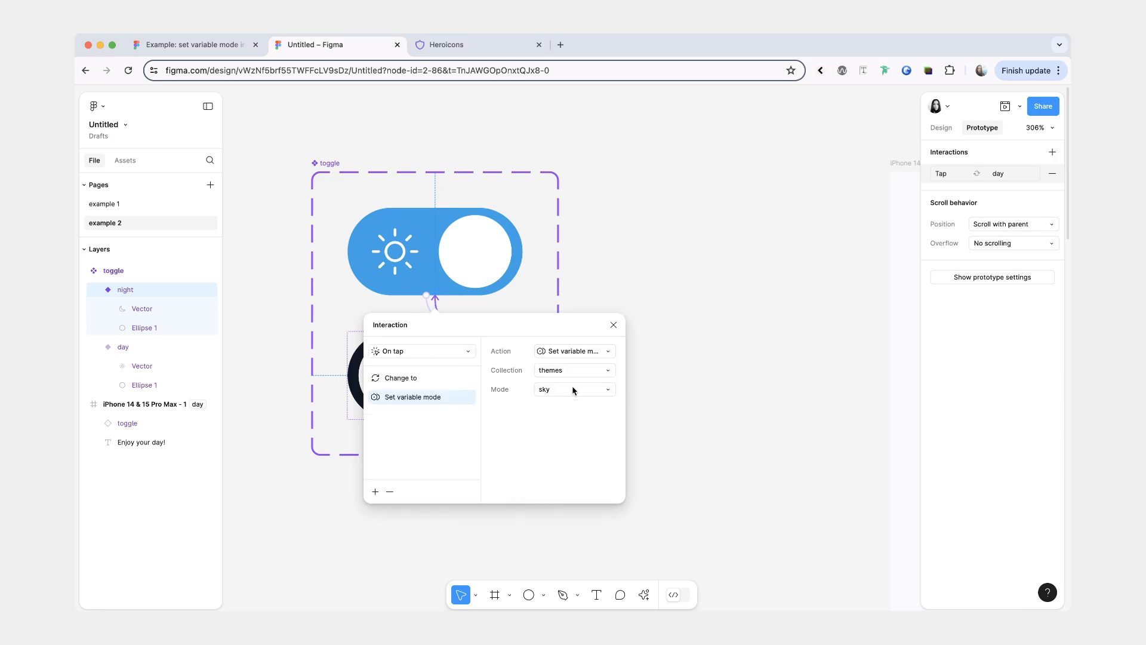
pyautogui.click(574, 389)
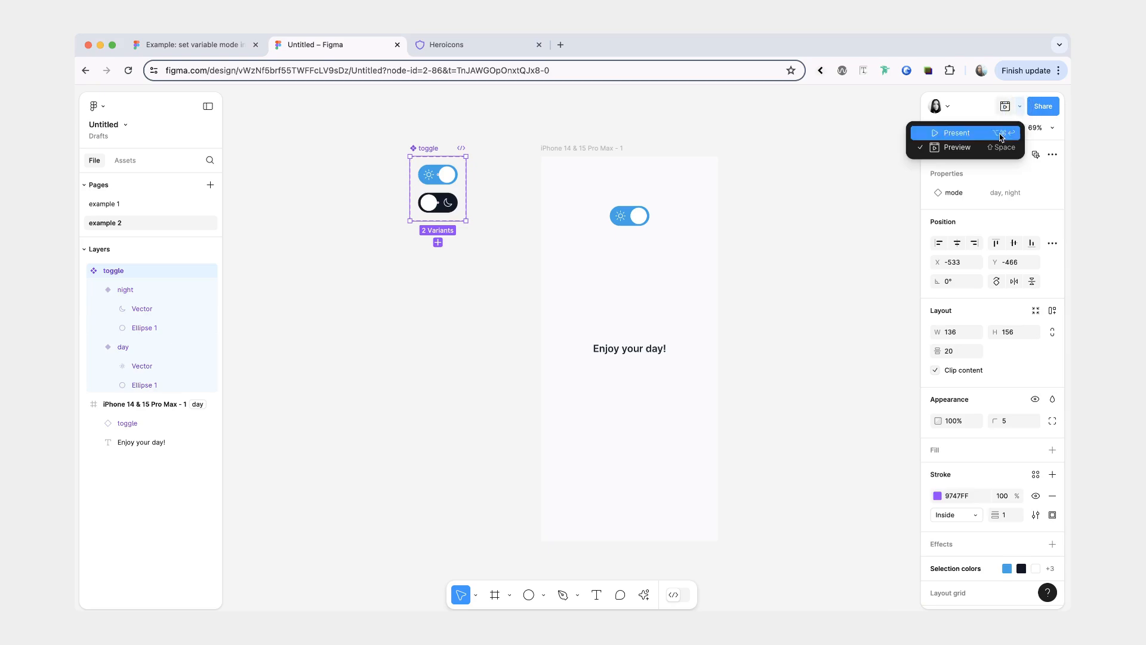
# Step: Preview the prototype, test the toggle tap, and check the phone frame's mode choices
pyautogui.click(956, 133)
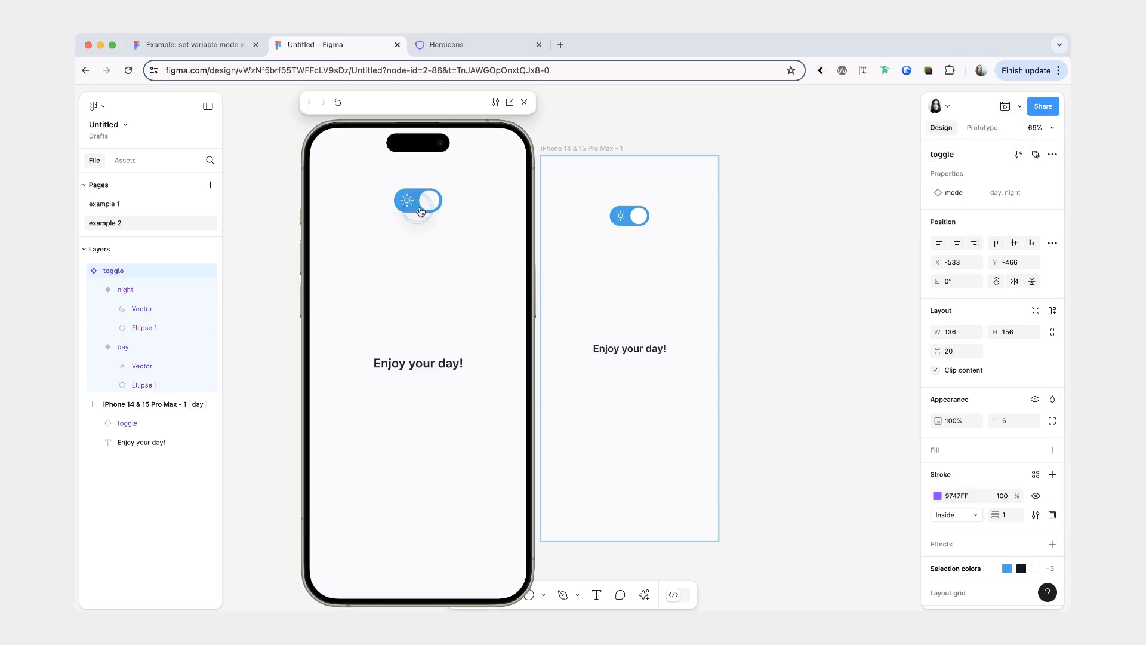
pyautogui.click(417, 201)
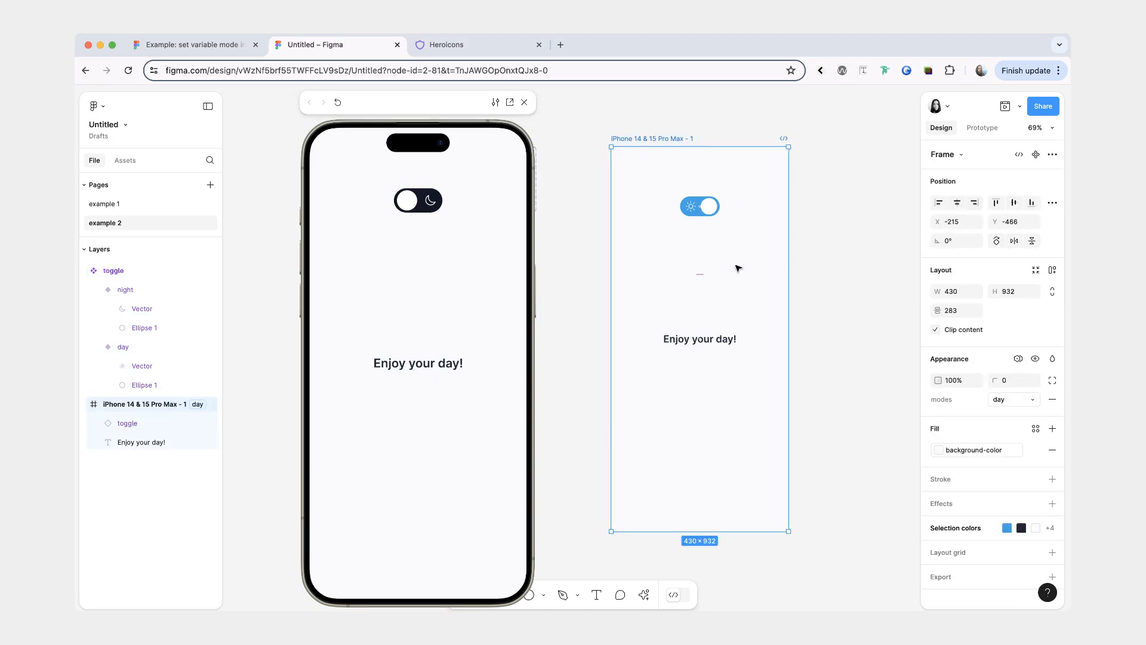
pyautogui.moveTo(1013, 400)
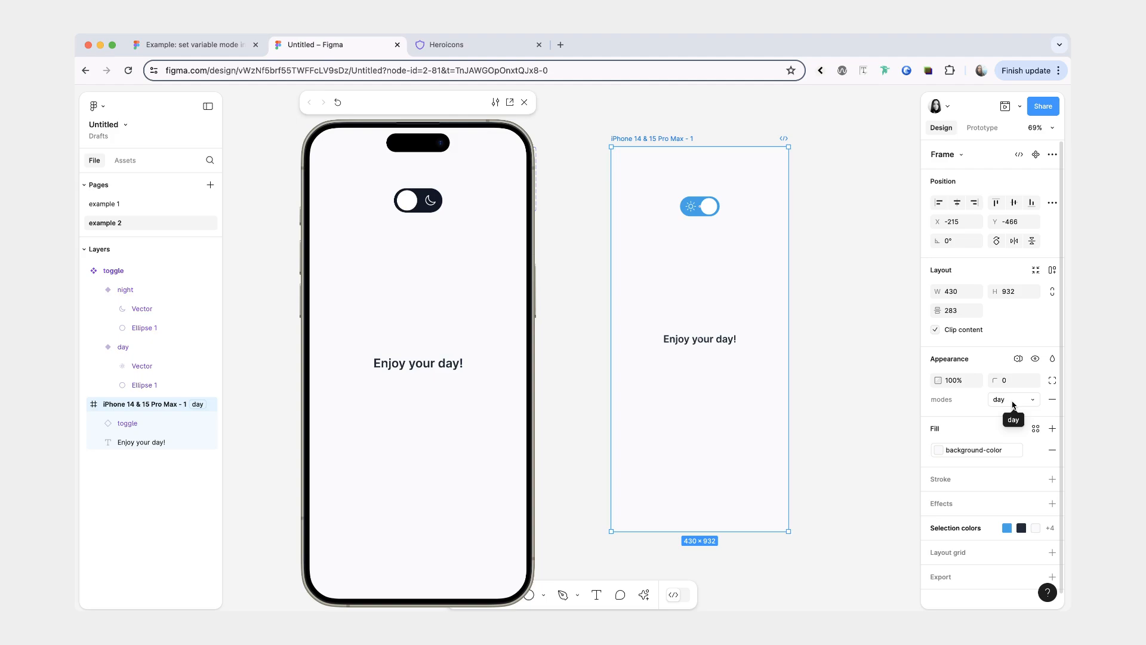
pyautogui.click(1013, 400)
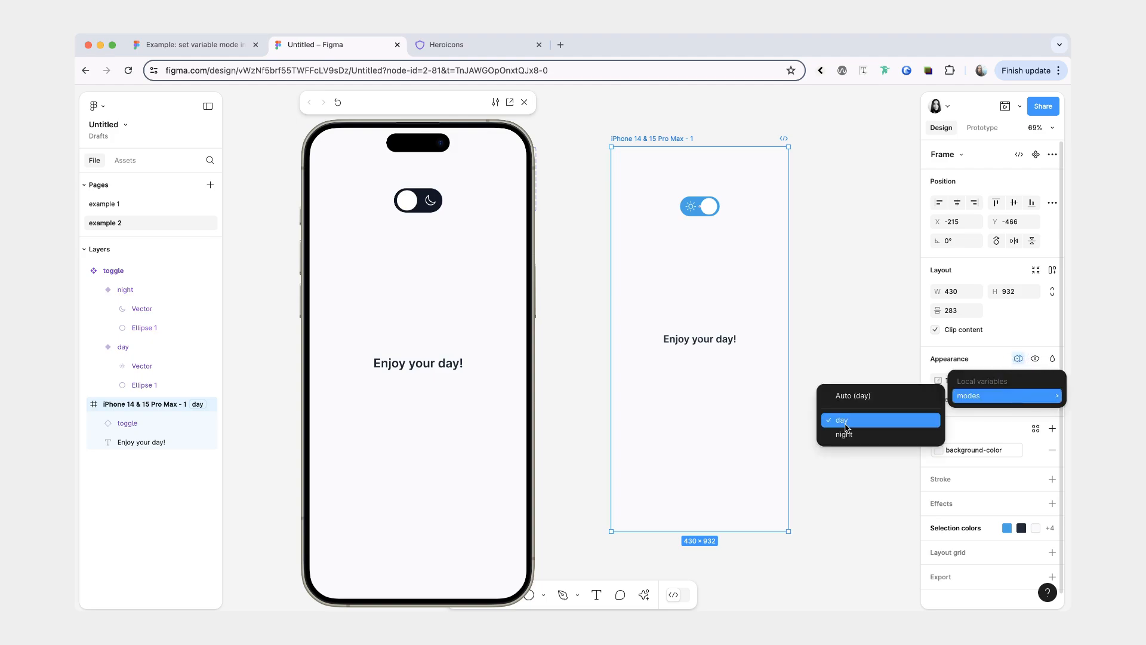
pyautogui.moveTo(892, 417)
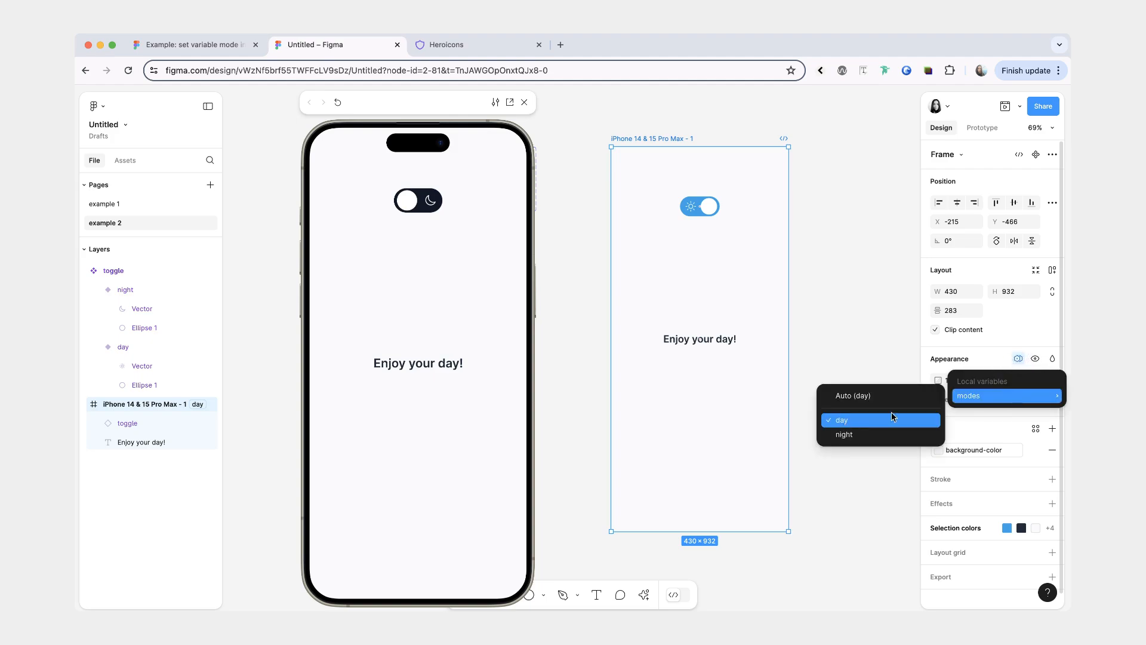
pyautogui.click(841, 419)
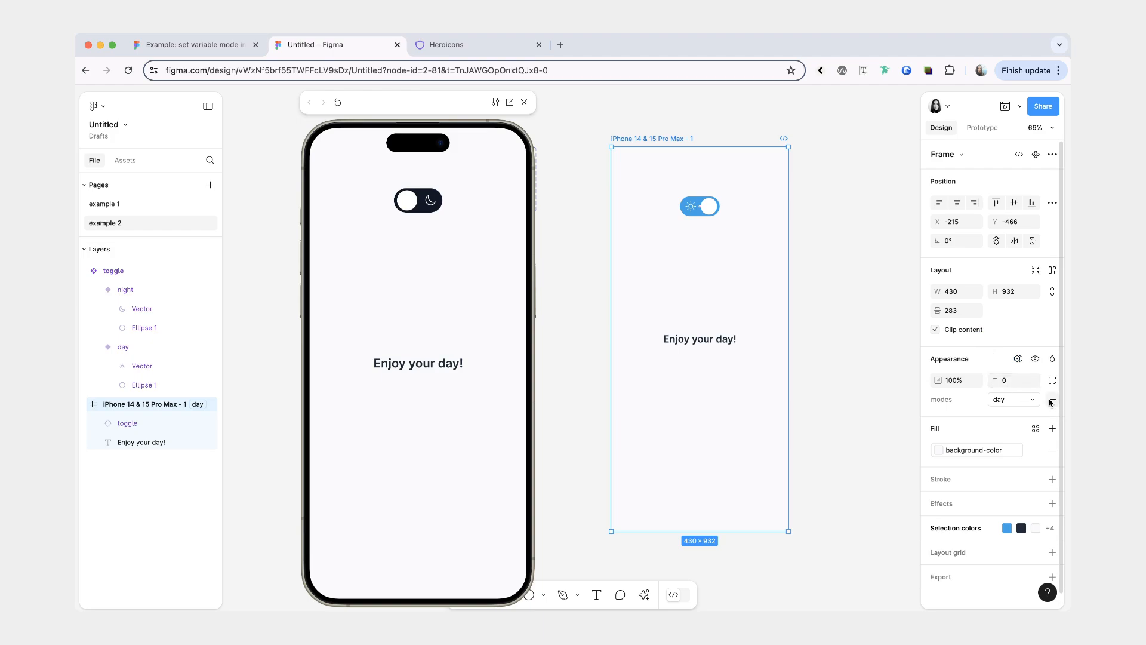
# Step: Remove the fixed mode from the phone frame and retap the toggle to reach night
pyautogui.click(1050, 402)
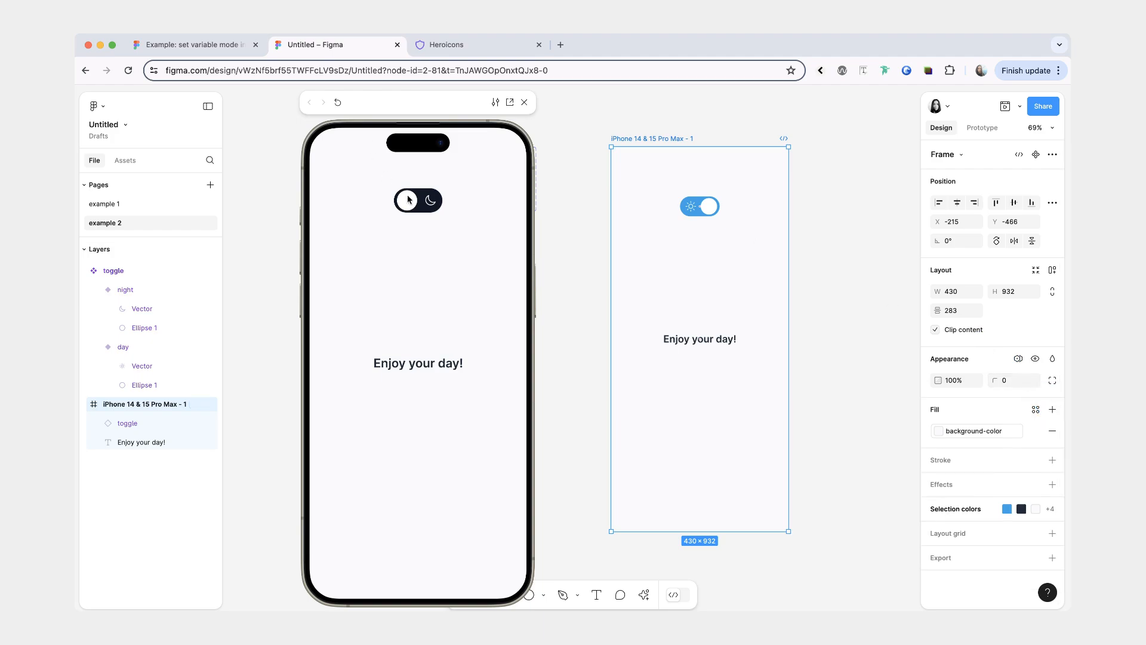
pyautogui.click(418, 201)
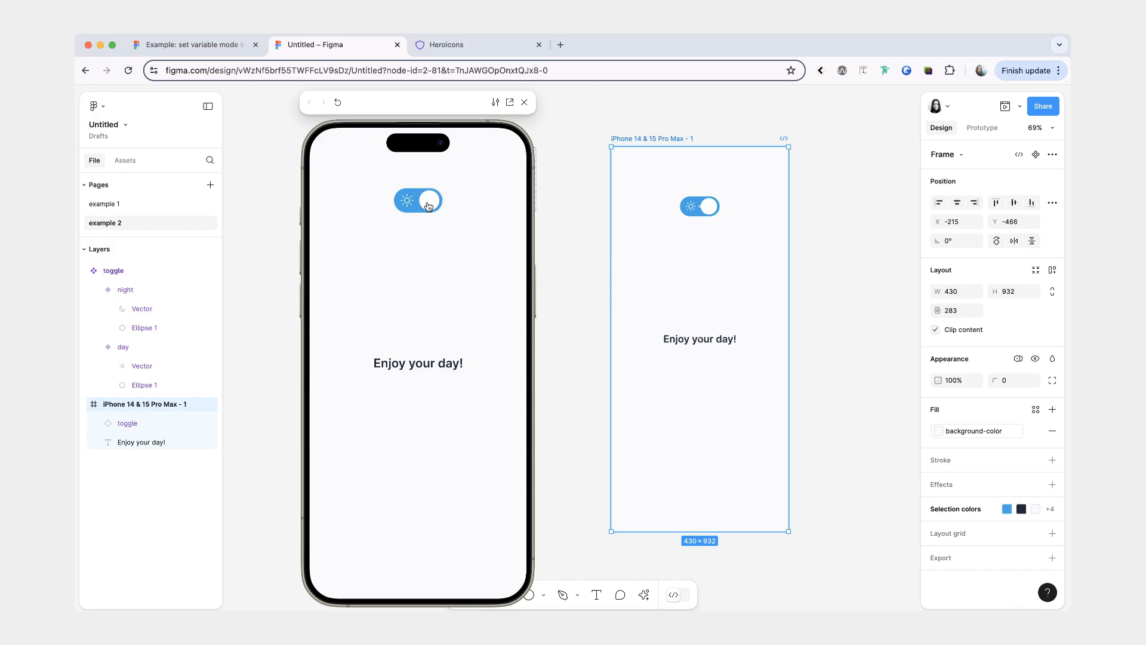
pyautogui.click(428, 200)
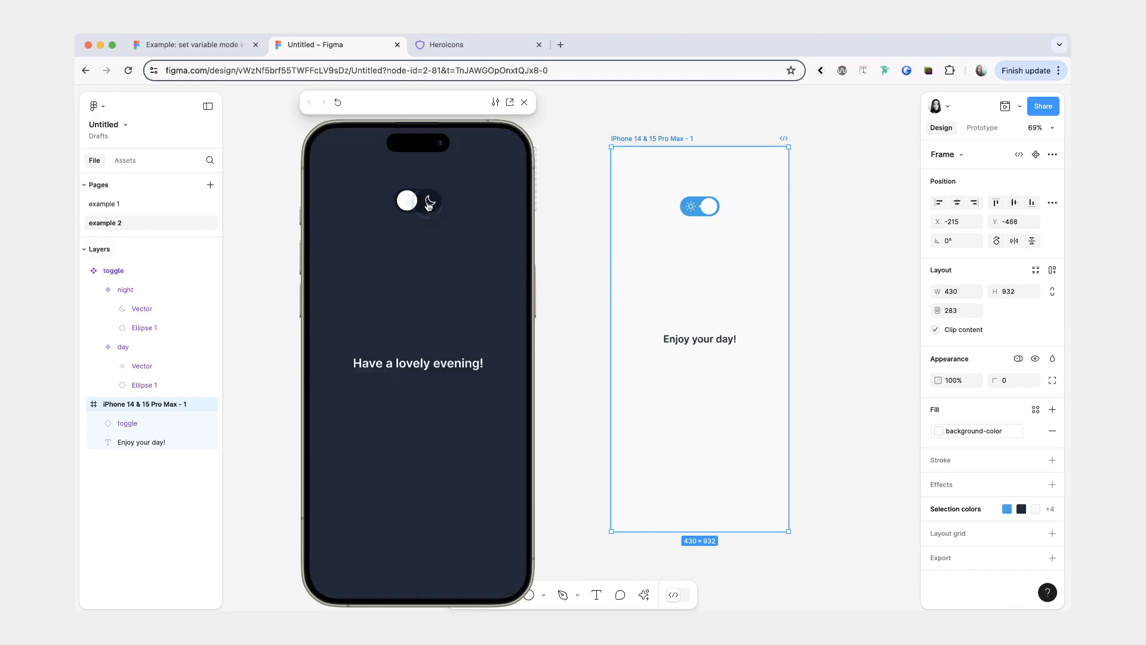
pyautogui.click(524, 102)
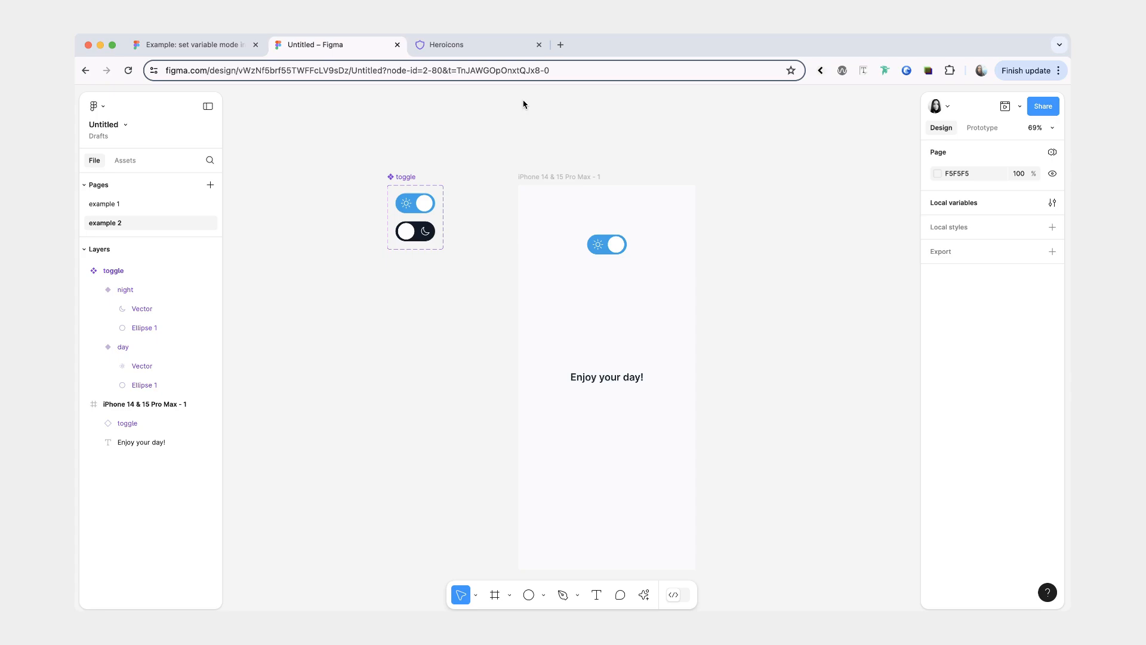
pyautogui.scroll(-3)
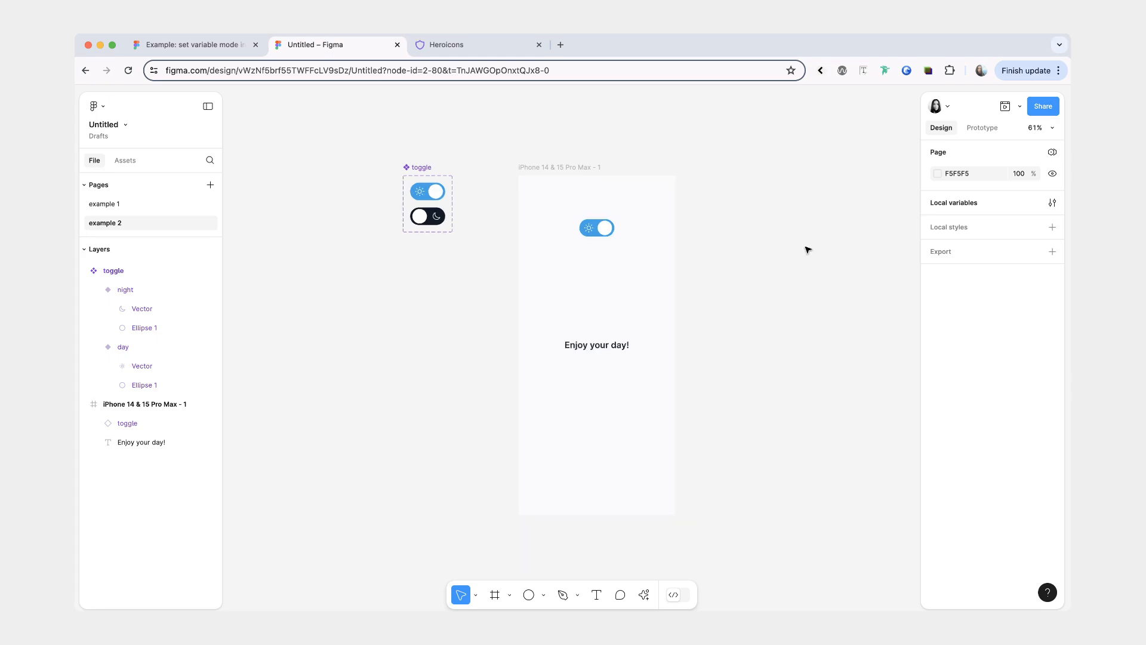